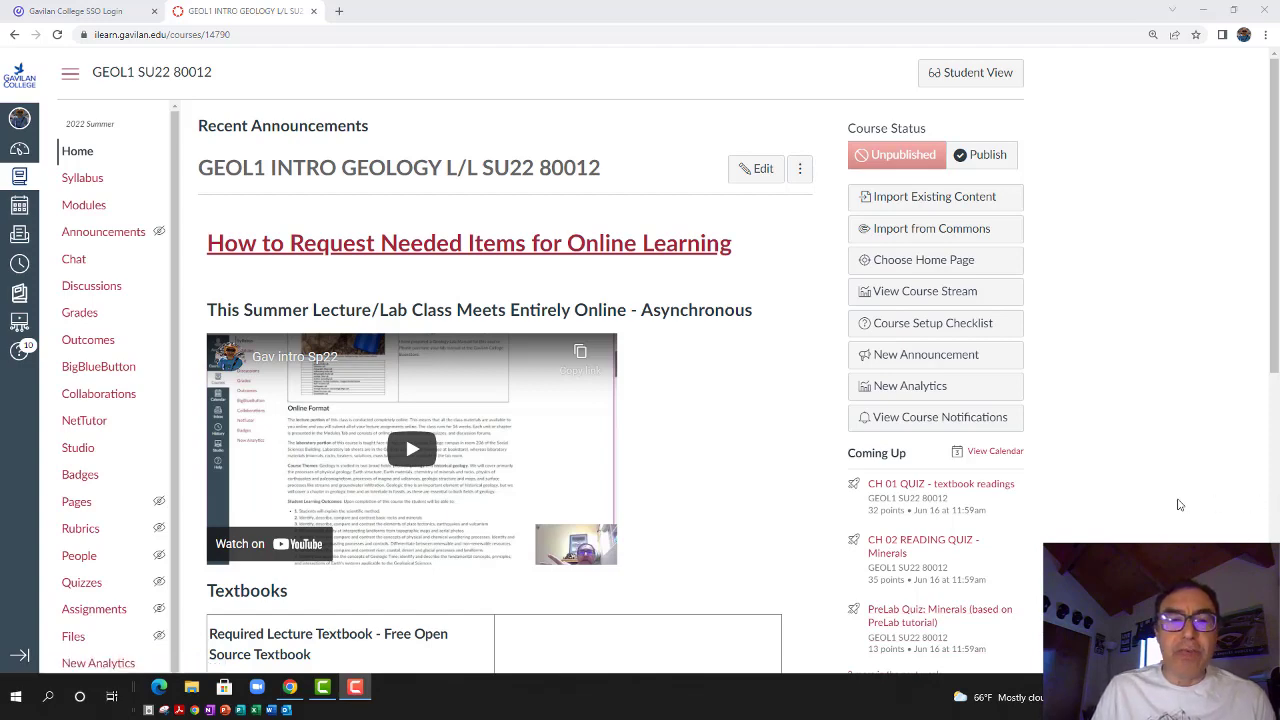
Open Syllabus and scroll past instructor details to the textbook and lab manual requirements
scroll(down, 3)
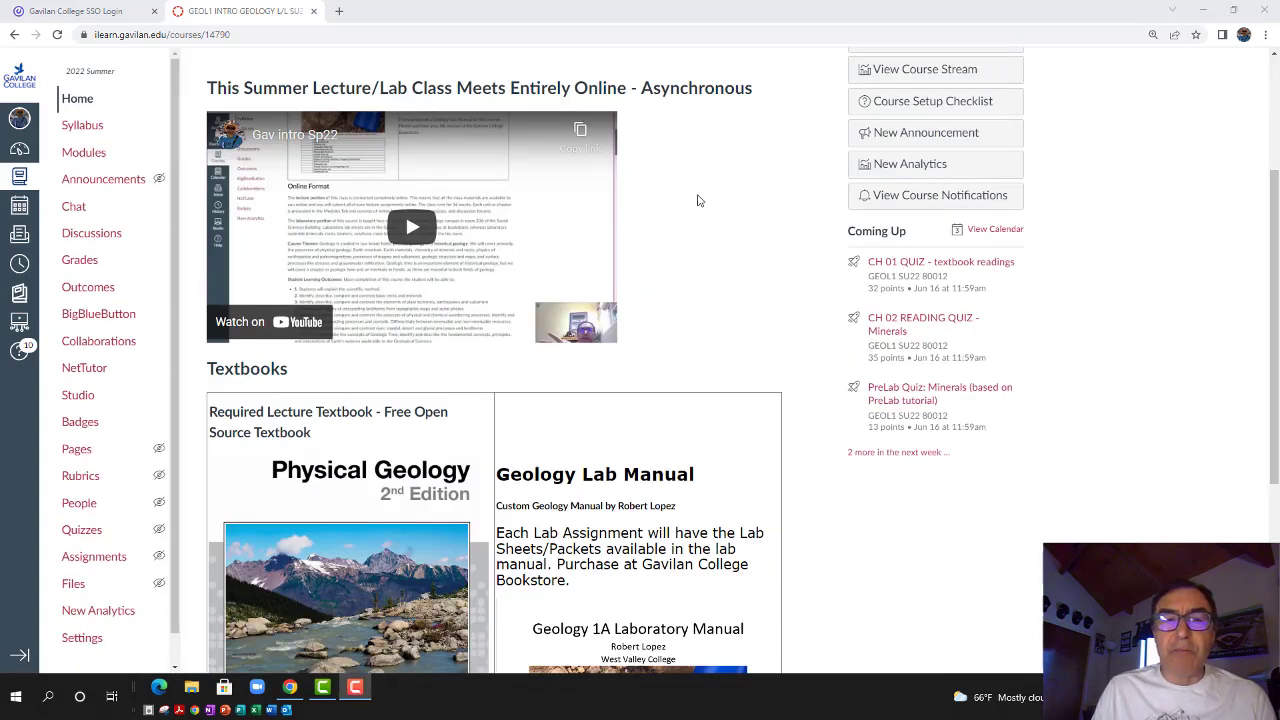
mouse_move(556, 191)
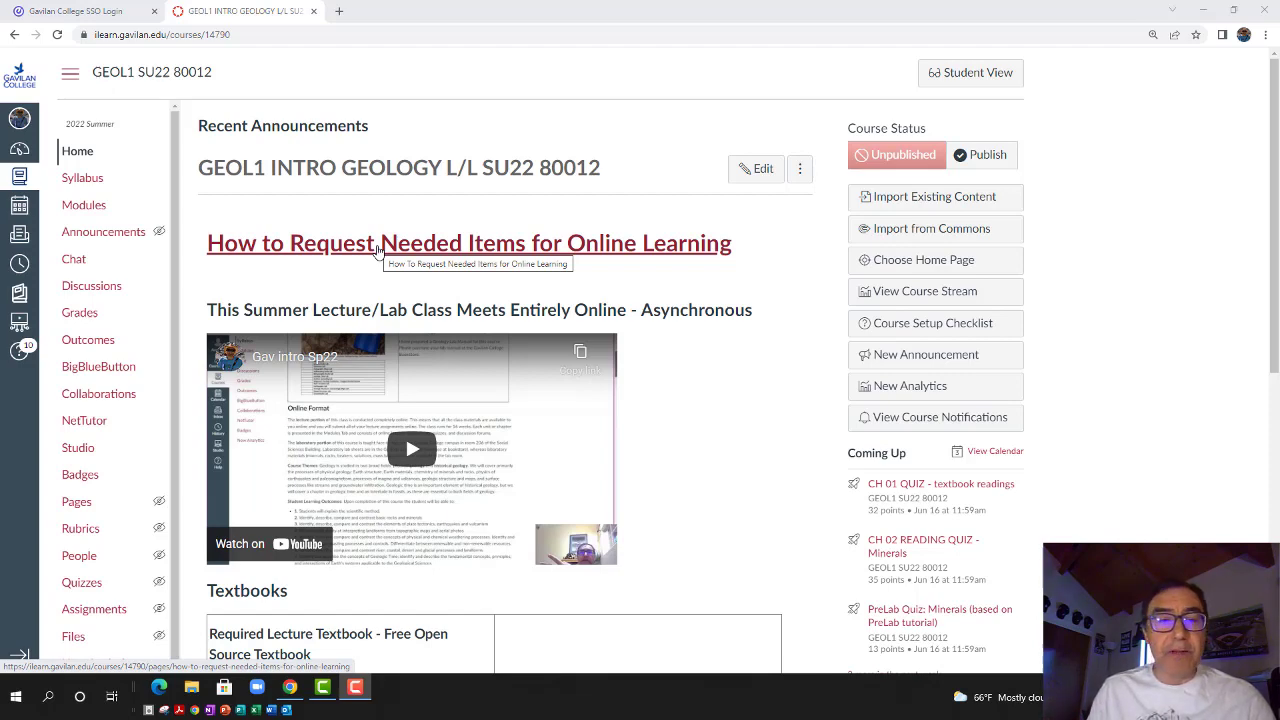
scroll(down, 3)
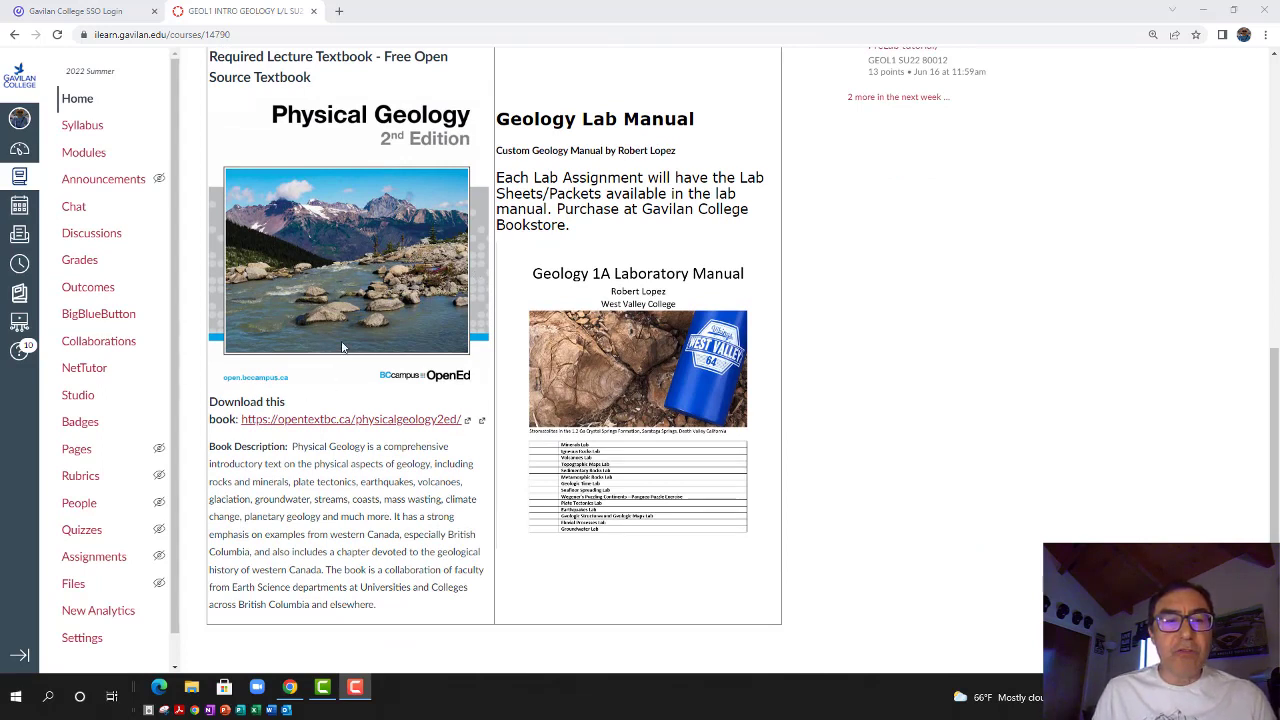
mouse_move(342, 202)
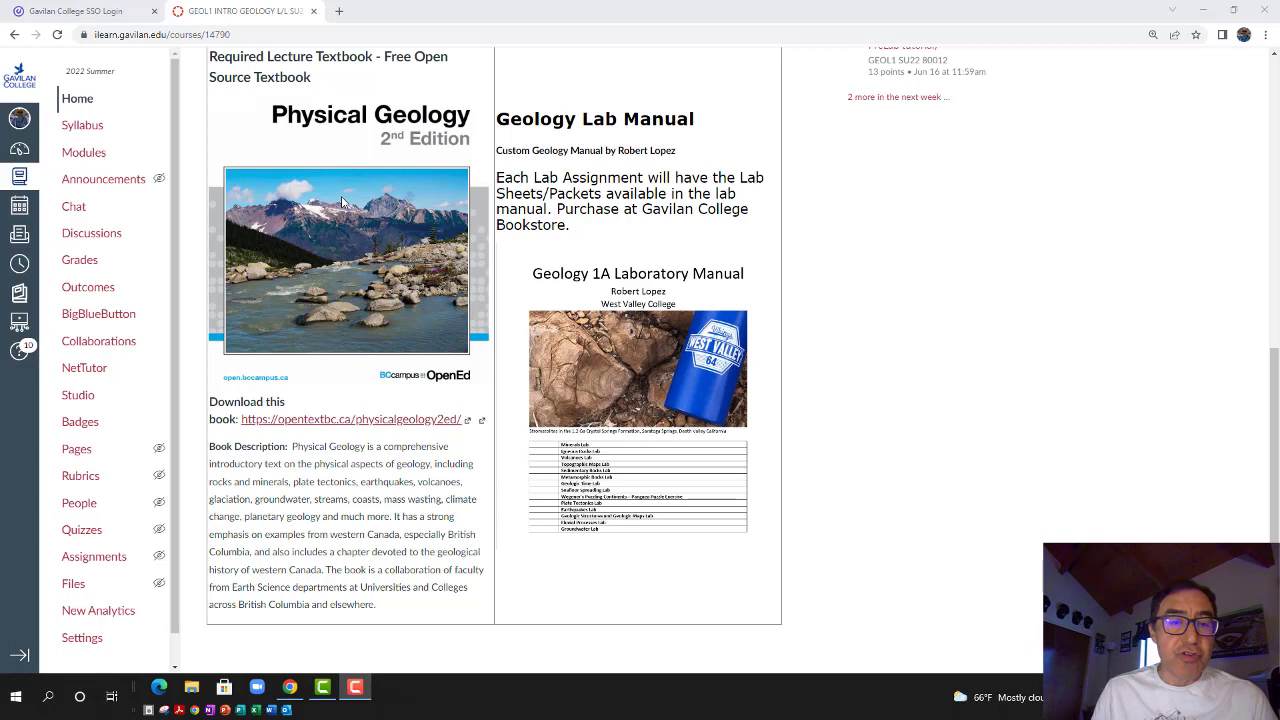
mouse_move(350, 419)
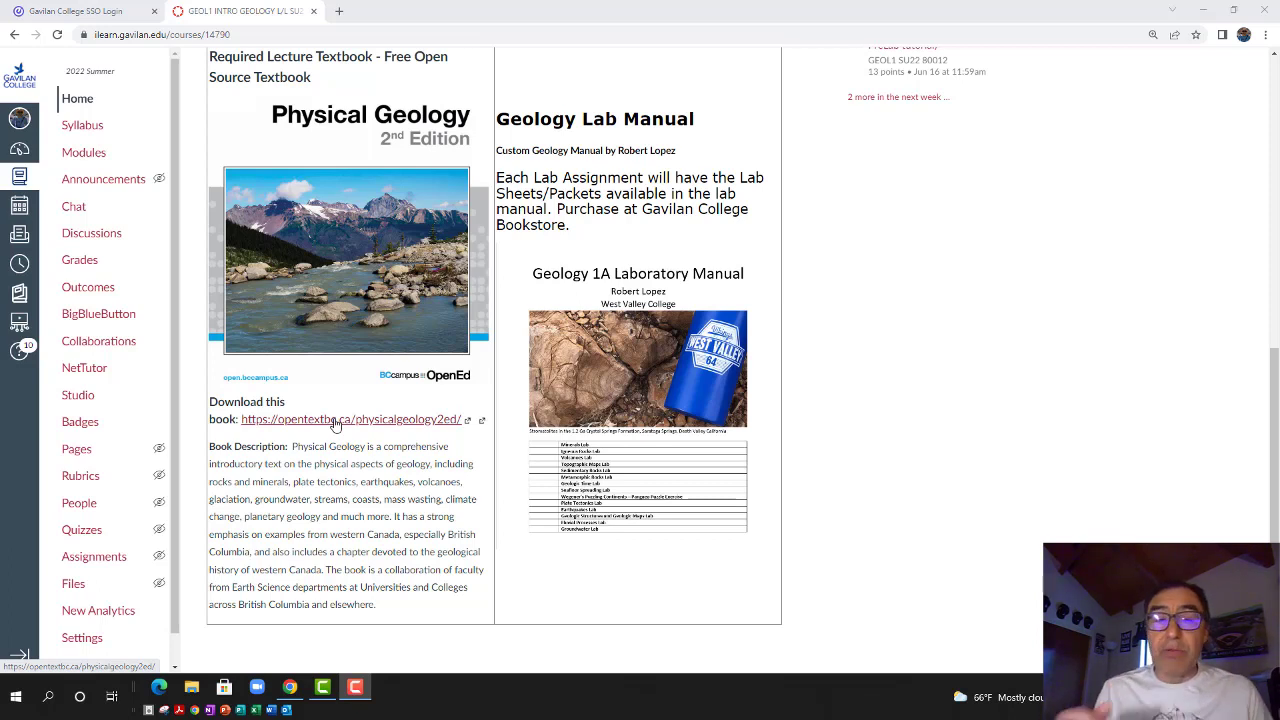
mouse_move(353, 431)
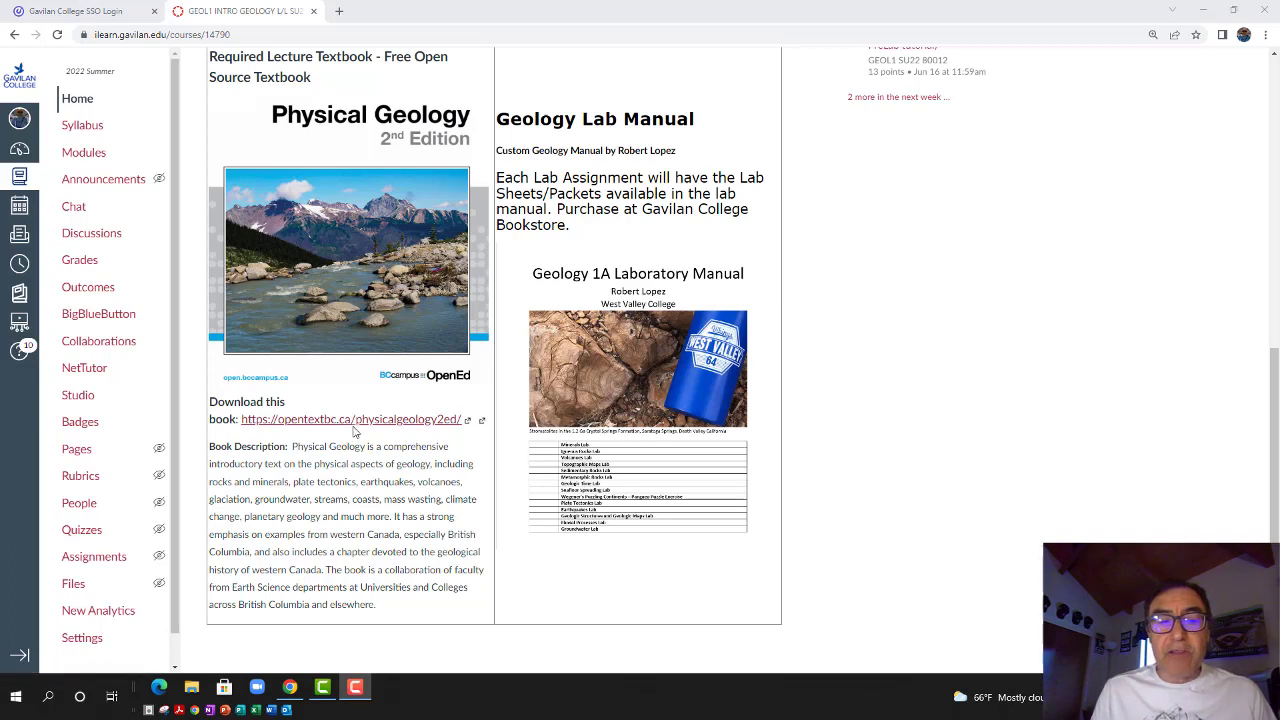
mouse_move(385, 424)
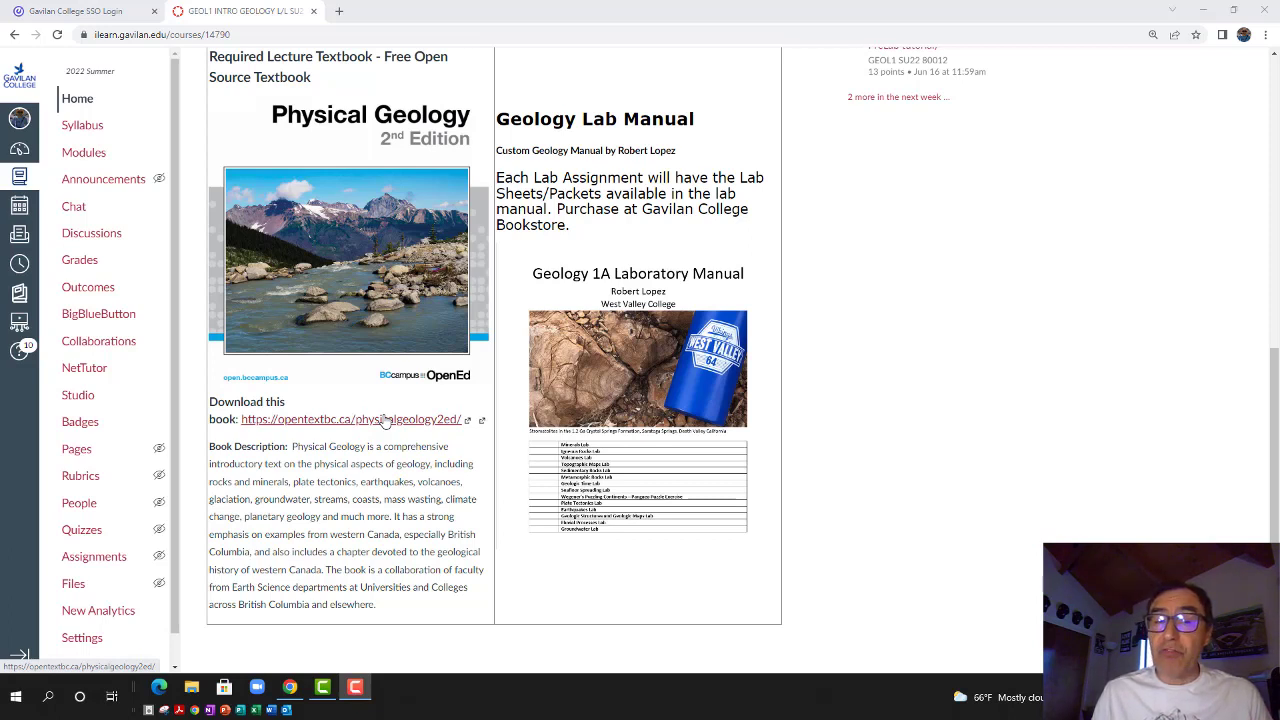
mouse_move(408, 328)
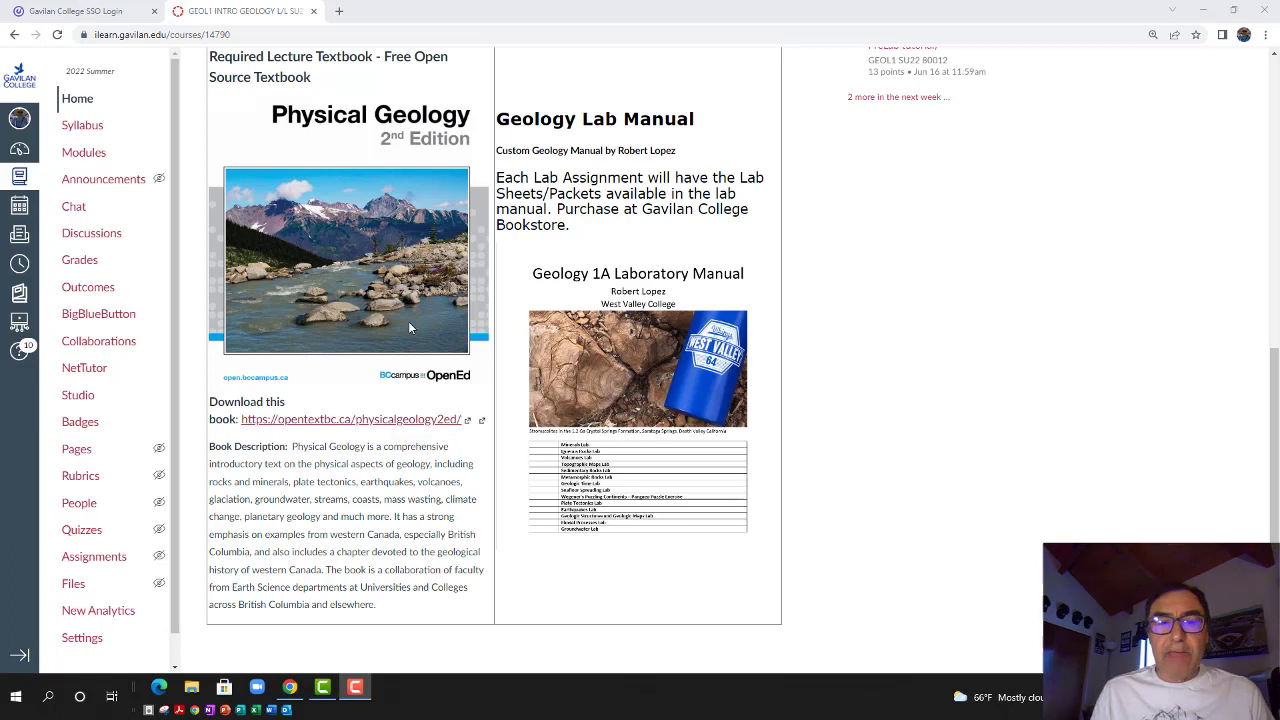
mouse_move(686, 384)
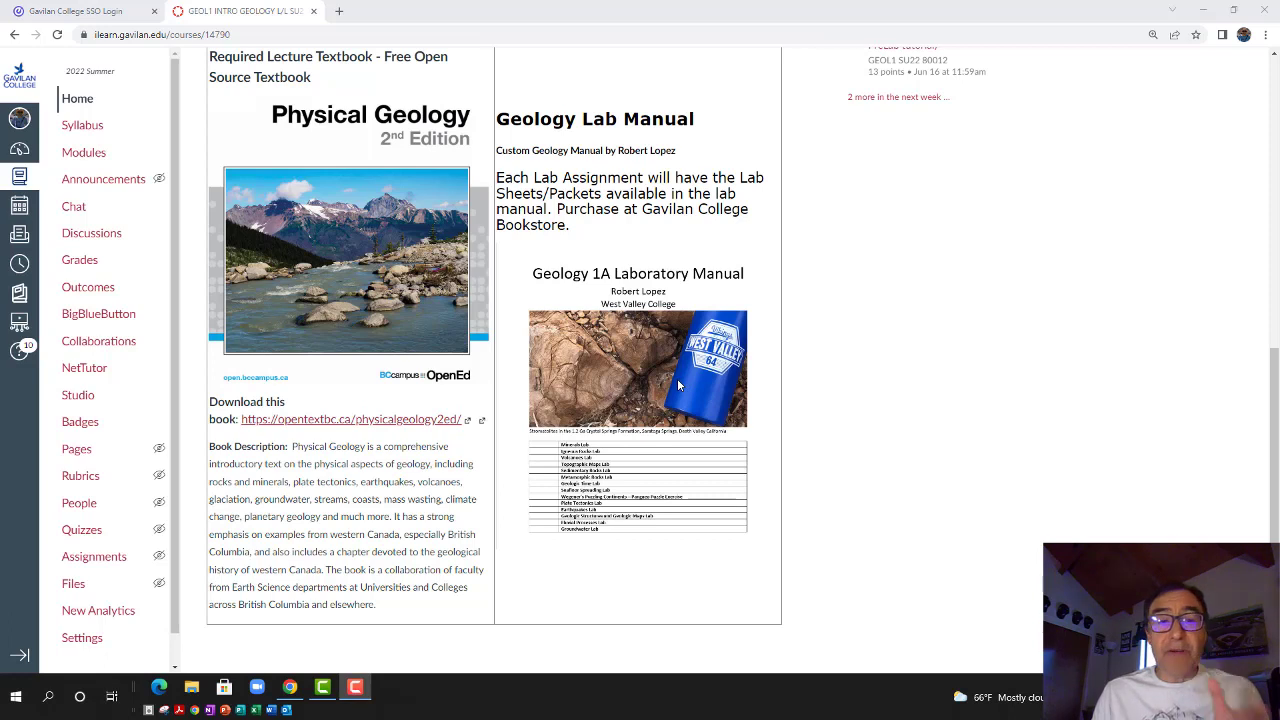
mouse_move(577, 213)
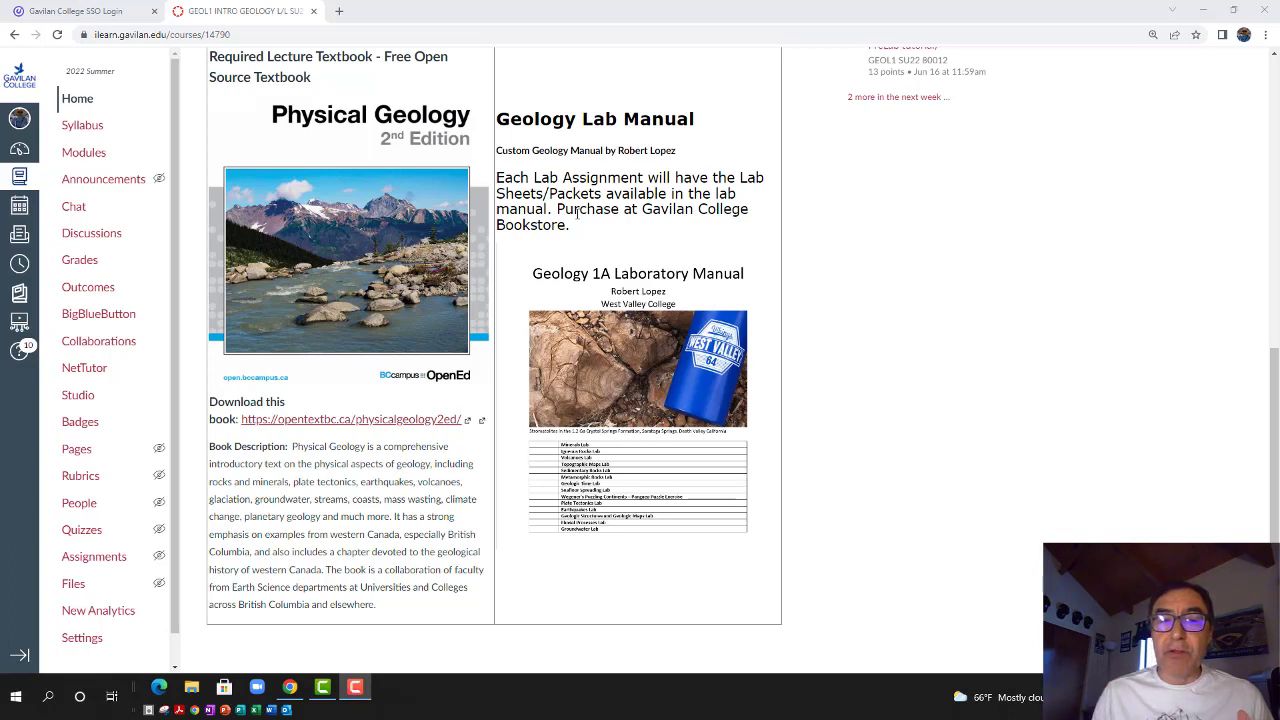
mouse_move(684, 467)
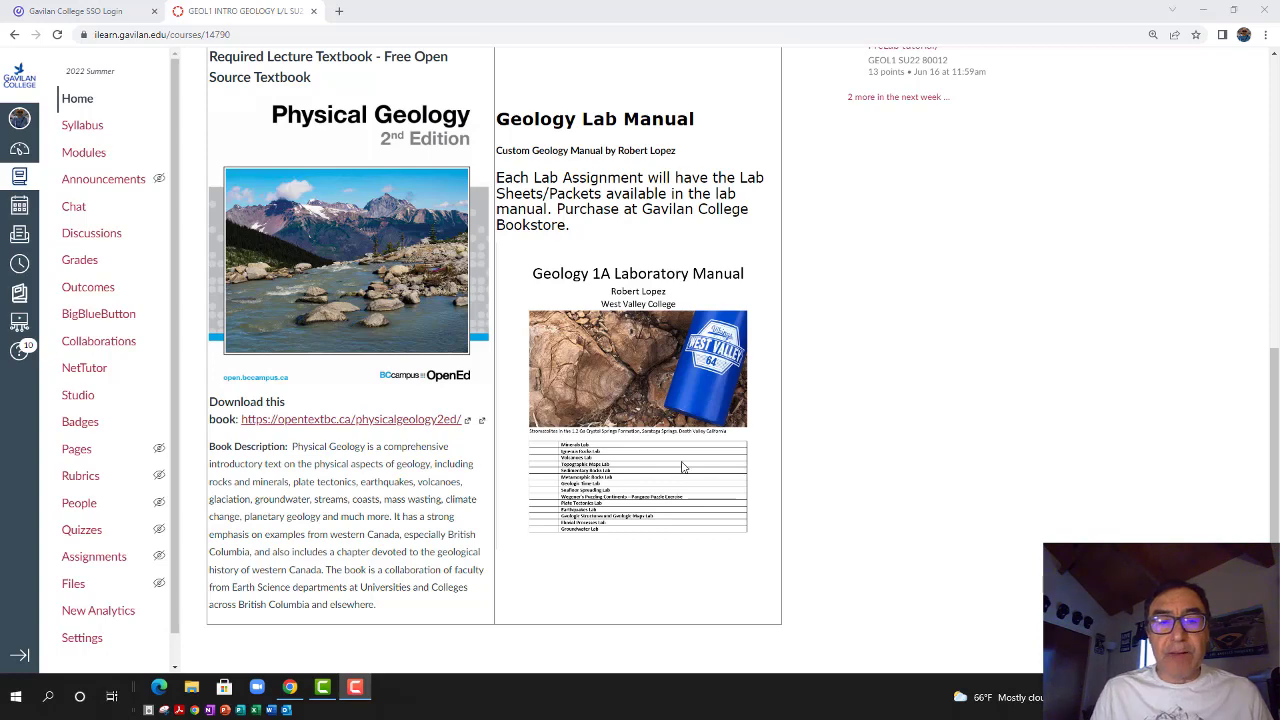
mouse_move(667, 379)
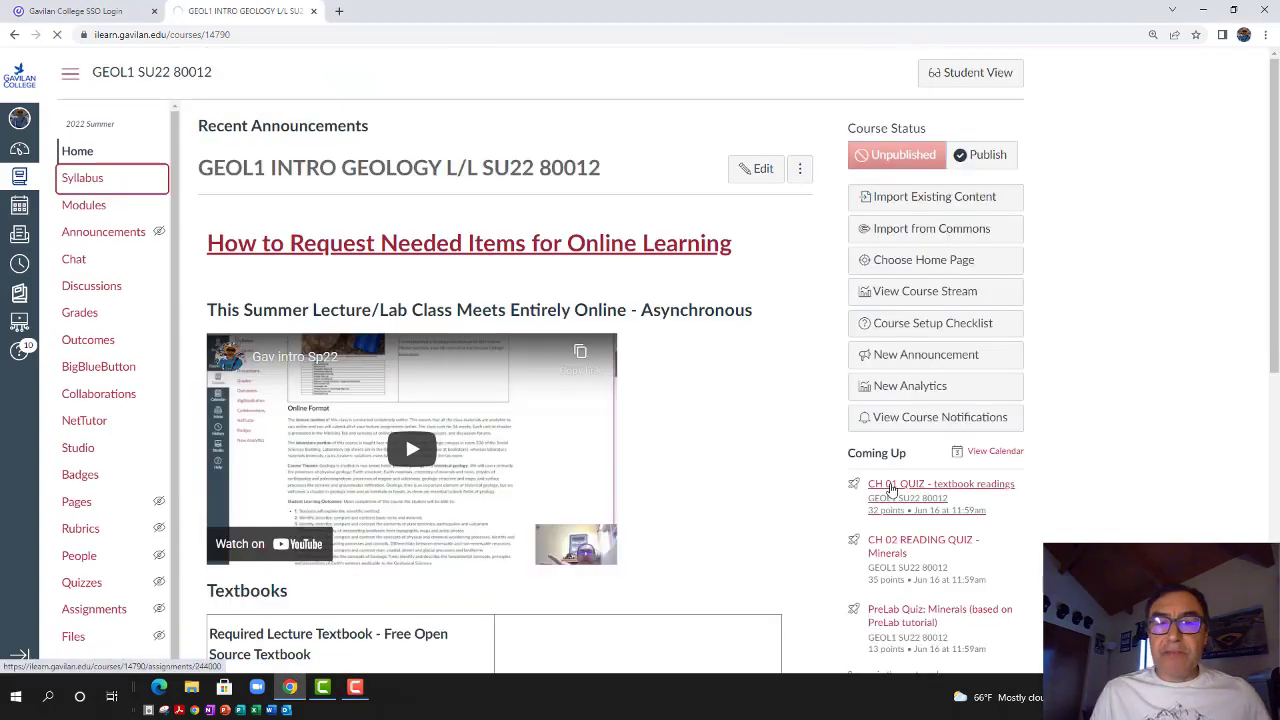
click(82, 177)
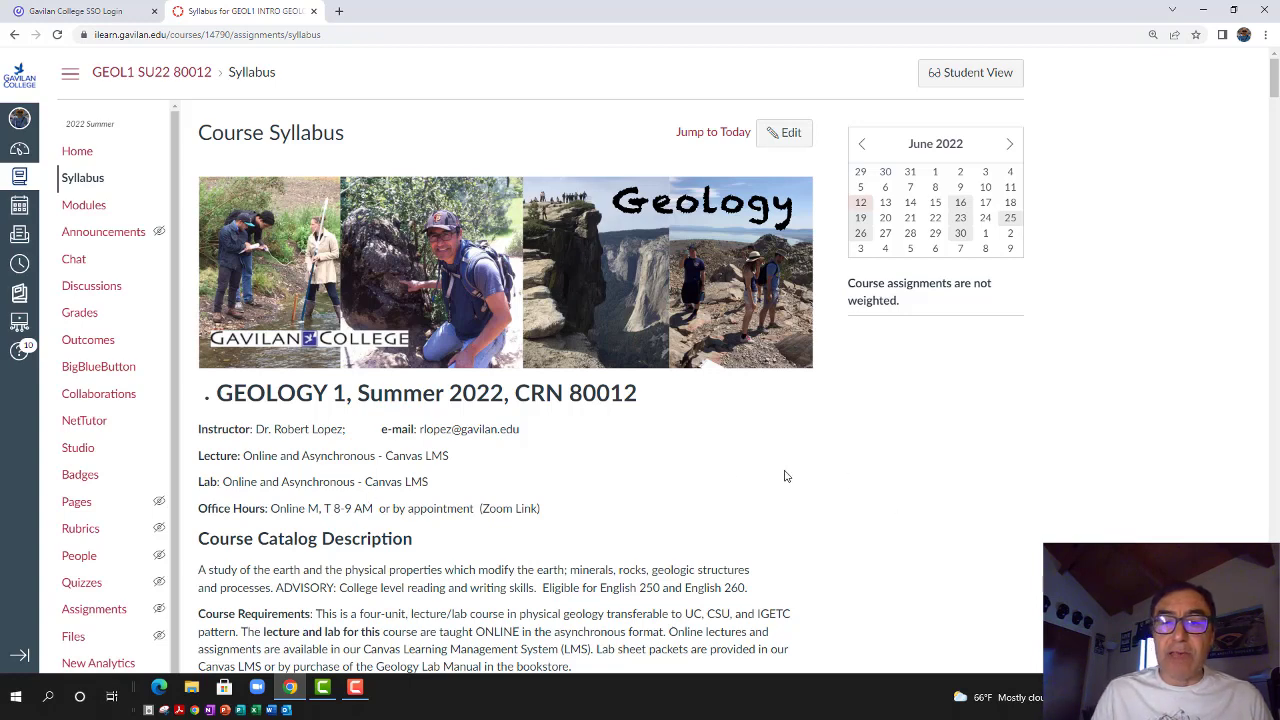
scroll(down, 3)
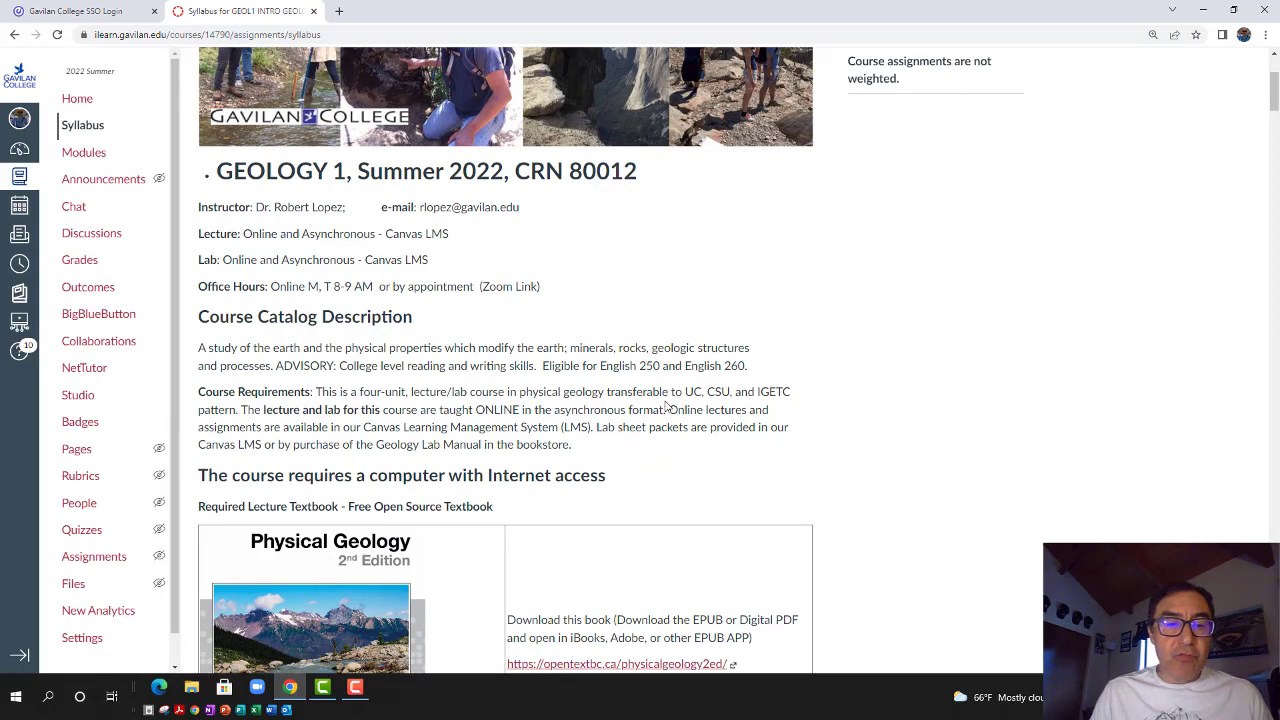
scroll(down, 3)
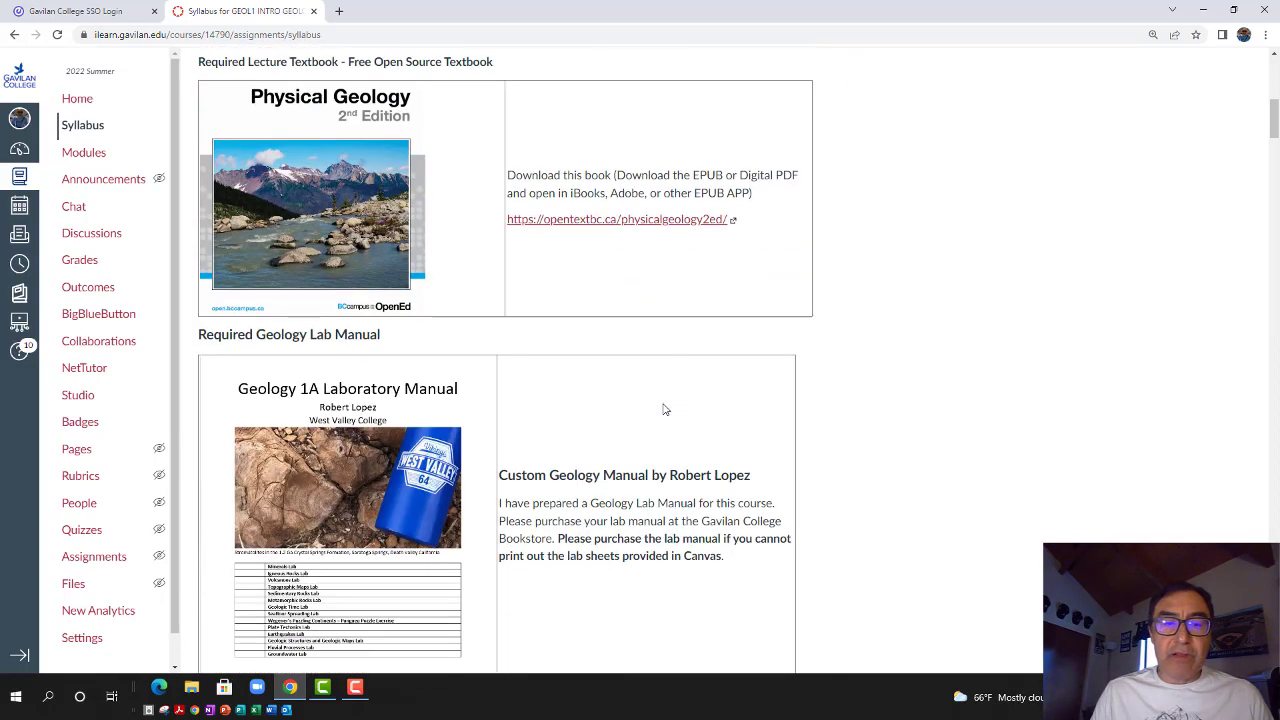
scroll(down, 3)
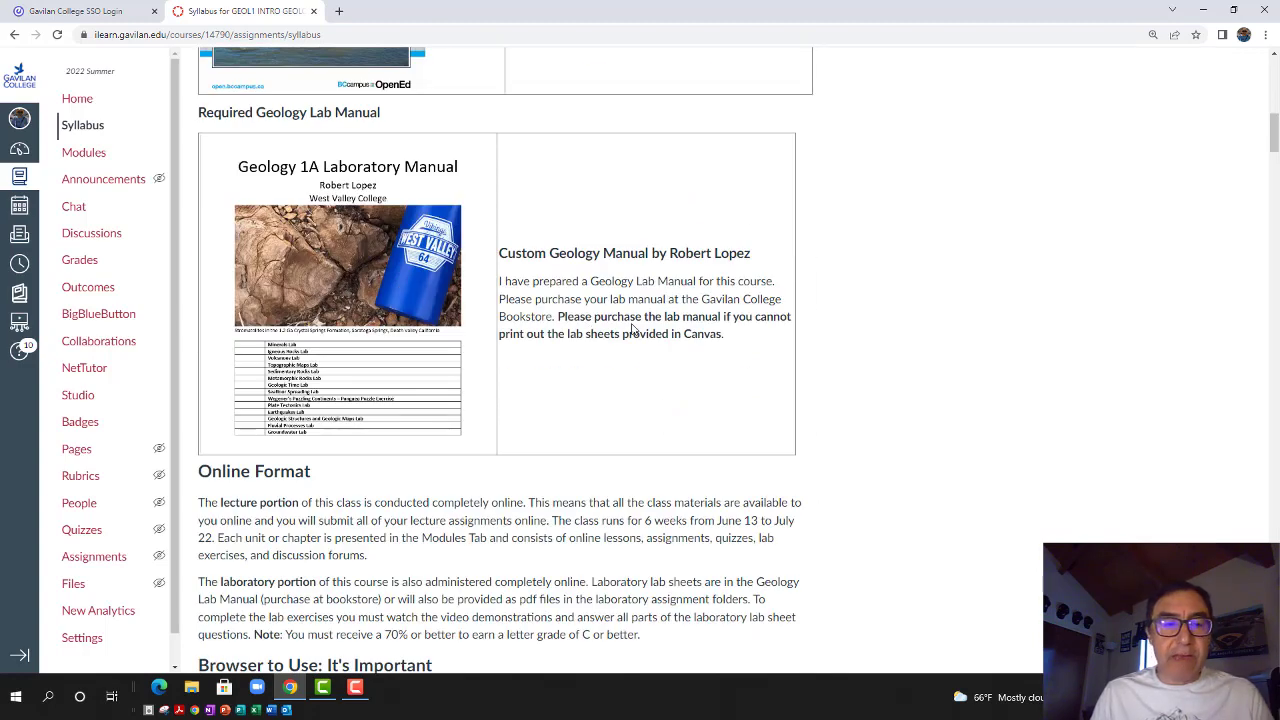
scroll(down, 3)
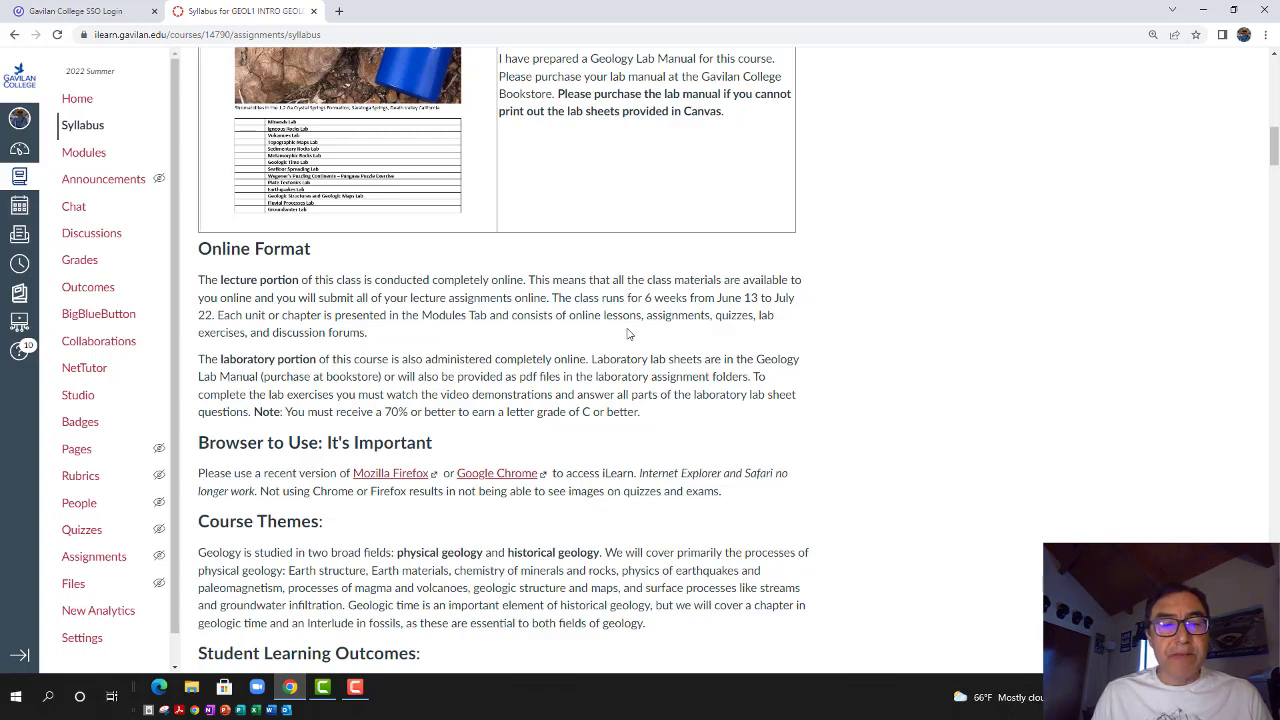
scroll(down, 3)
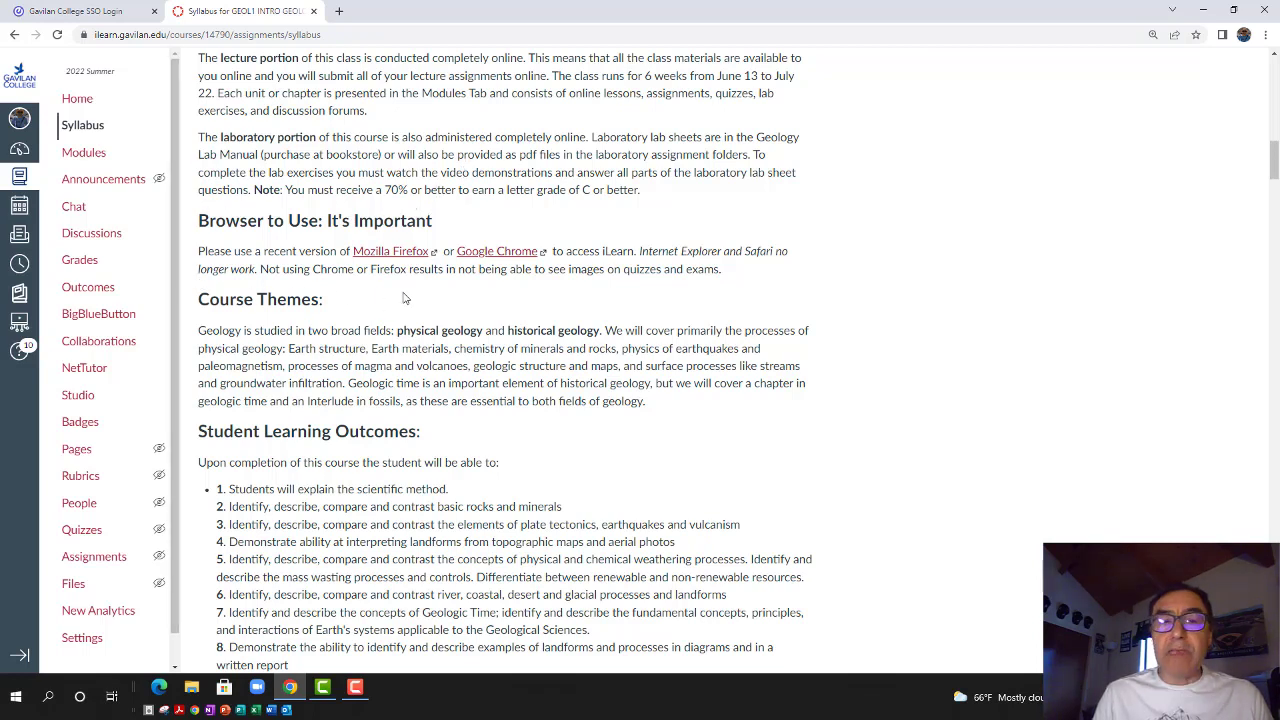
mouse_move(409, 264)
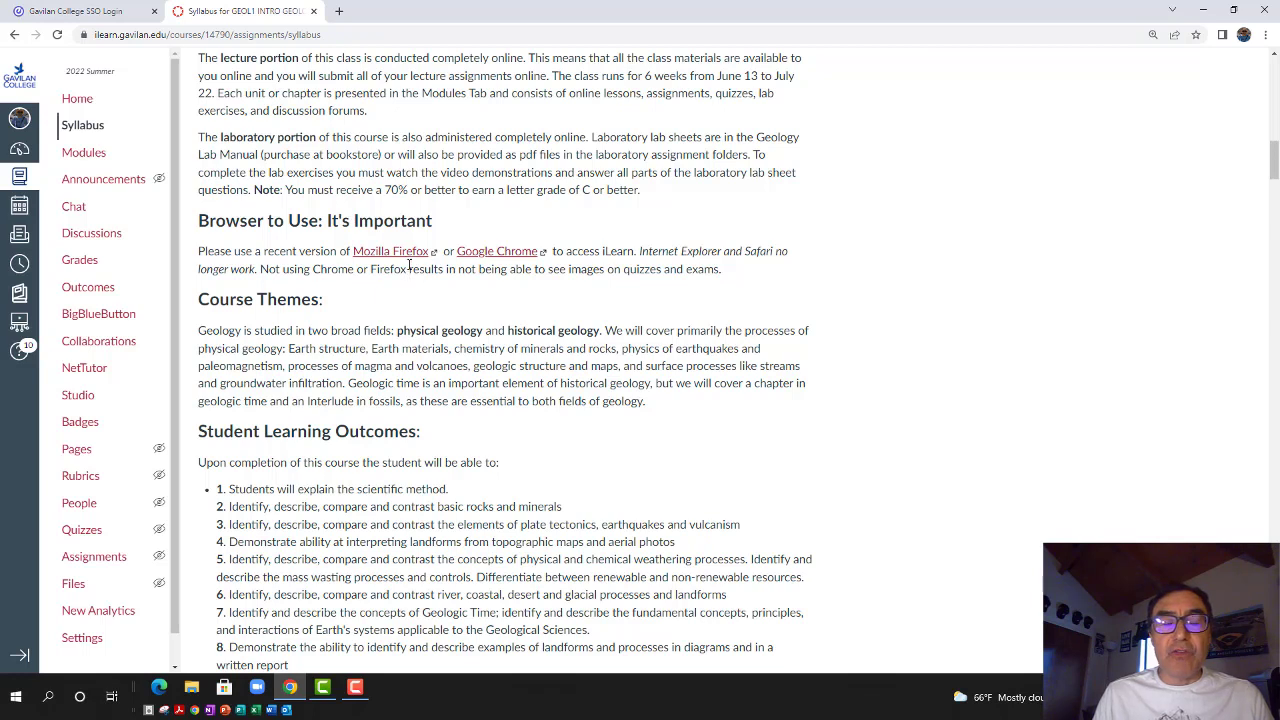
mouse_move(267, 266)
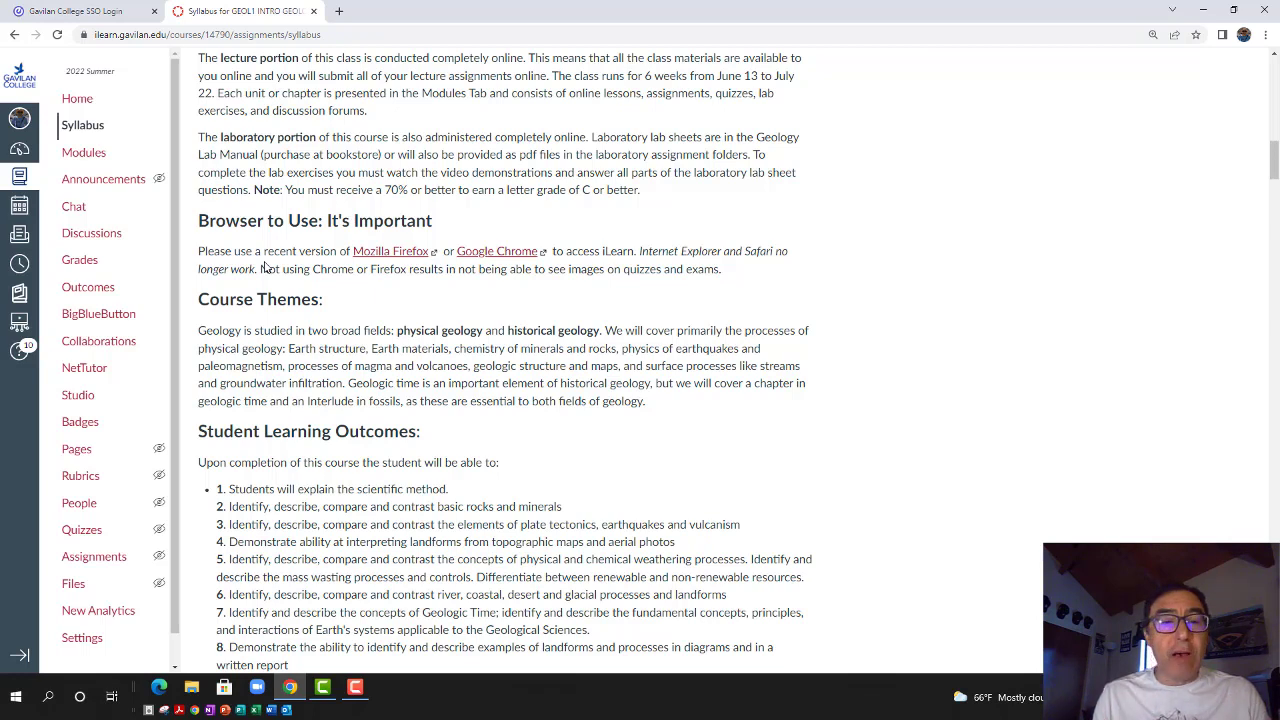
mouse_move(520, 260)
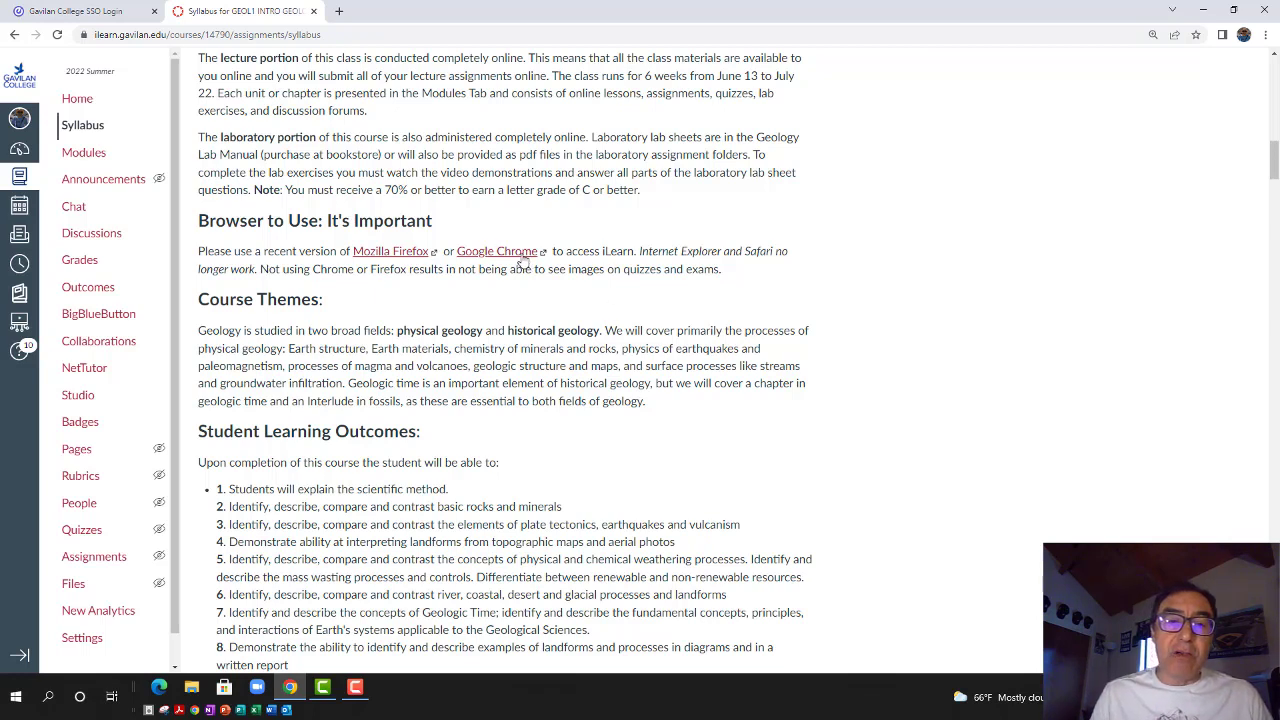
mouse_move(390, 255)
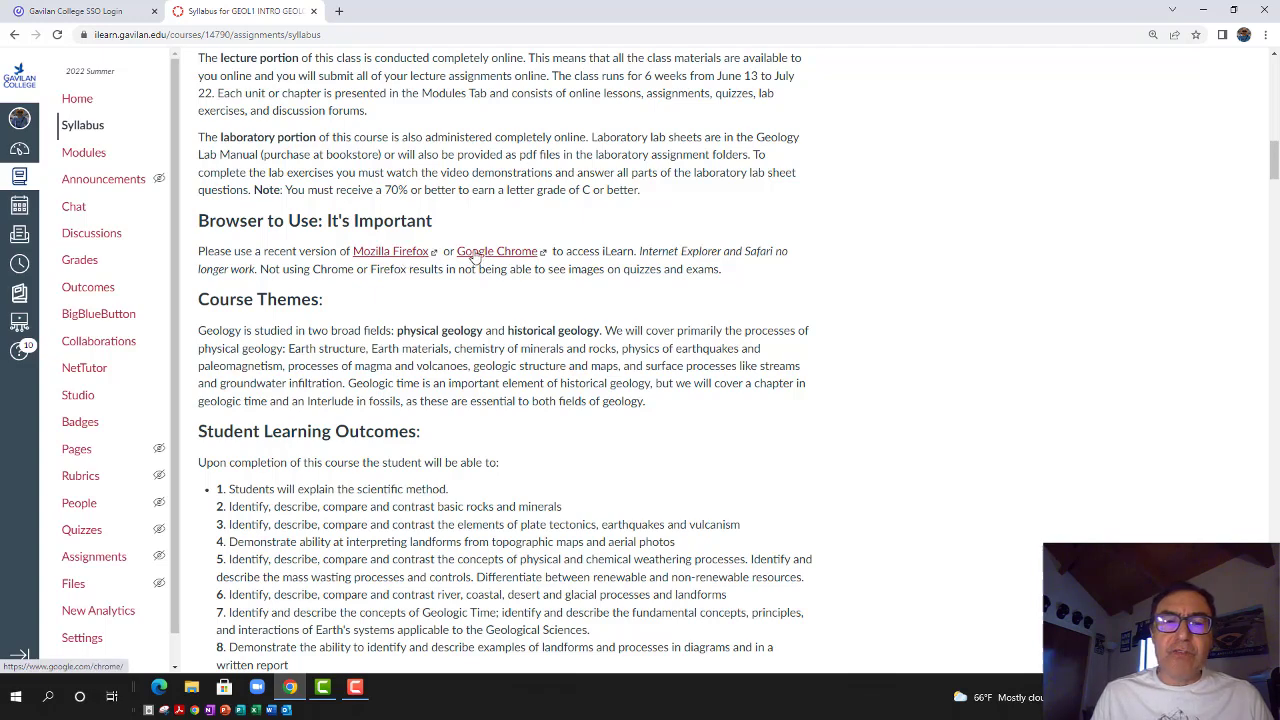
mouse_move(452, 290)
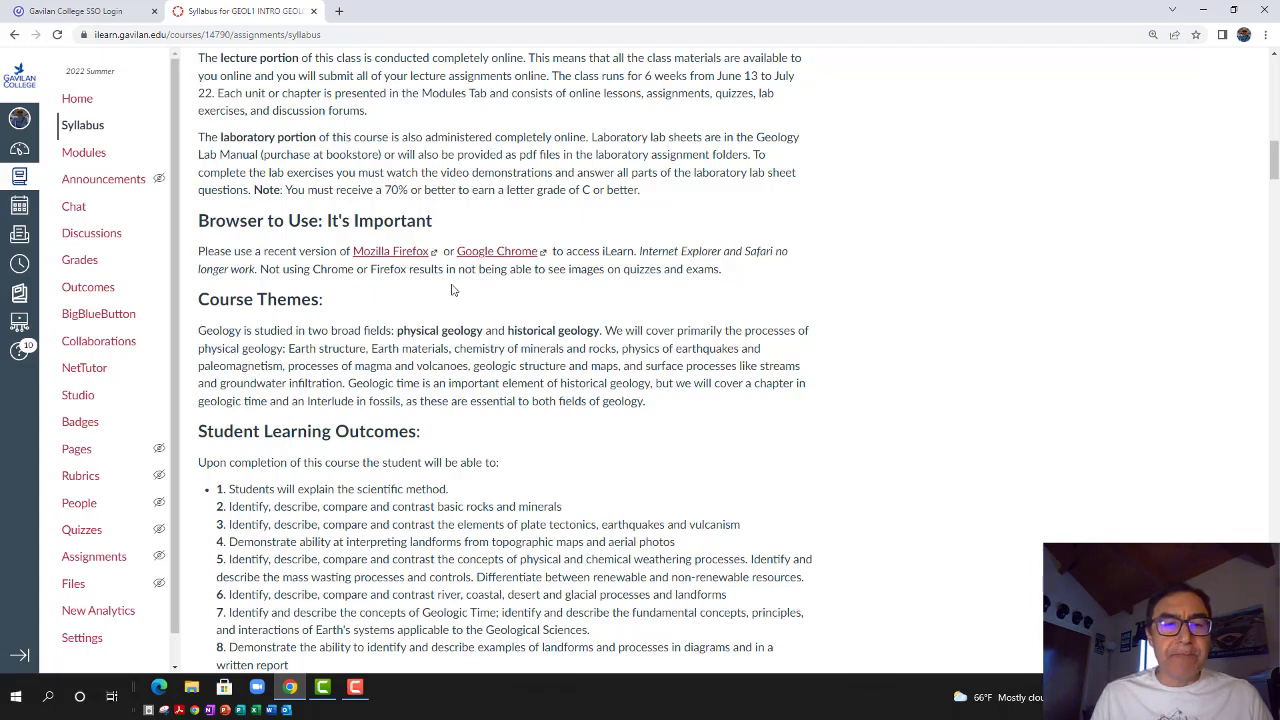
scroll(down, 3)
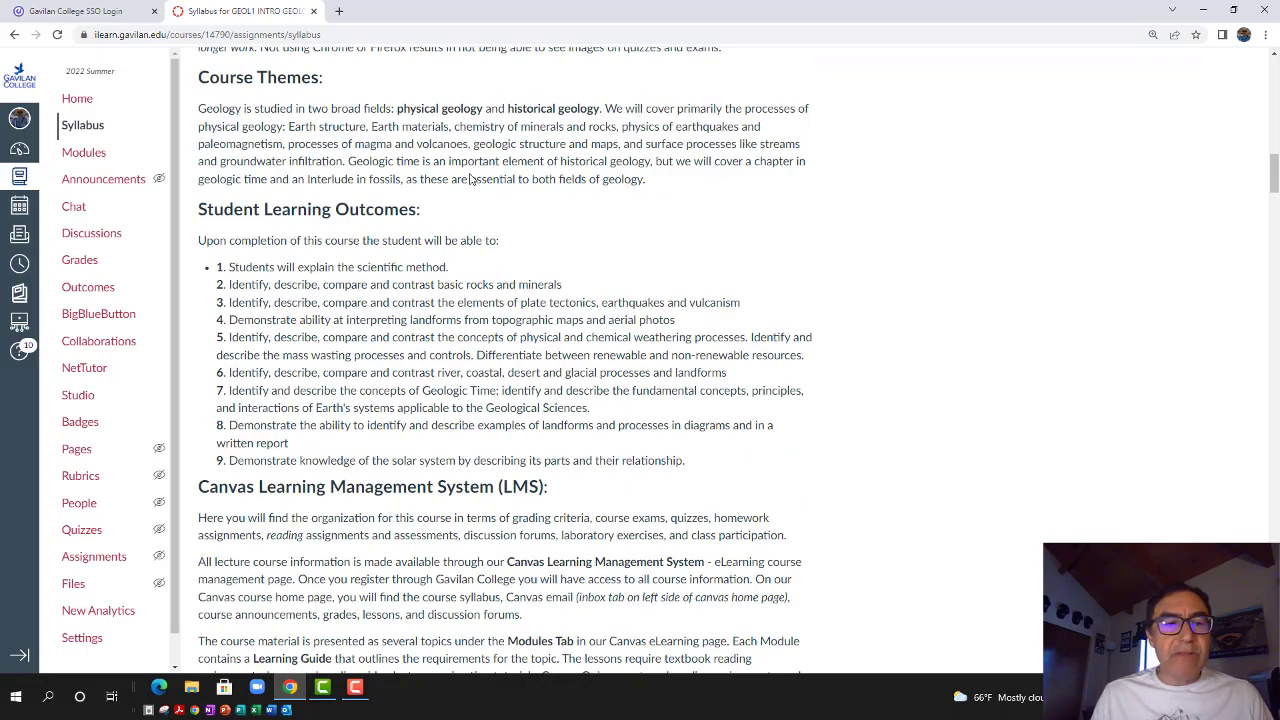
scroll(down, 3)
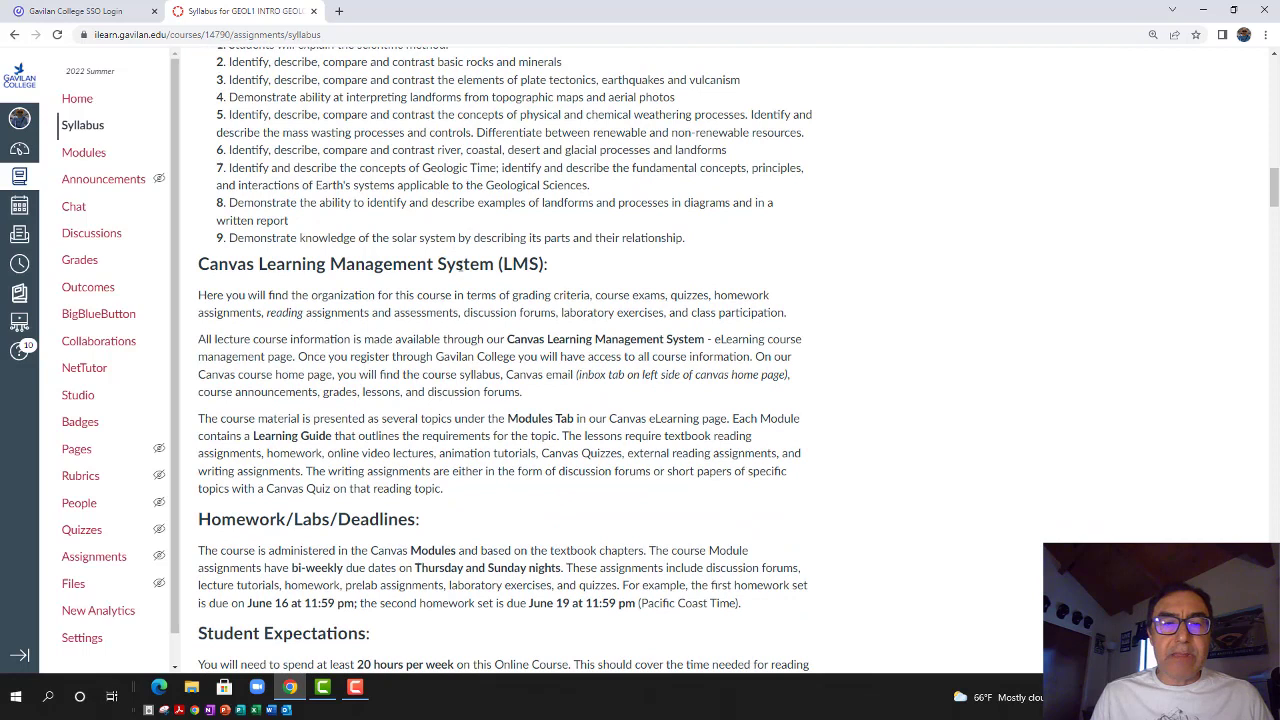
mouse_move(383, 283)
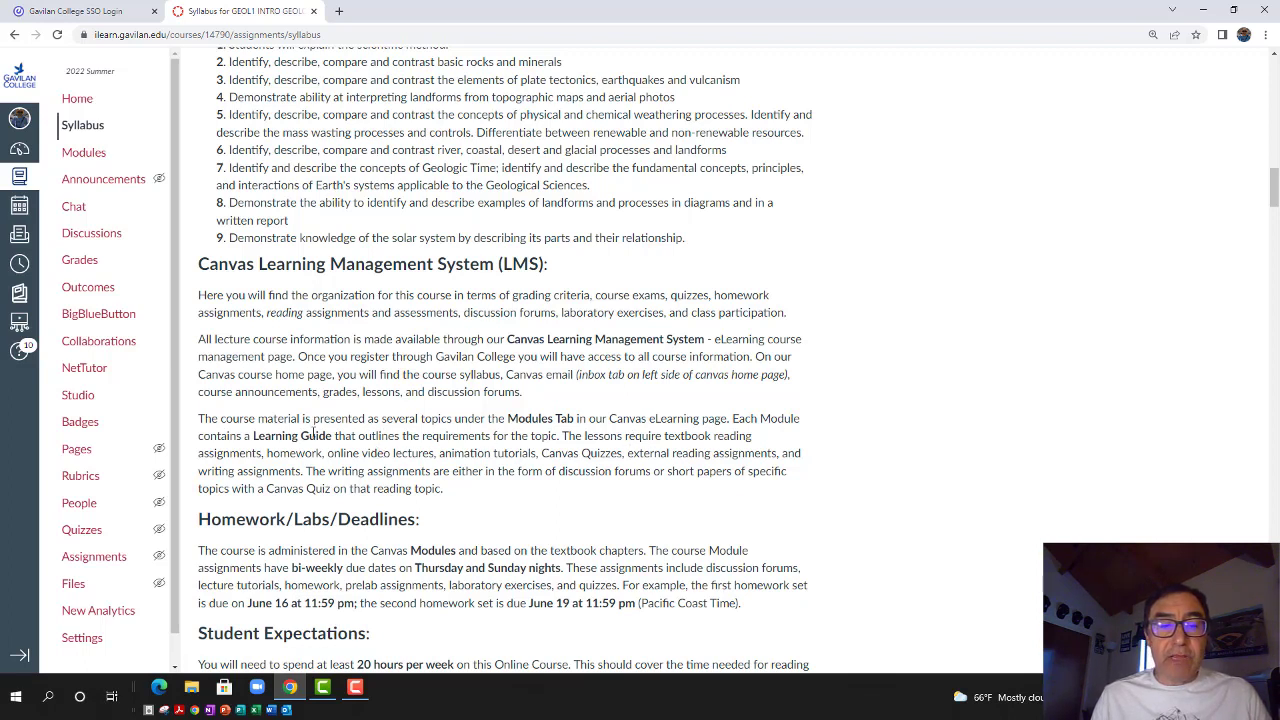
Highlight 'Learning Guide' and 'bi-weekly due dates' in the Homework/Labs/Deadlines section
double_click(288, 435)
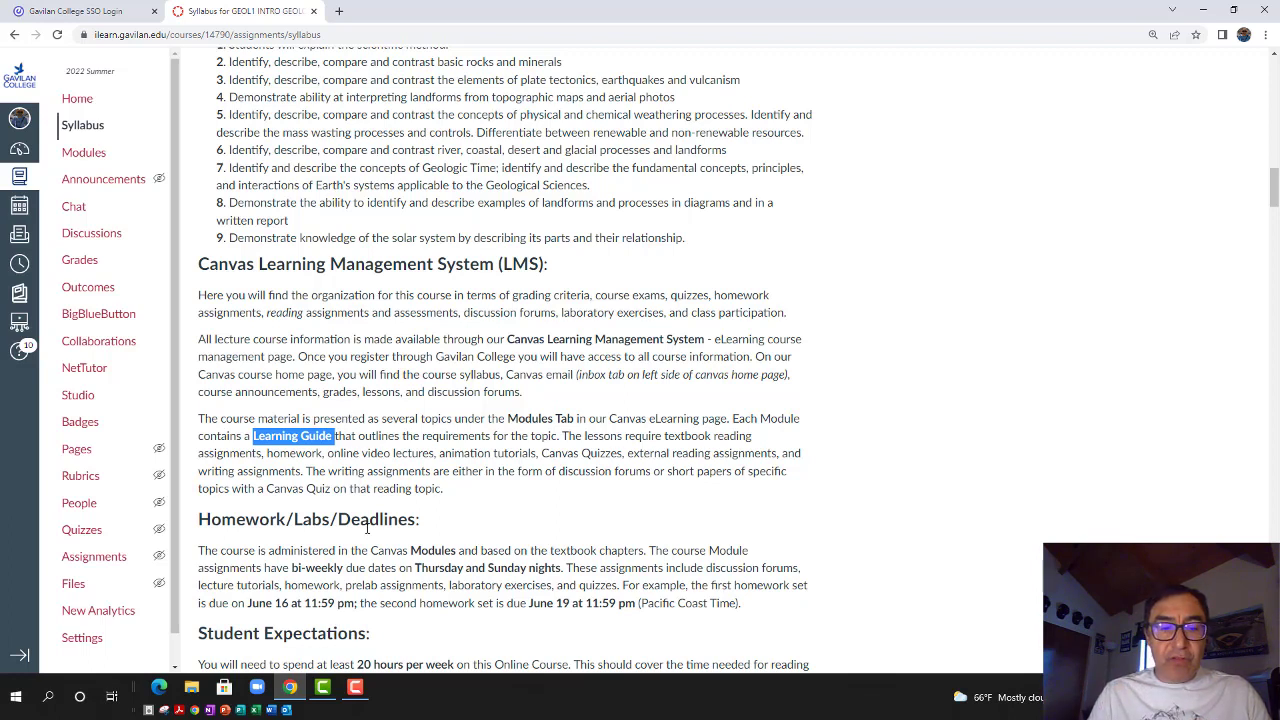
double_click(315, 568)
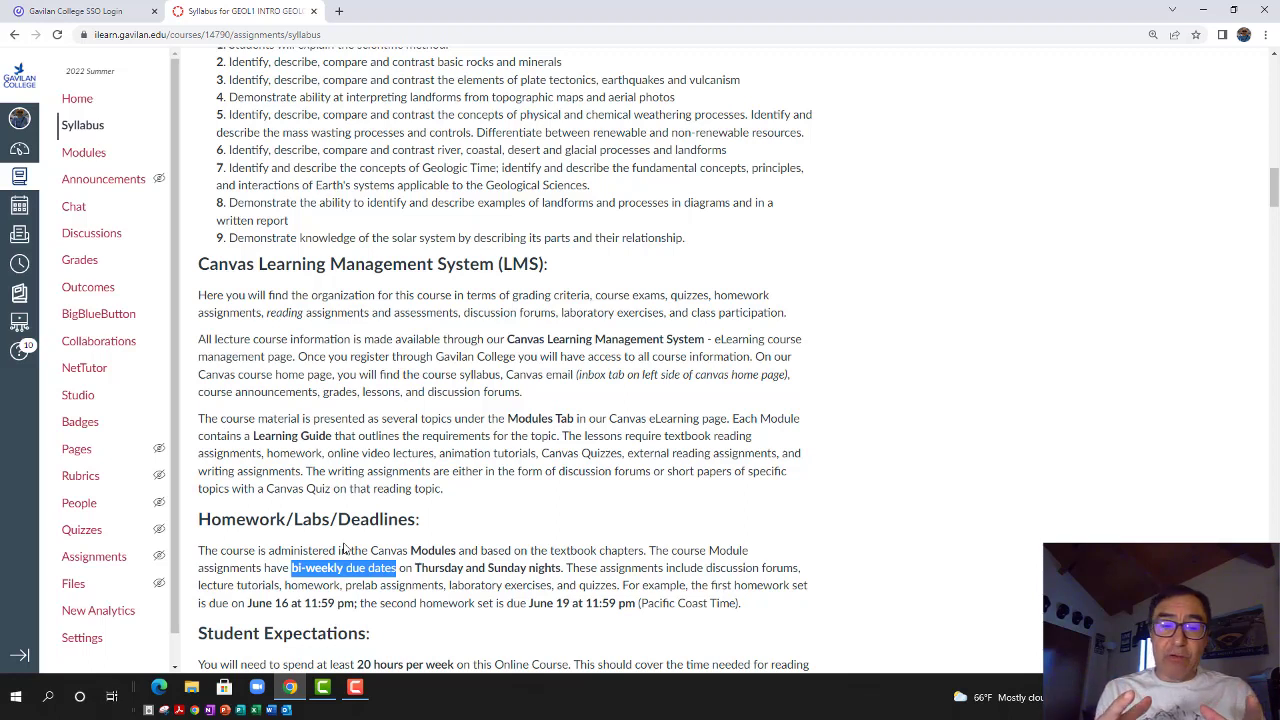
mouse_move(422, 546)
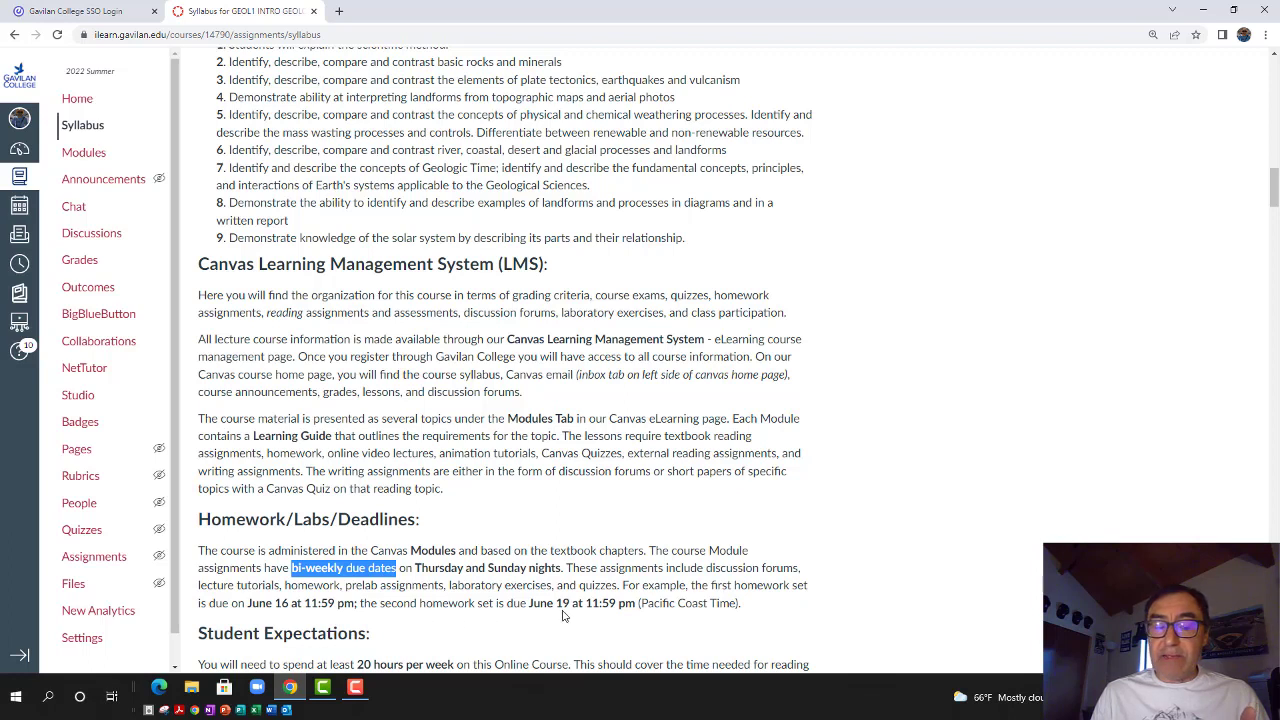
mouse_move(568, 616)
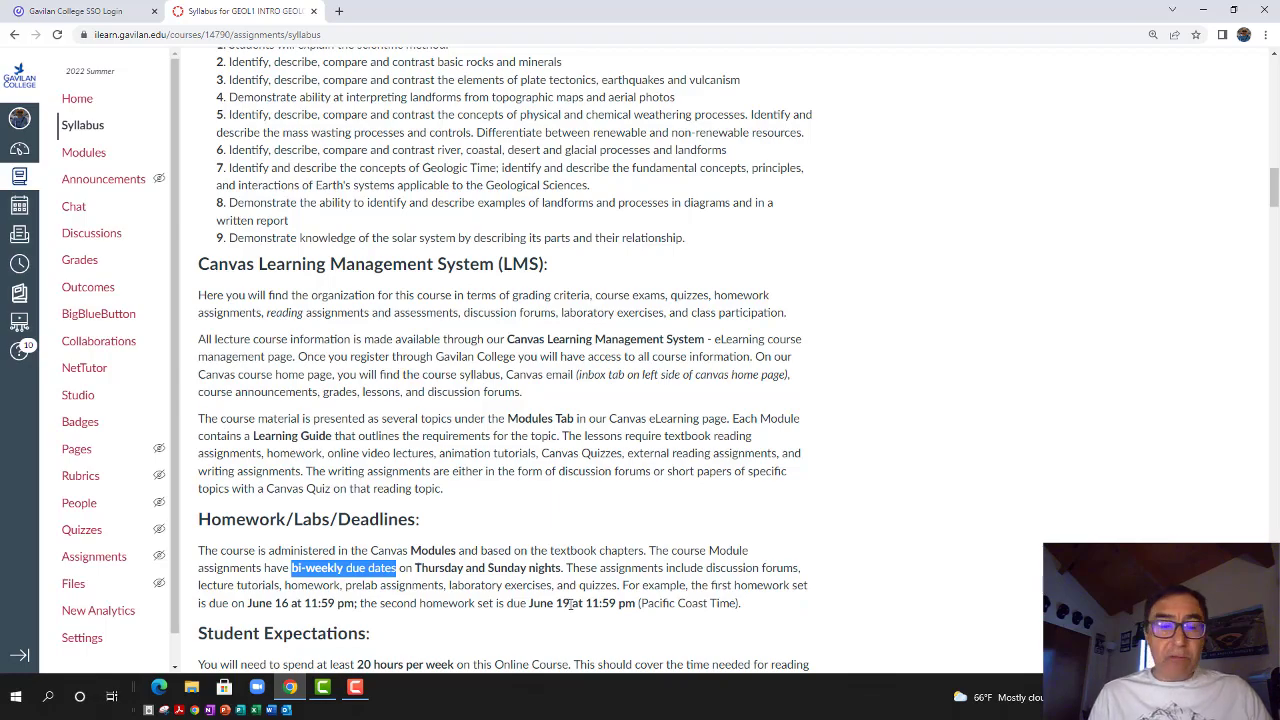
Scroll down to the Exams section with its four-exam closing dates table
scroll(down, 3)
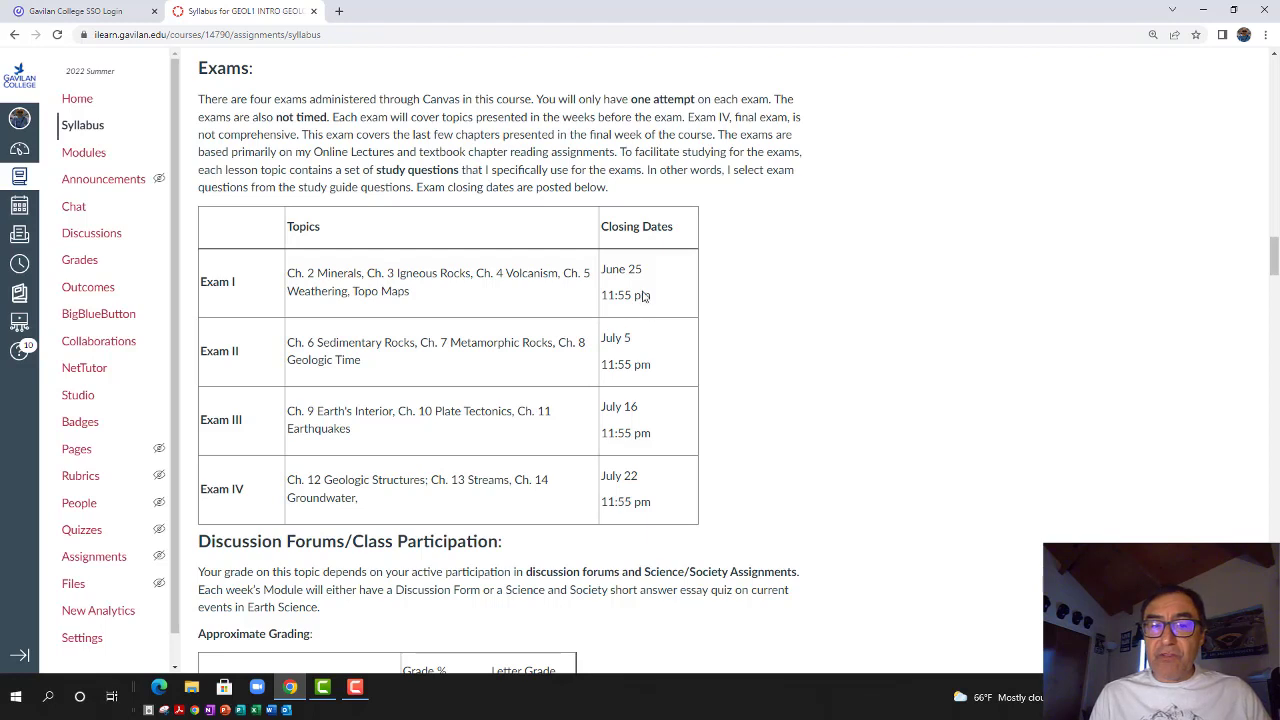
mouse_move(631, 427)
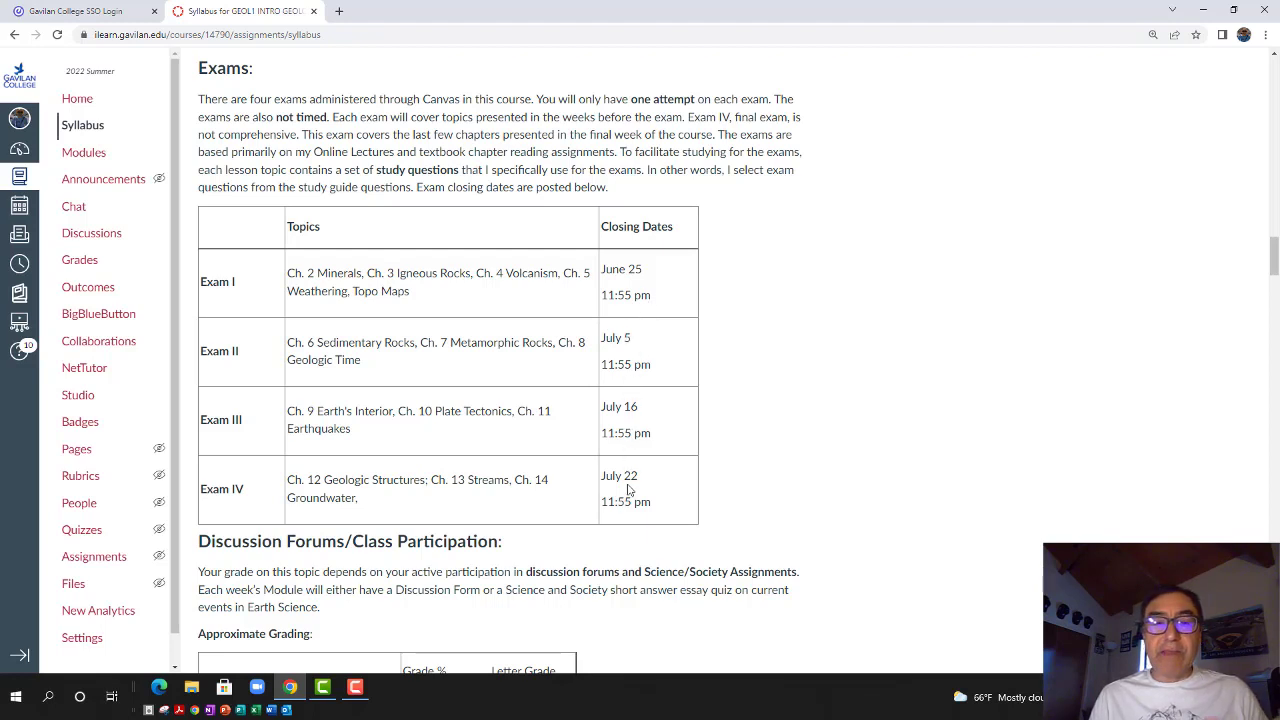
mouse_move(662, 288)
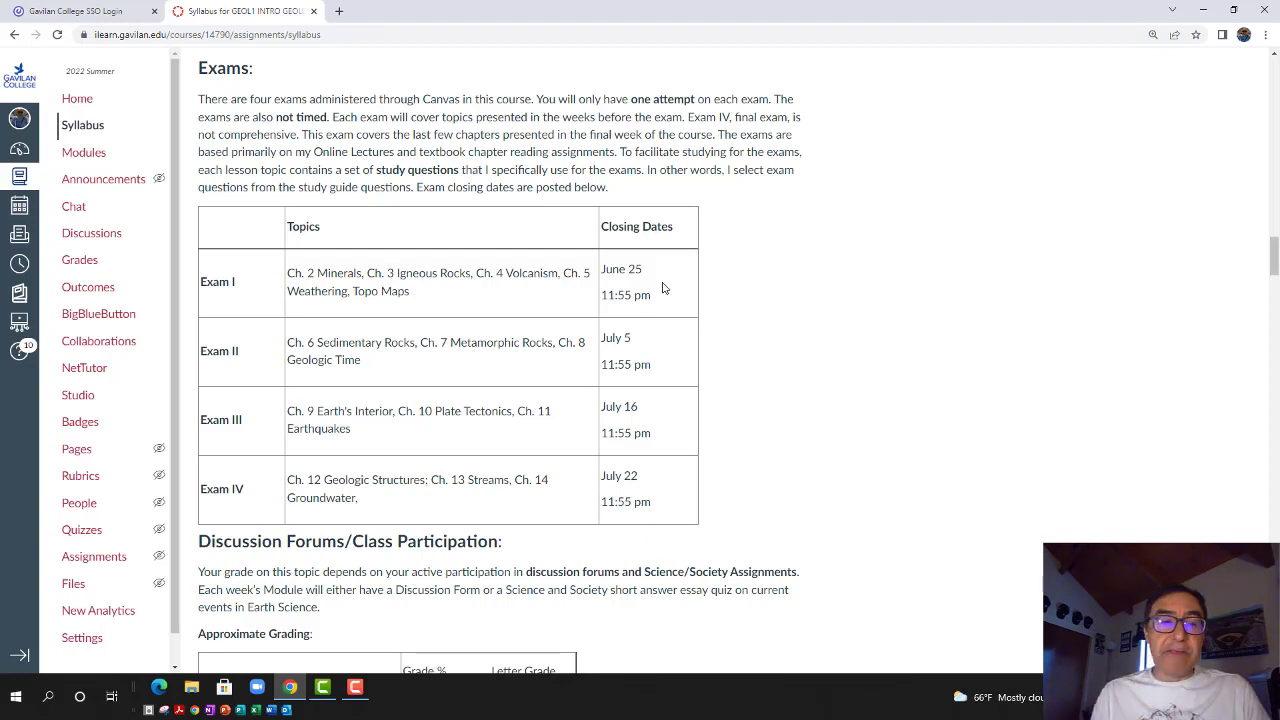
Scroll back up to Student Expectations and its orientation and support hub links
scroll(up, 3)
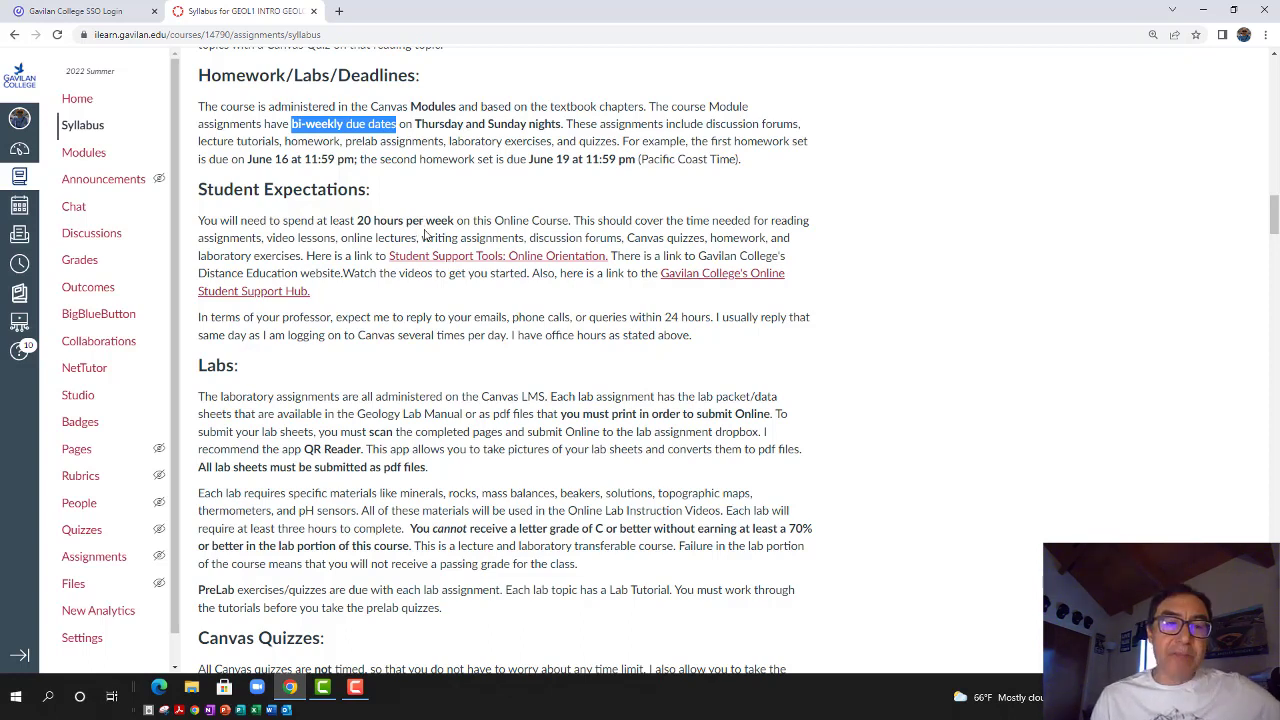
mouse_move(418, 236)
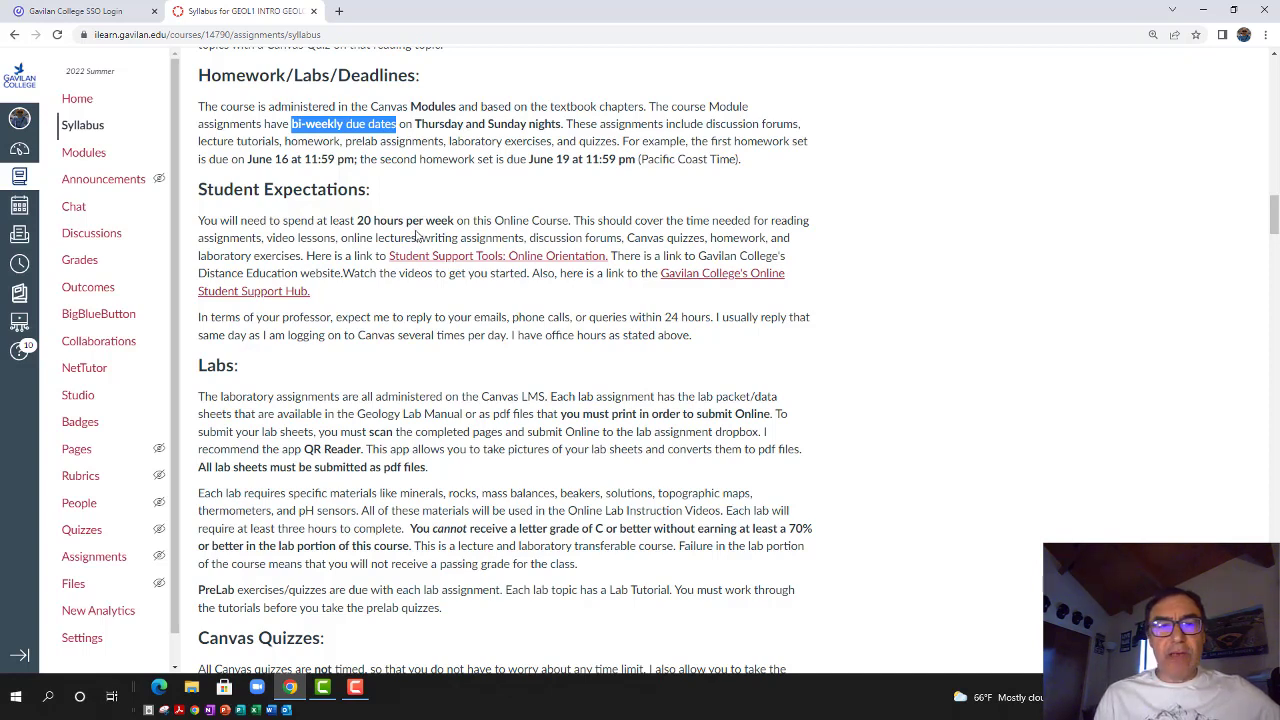
mouse_move(438, 121)
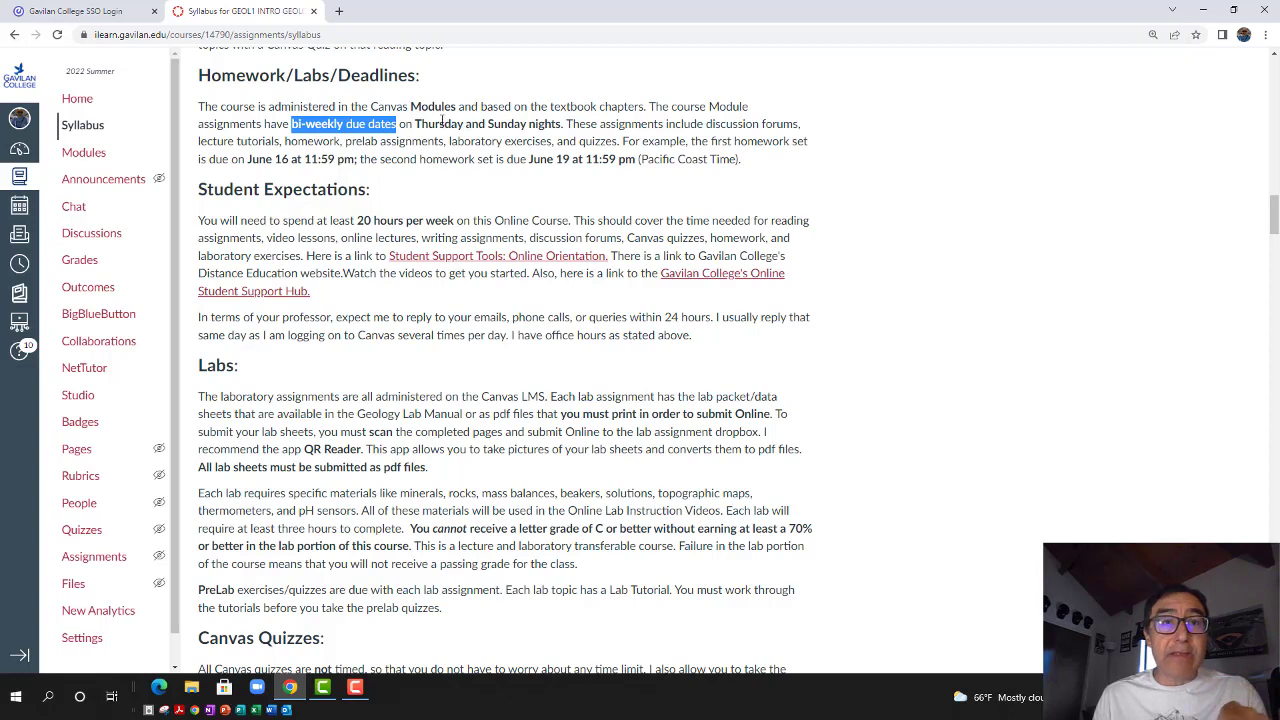
mouse_move(487, 200)
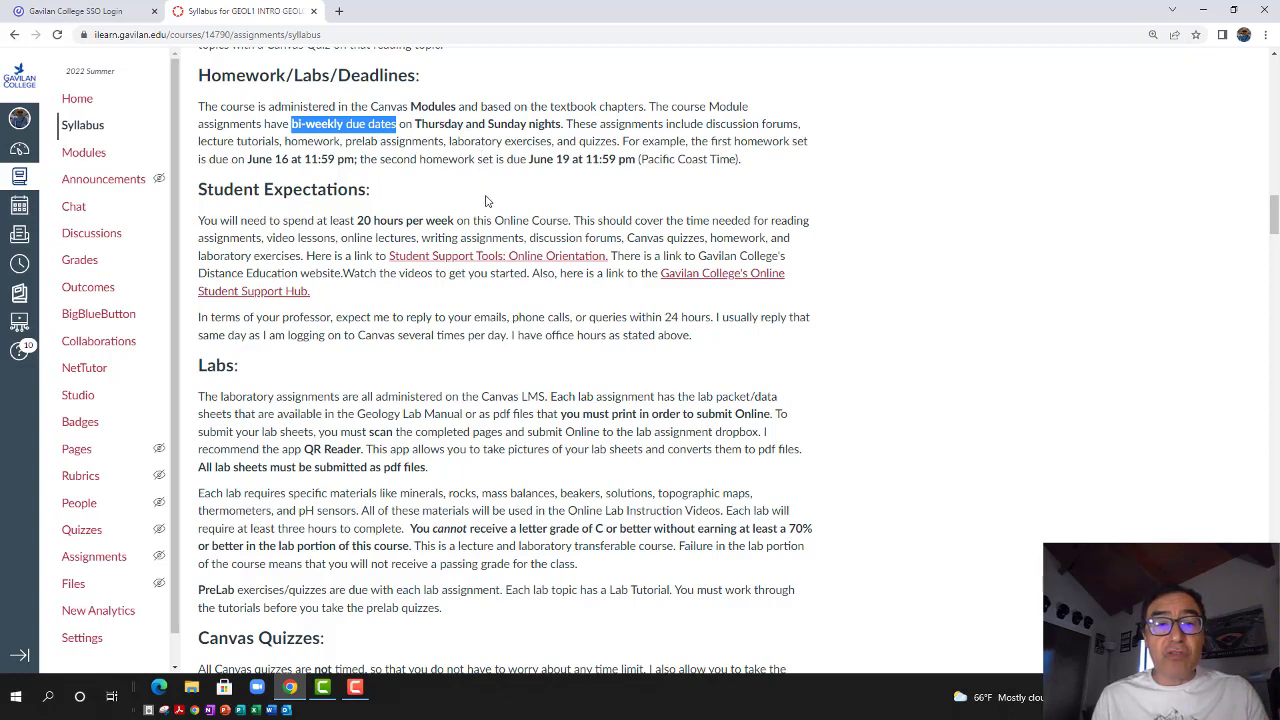
mouse_move(490, 214)
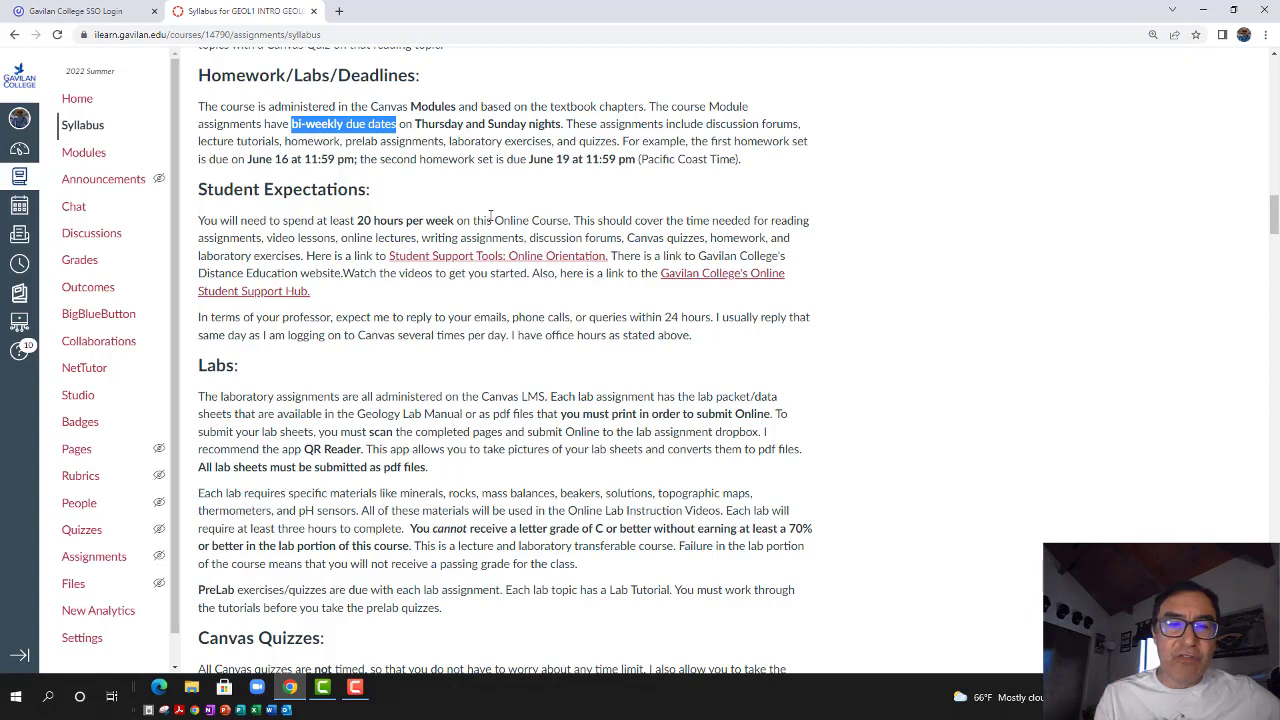
mouse_move(521, 236)
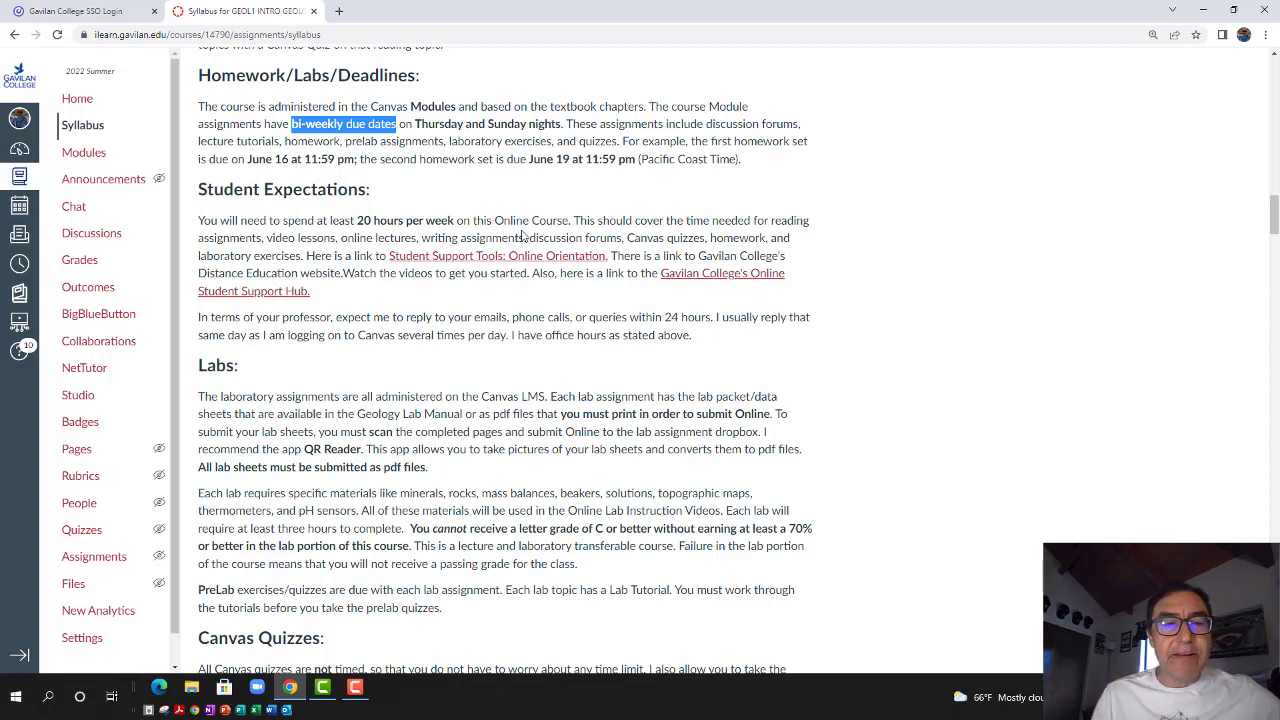
mouse_move(535, 307)
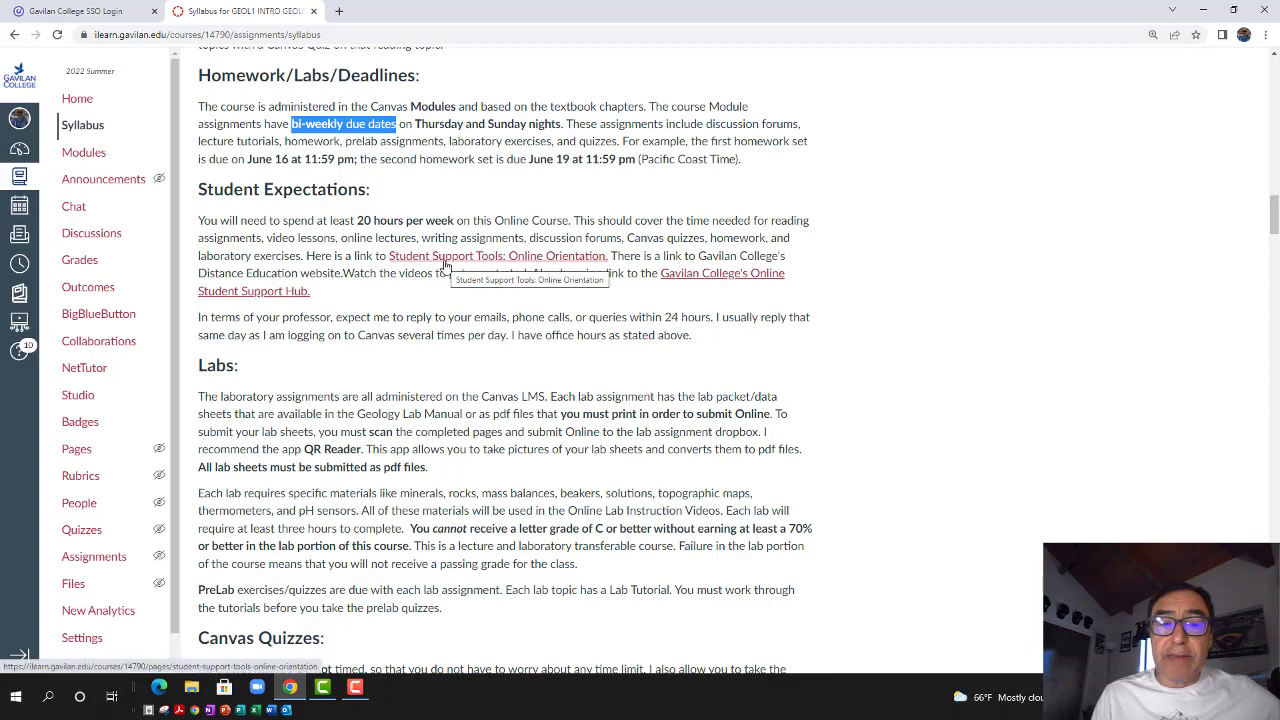
mouse_move(725, 280)
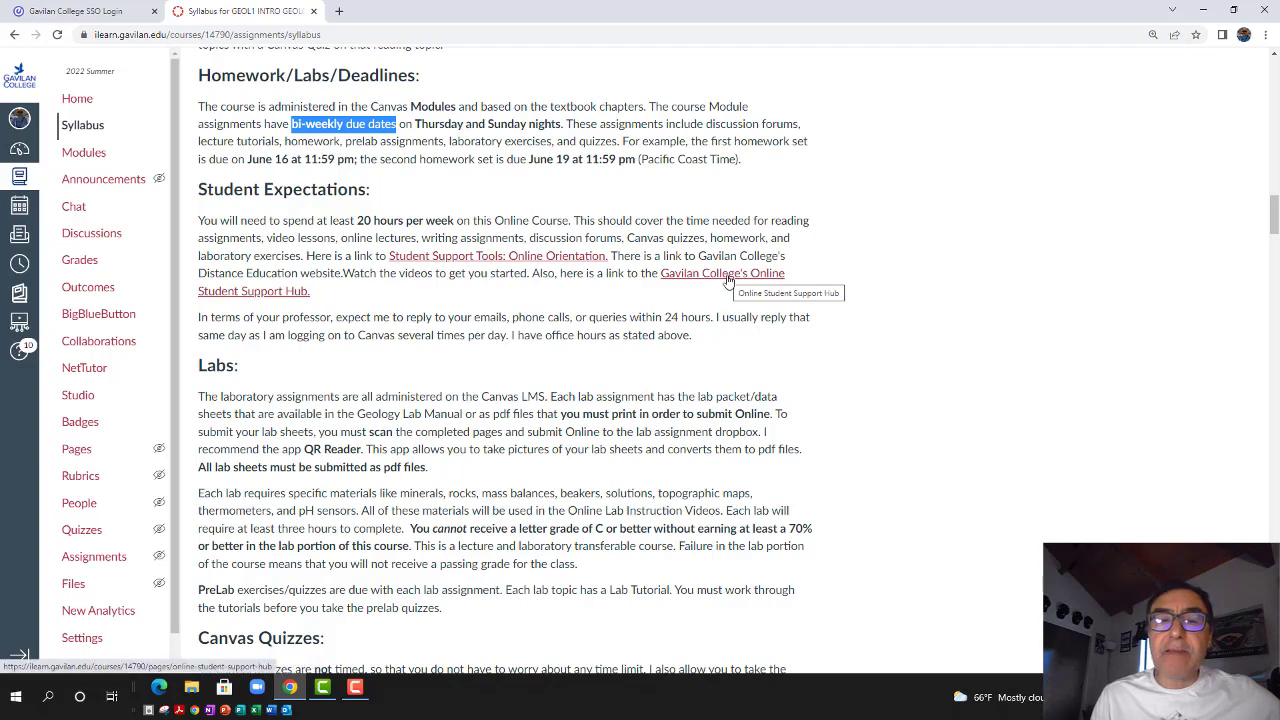
Follow the Gavilan College Online Student Support Hub link and browse its services
click(722, 273)
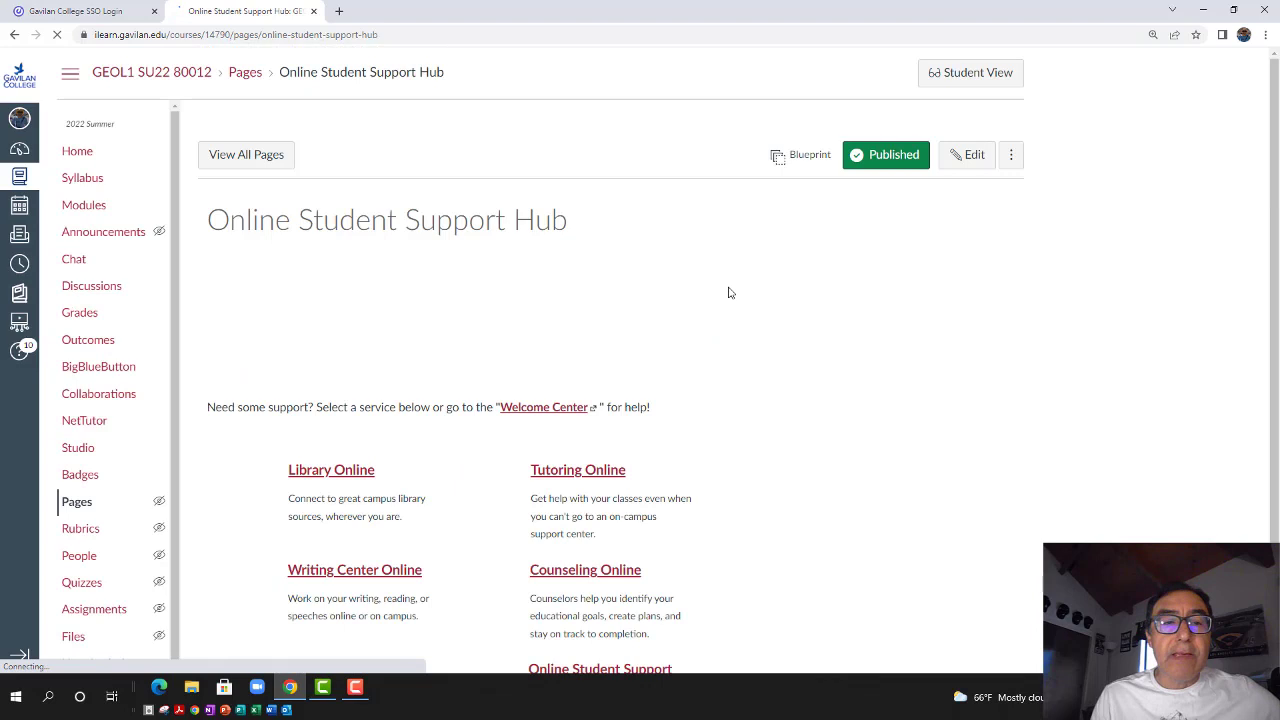
scroll(down, 3)
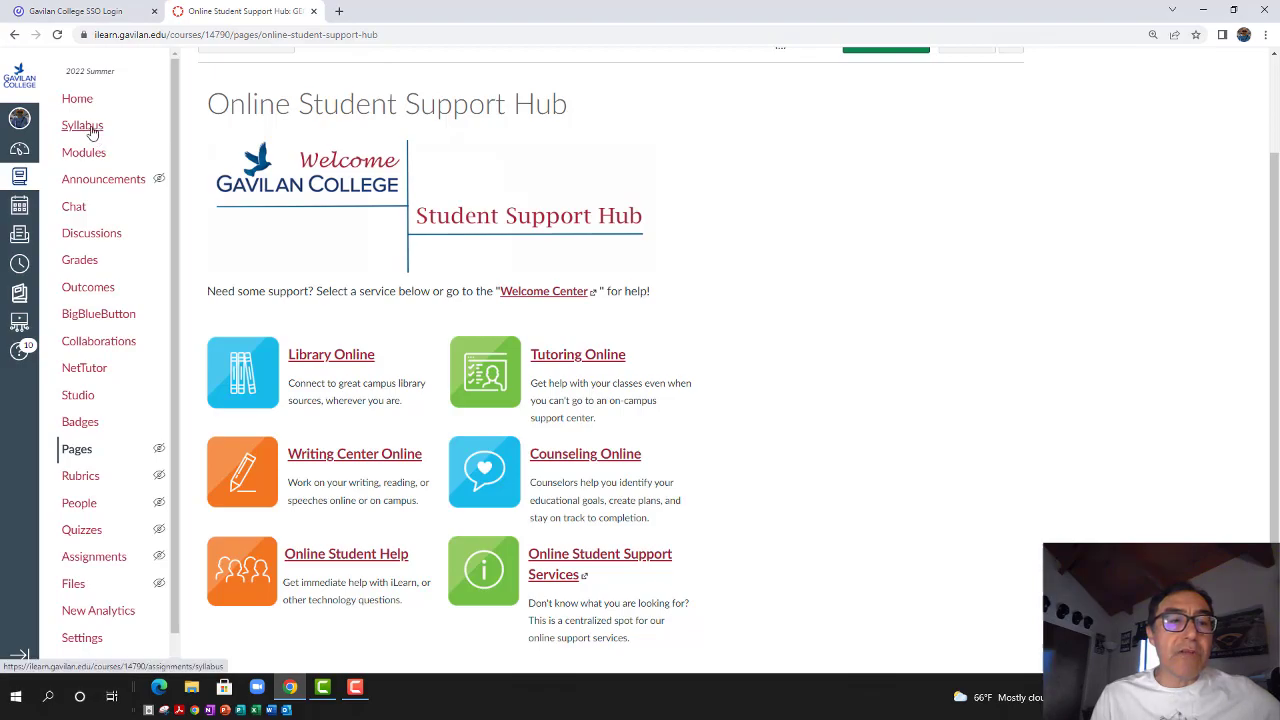
Return to the syllabus Labs section and mark 'print' and the 70% lab-grade sentence
click(82, 125)
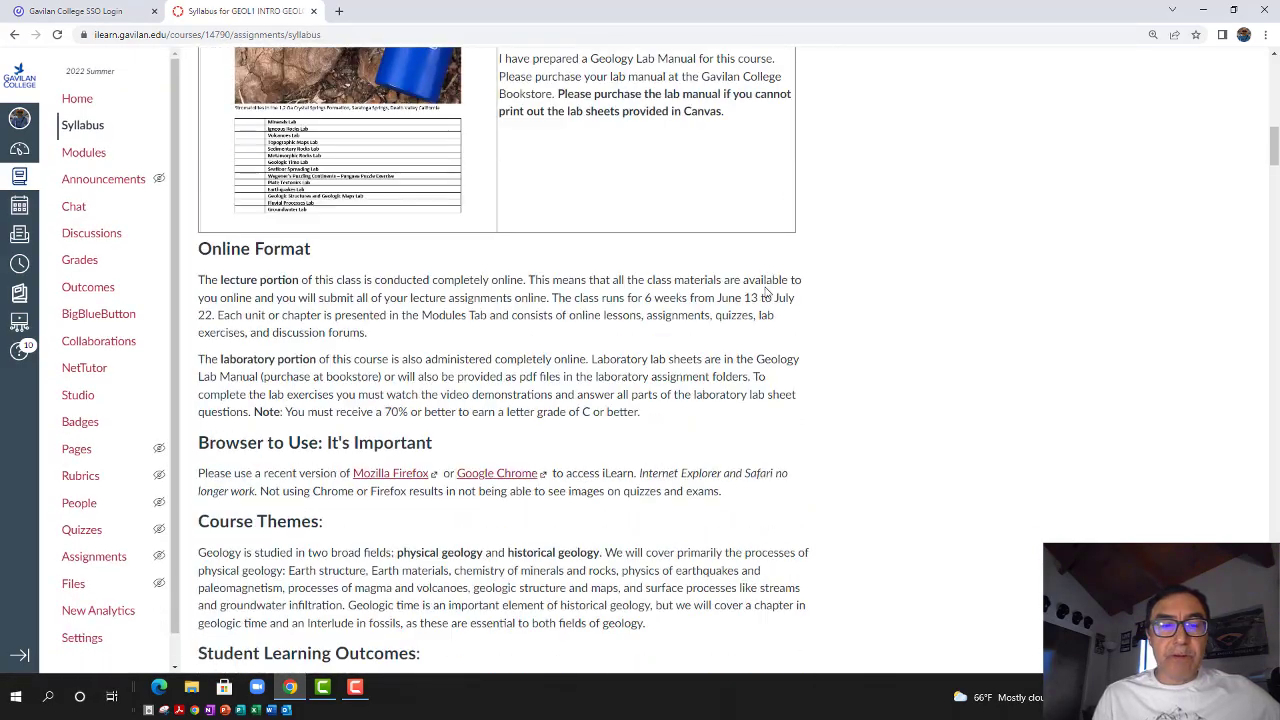
scroll(down, 3)
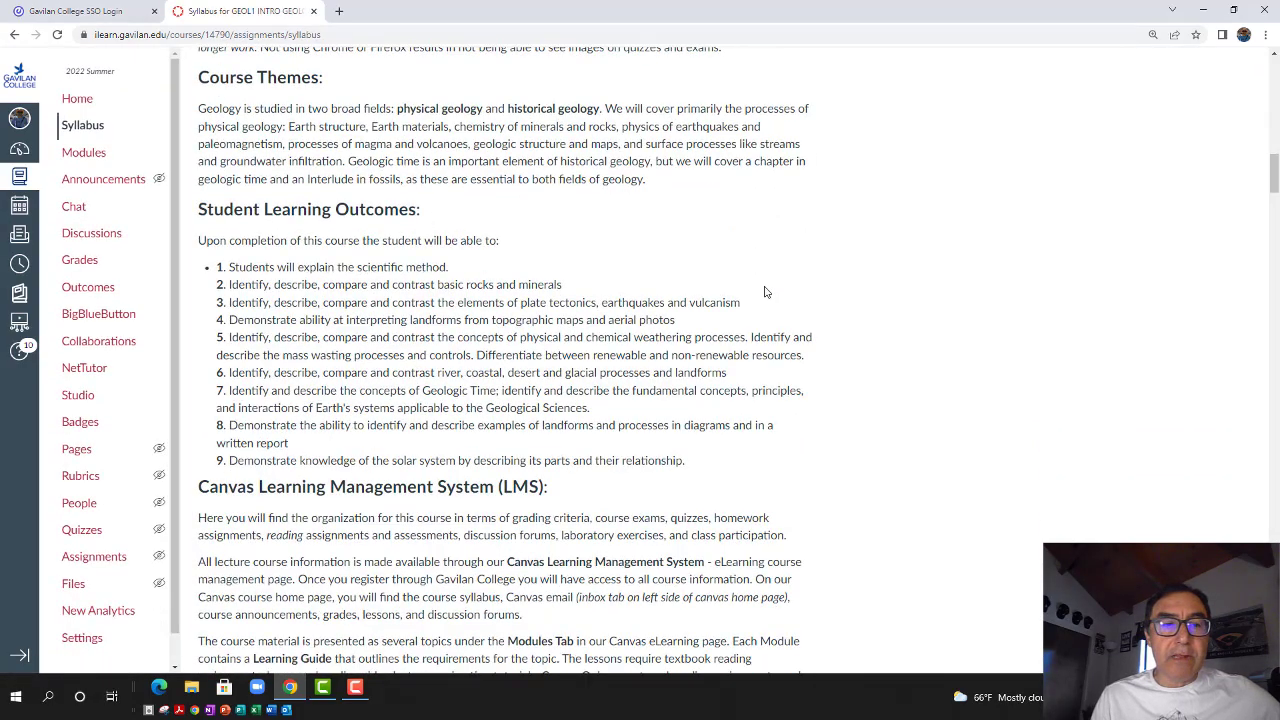
scroll(down, 3)
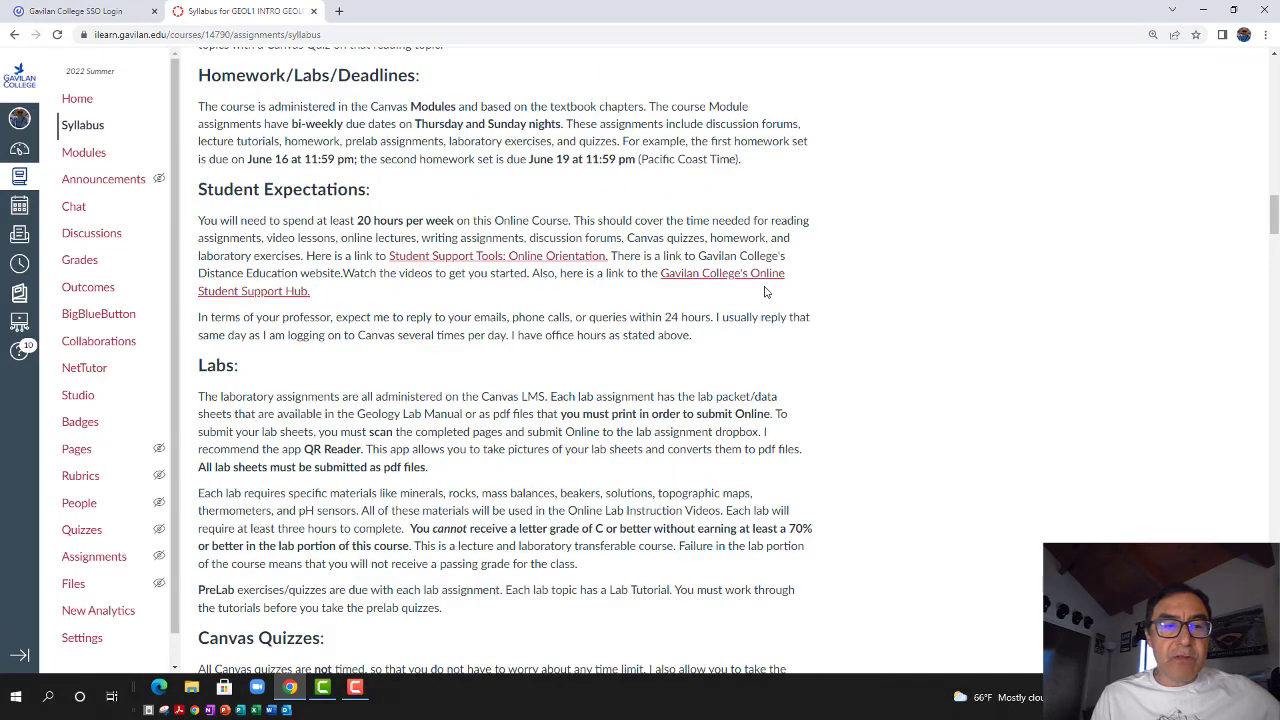
scroll(down, 3)
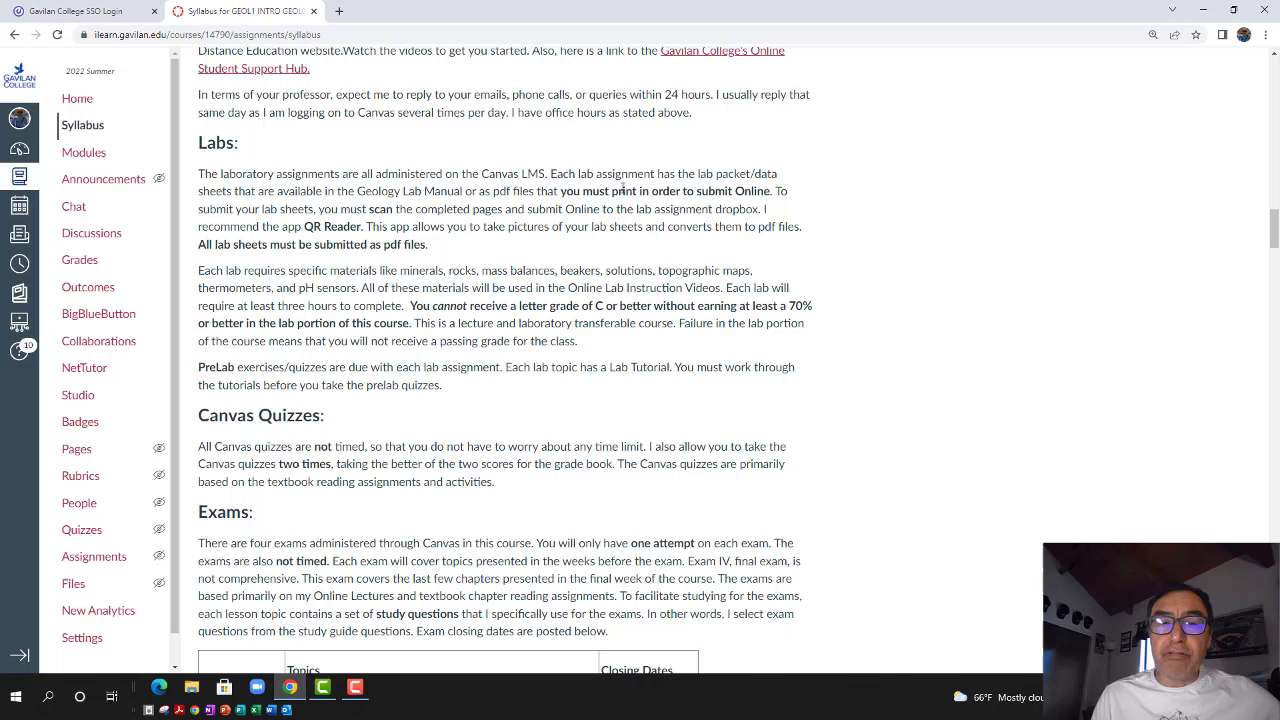
double_click(624, 191)
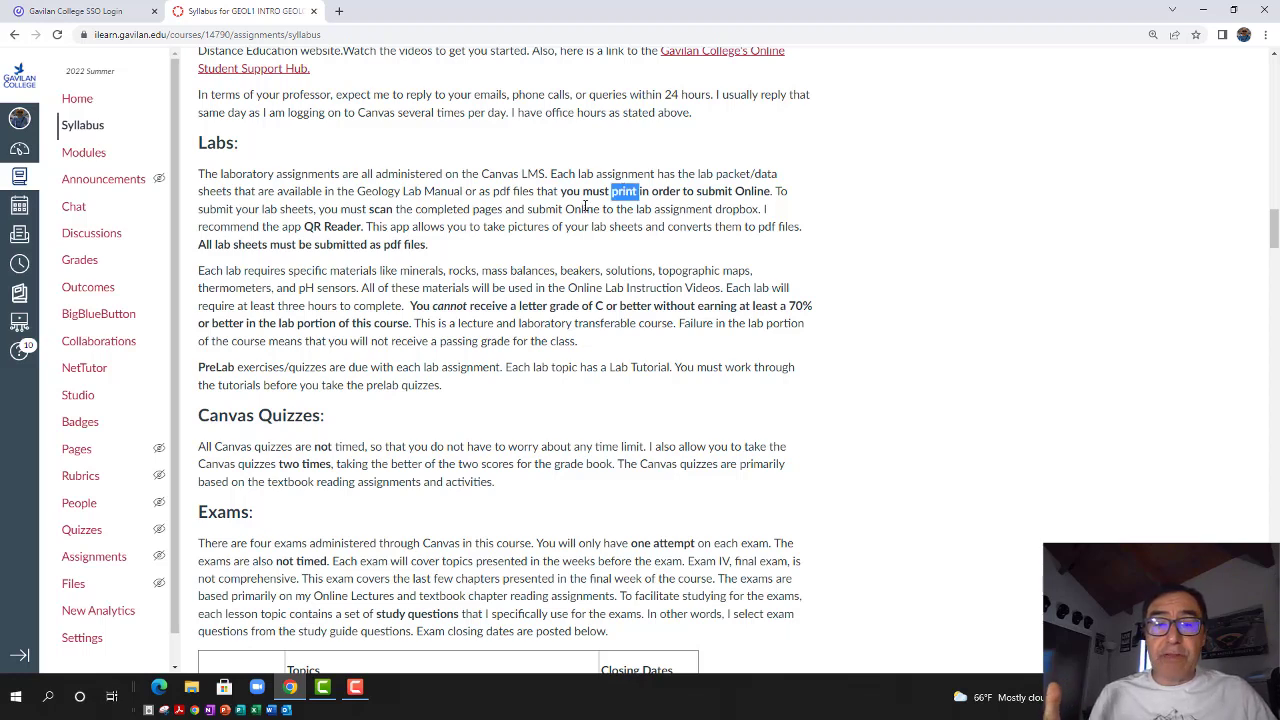
mouse_move(420, 307)
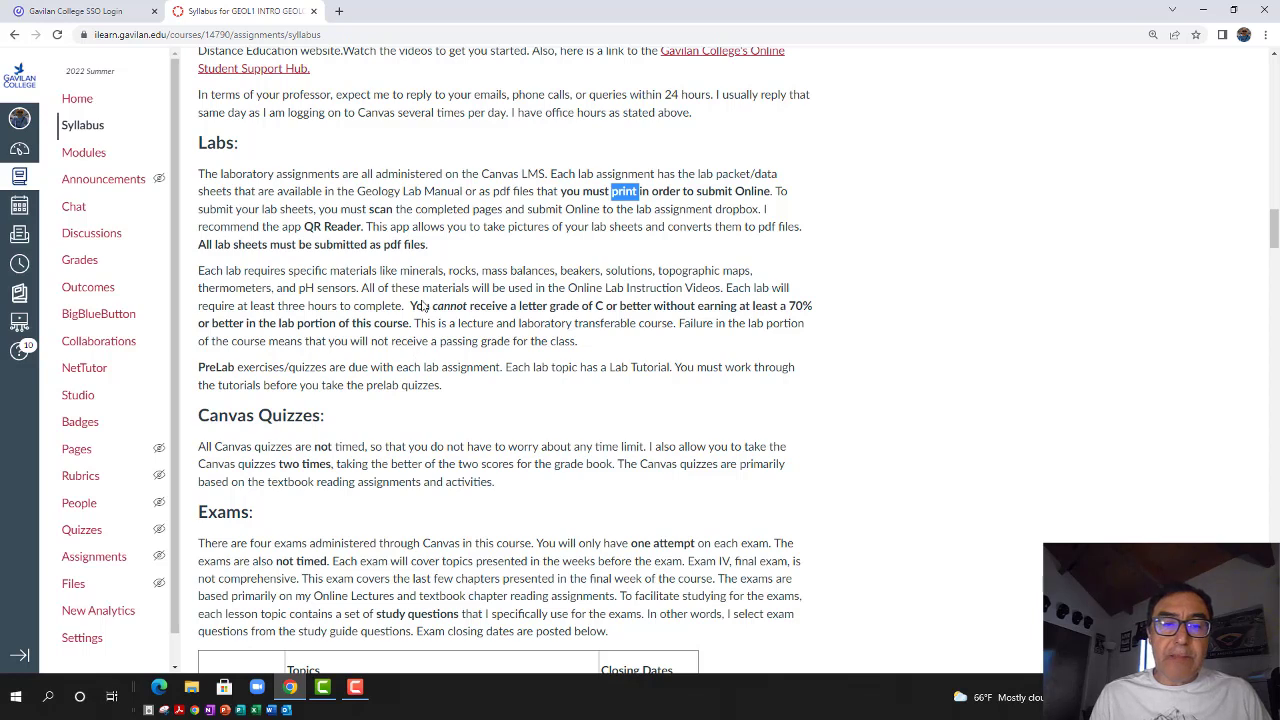
drag(408, 306, 427, 323)
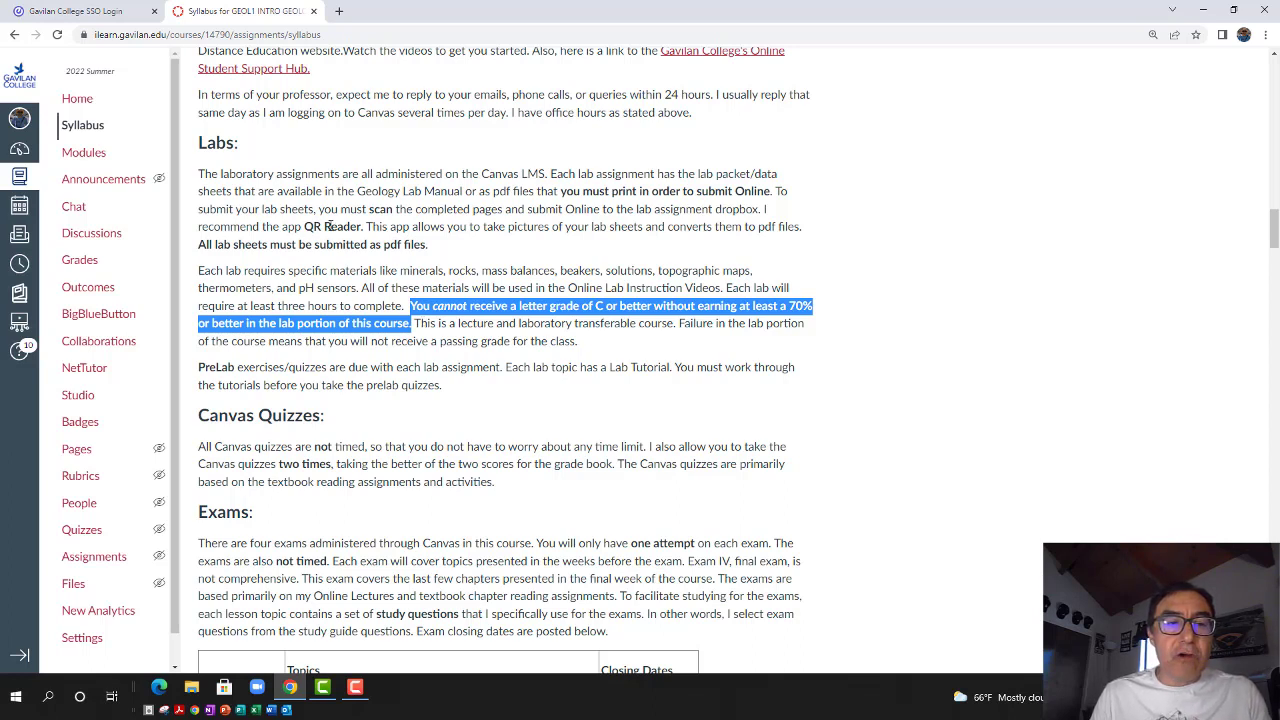
Expand Chapter 1 in Modules and open the Minerals and Mineral Identifications lab
click(84, 152)
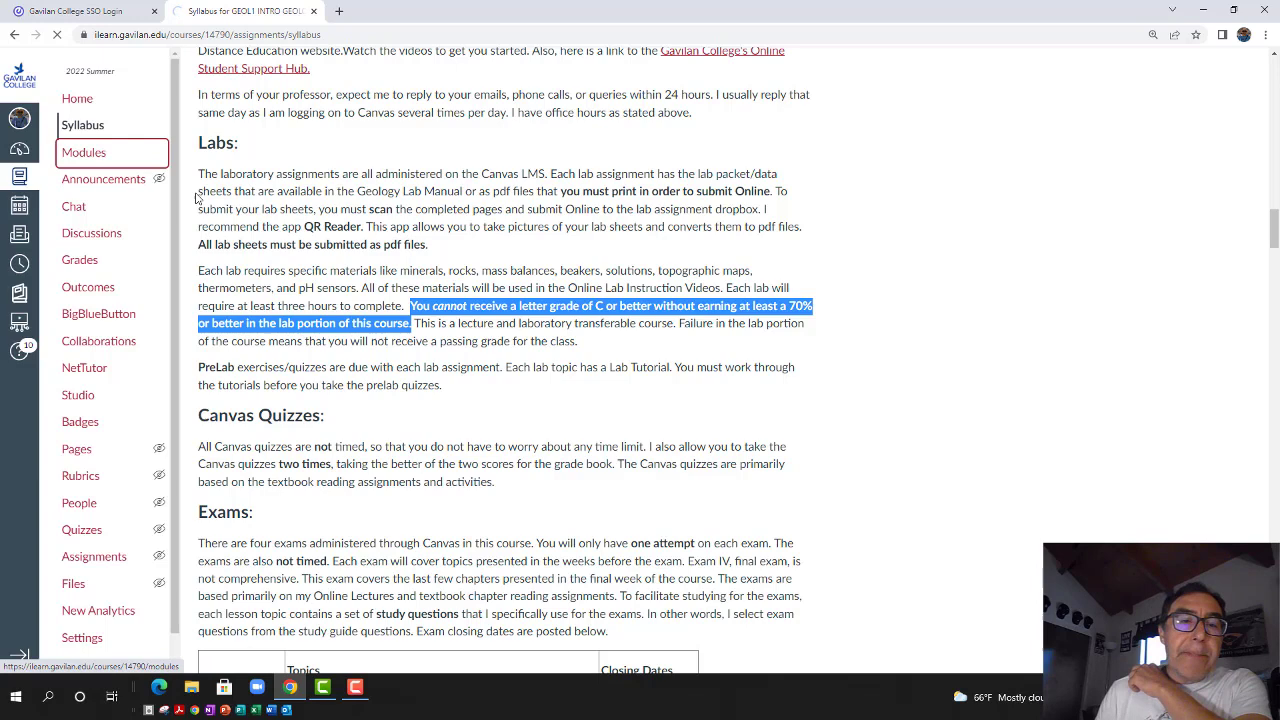
click(84, 152)
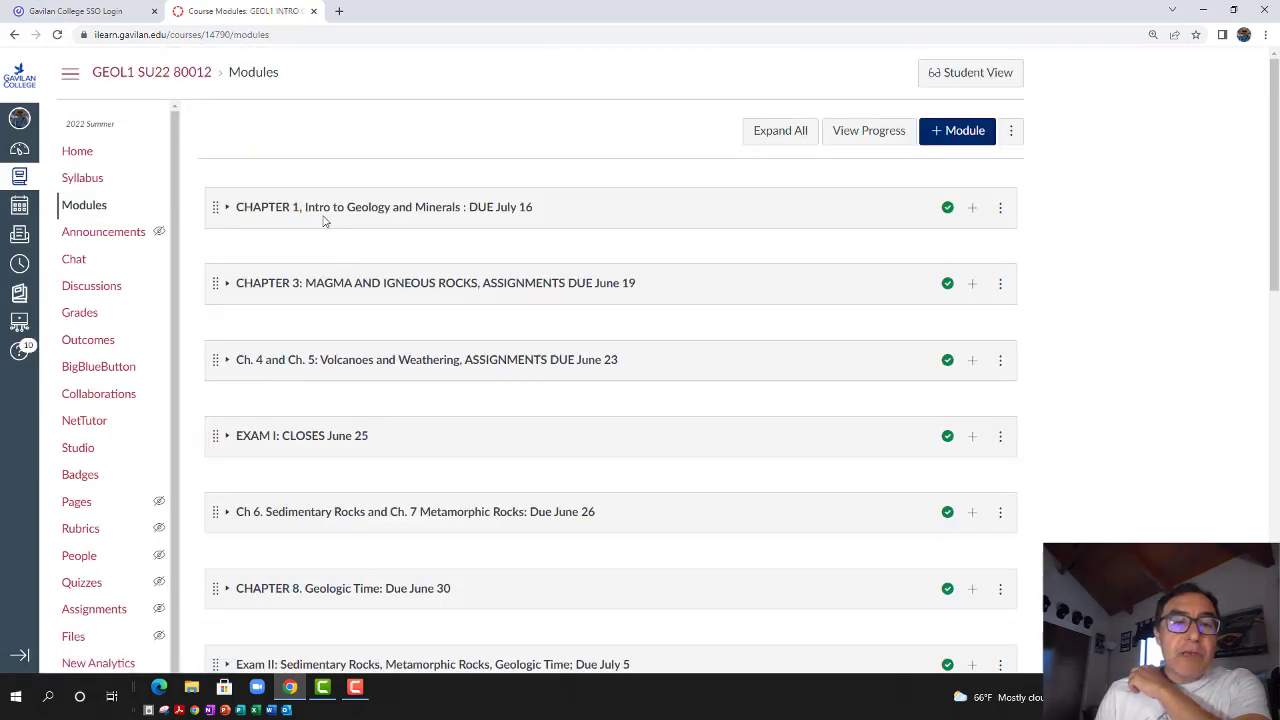
click(226, 207)
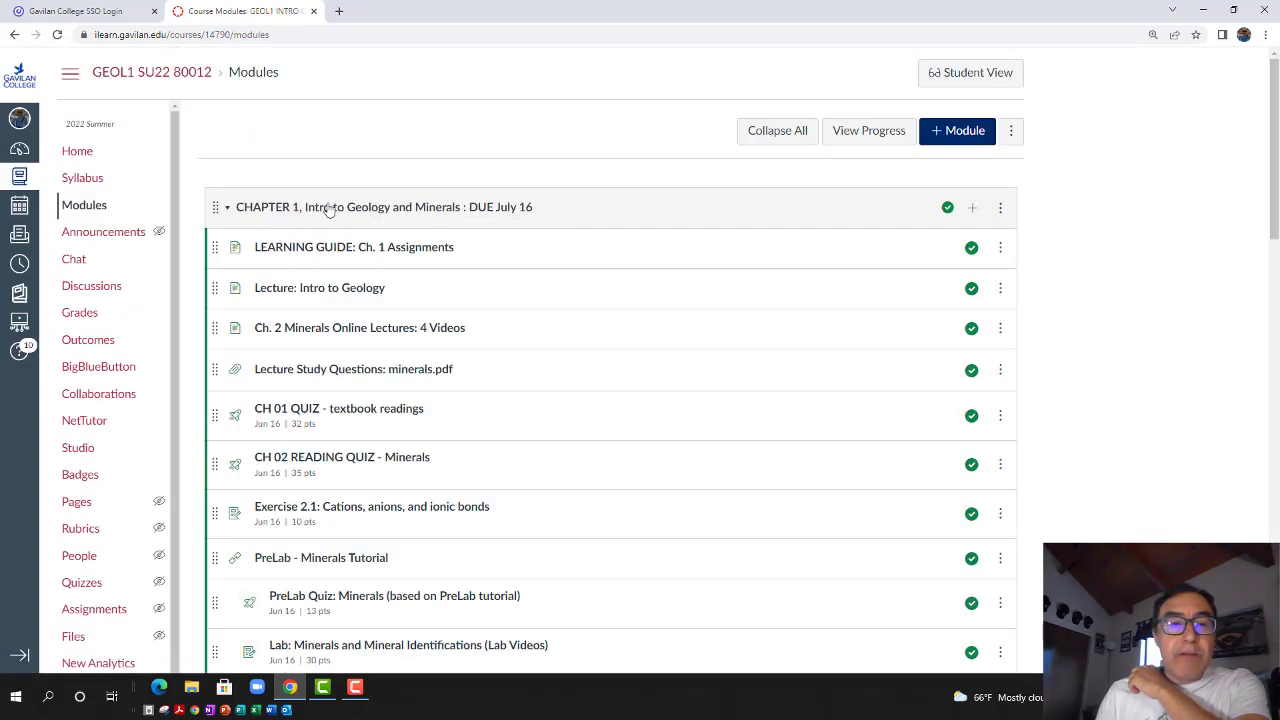
scroll(down, 3)
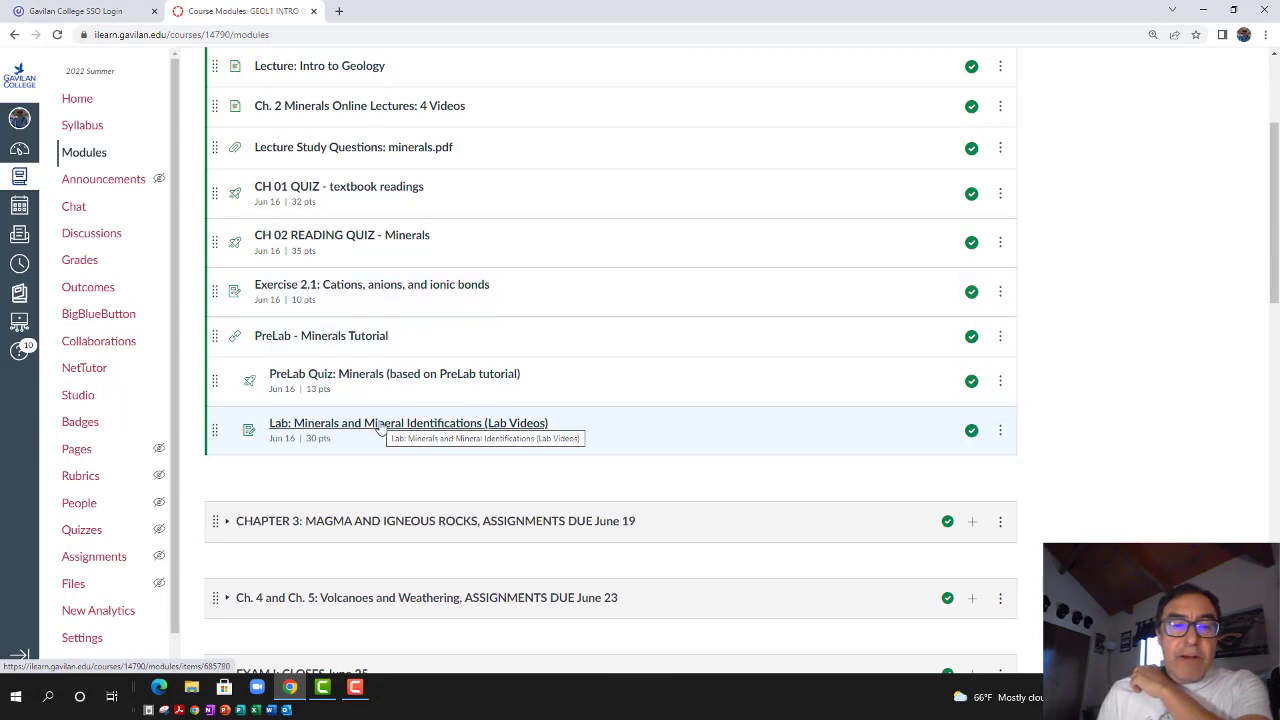
click(408, 422)
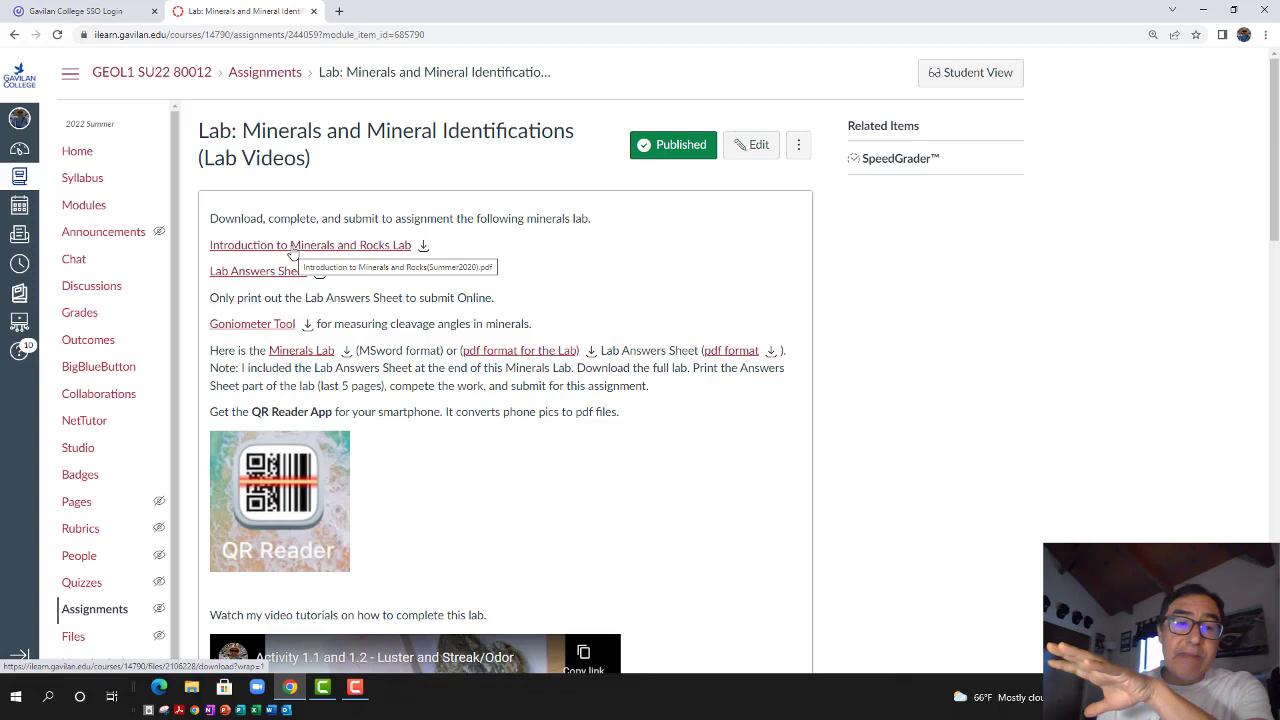
mouse_move(278, 276)
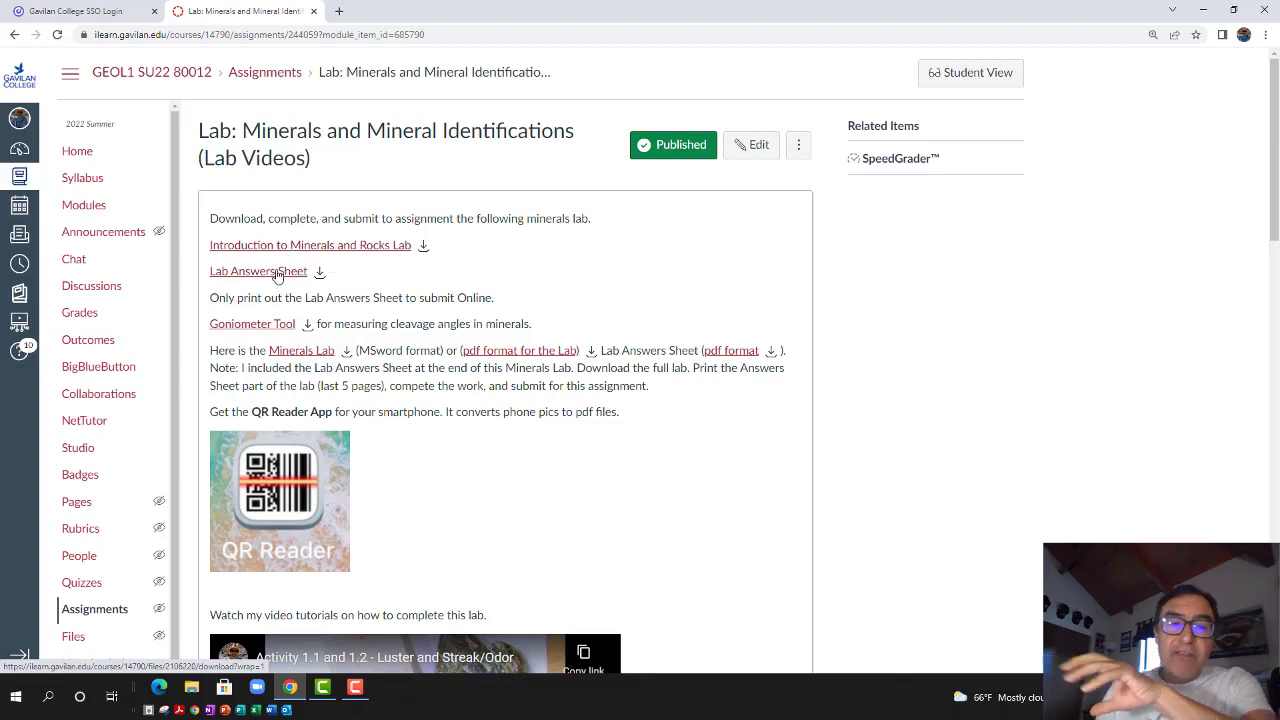
mouse_move(258, 271)
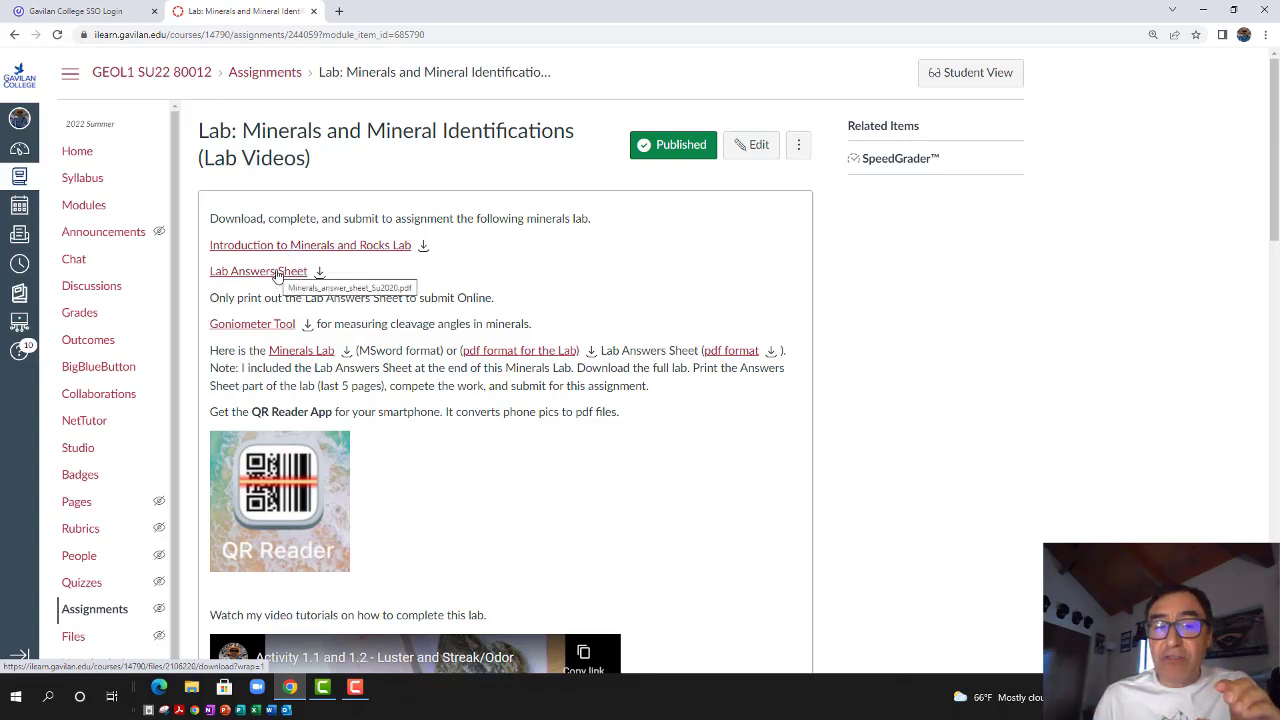
mouse_move(298, 278)
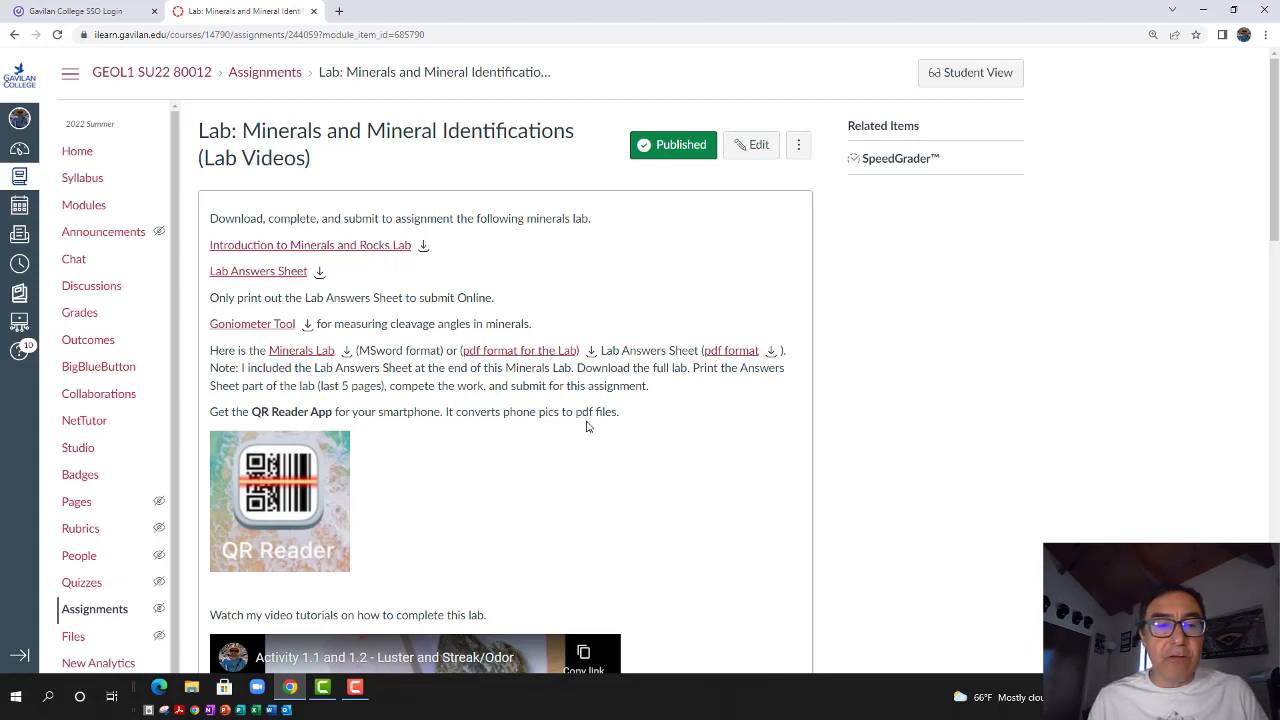
mouse_move(340, 245)
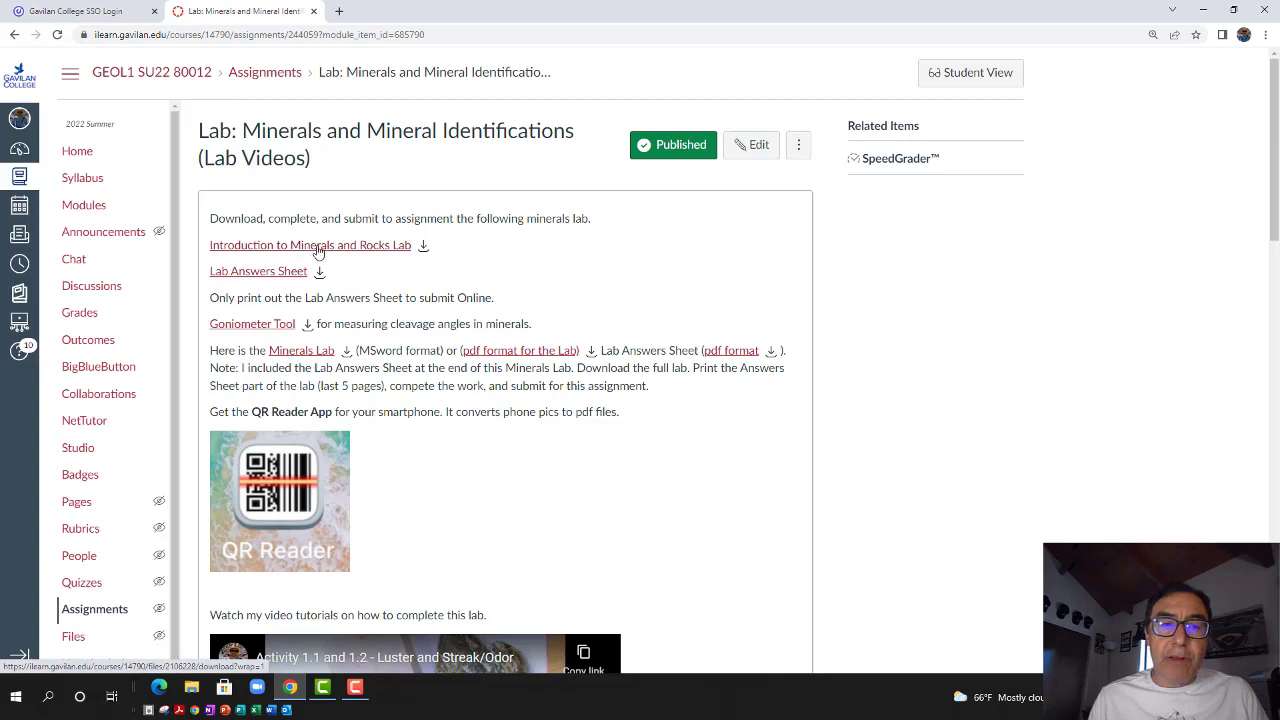
mouse_move(310, 245)
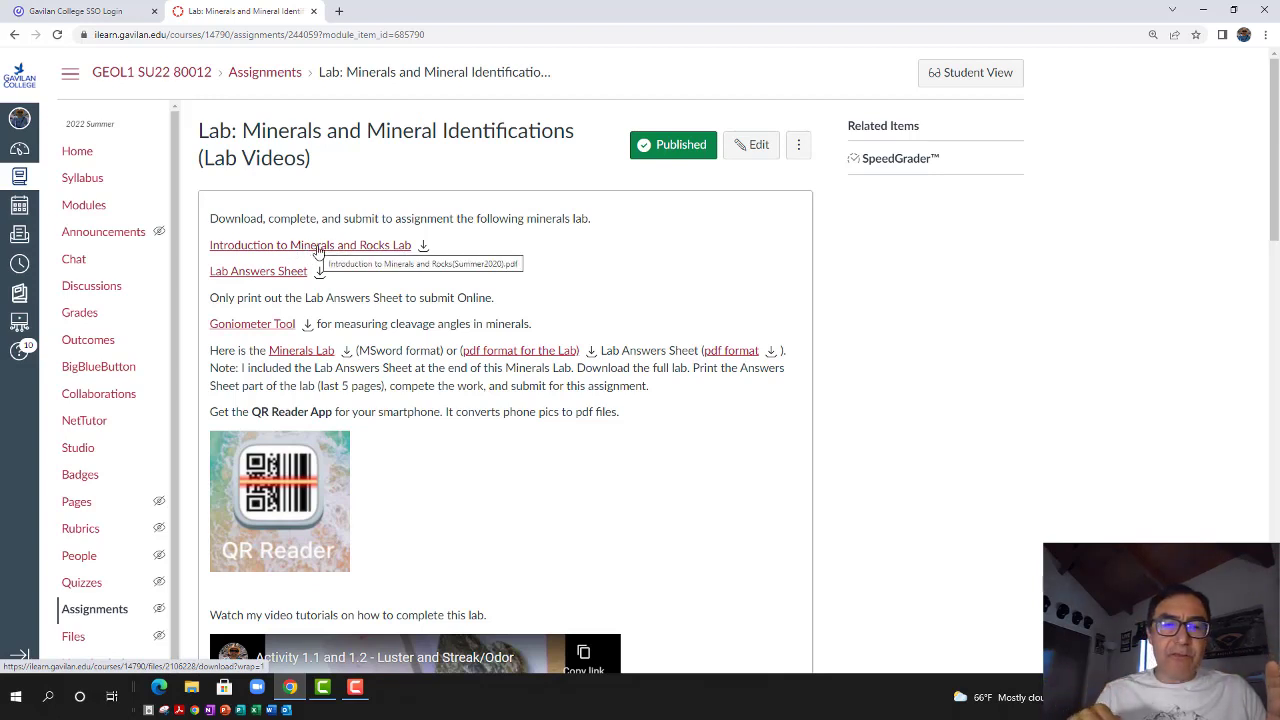
mouse_move(291, 275)
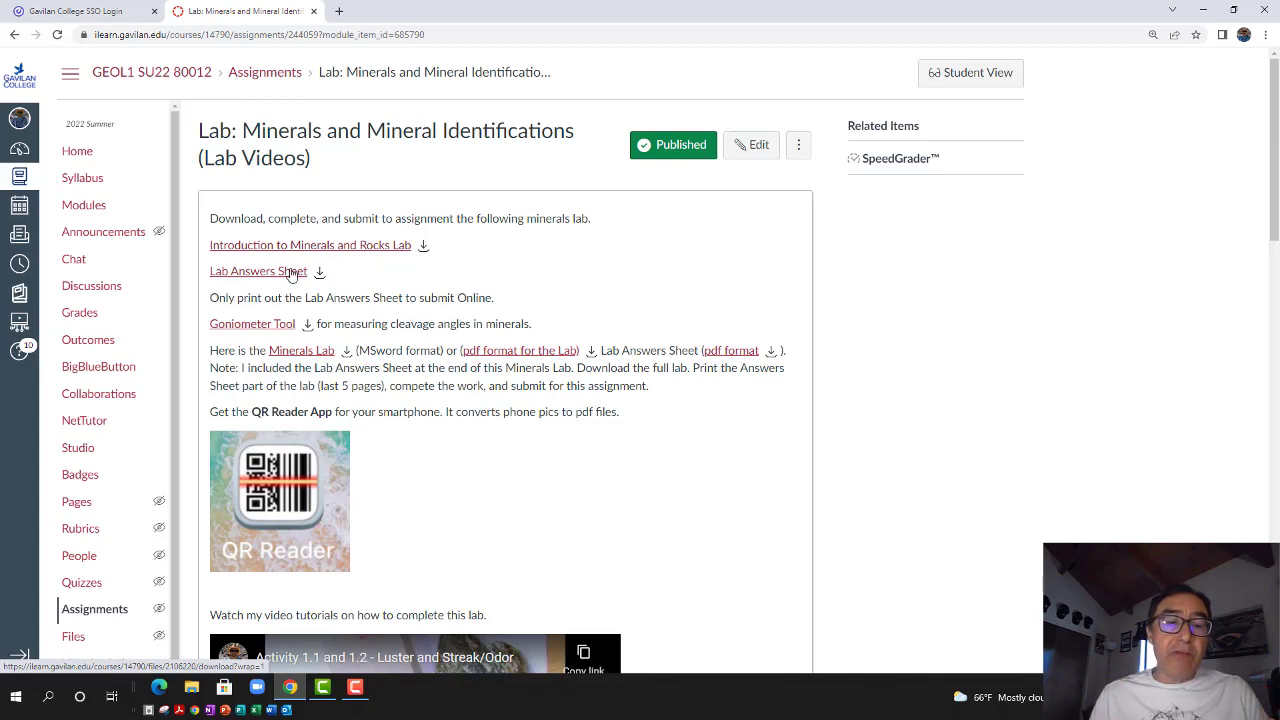
mouse_move(258, 271)
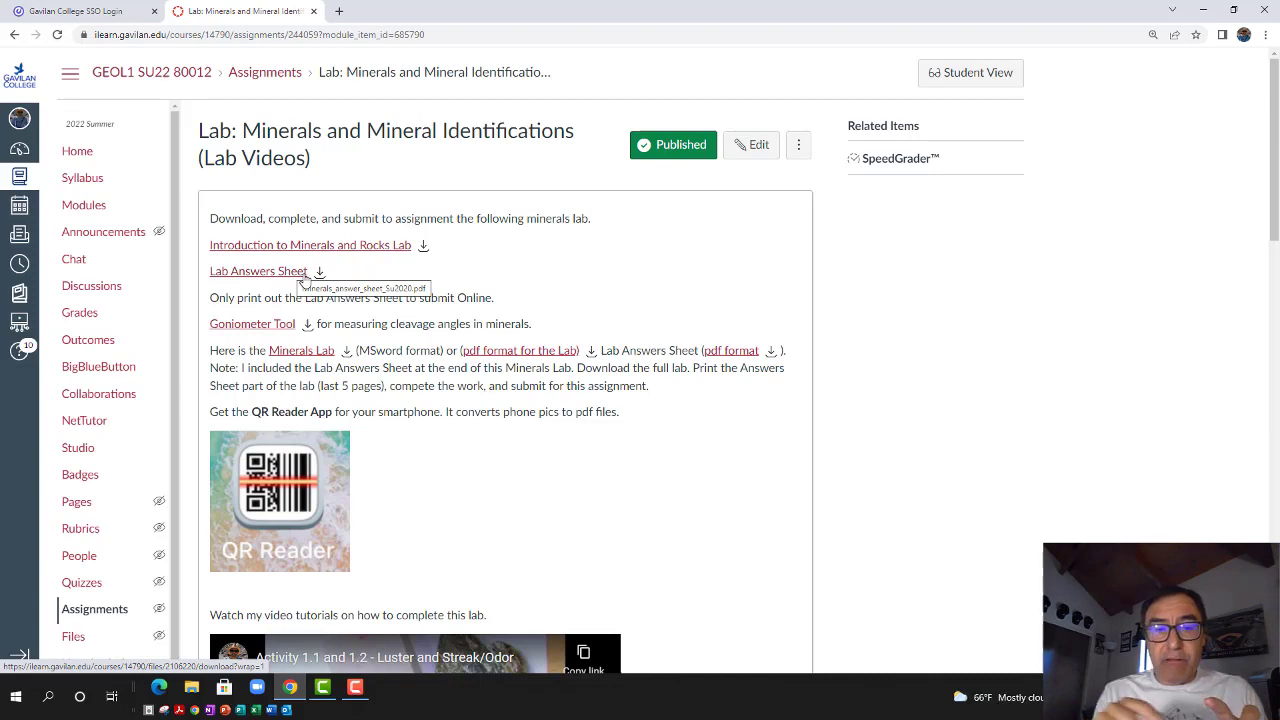
mouse_move(343, 280)
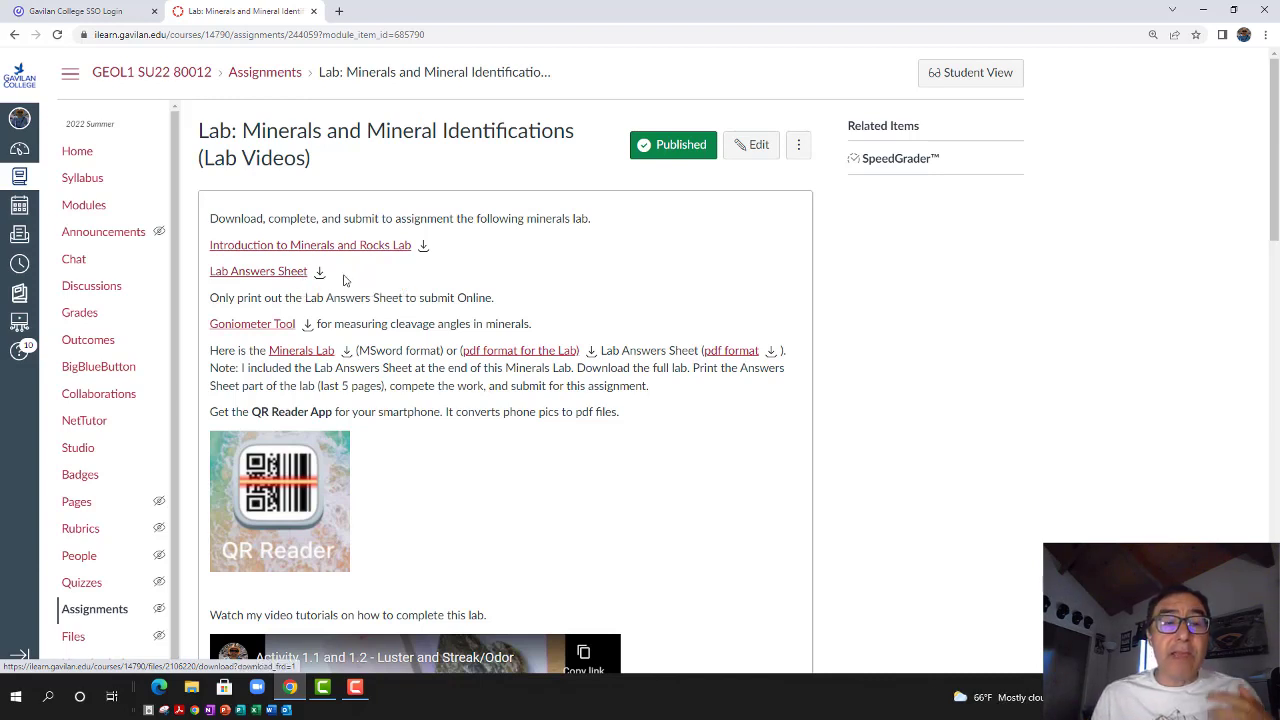
scroll(down, 3)
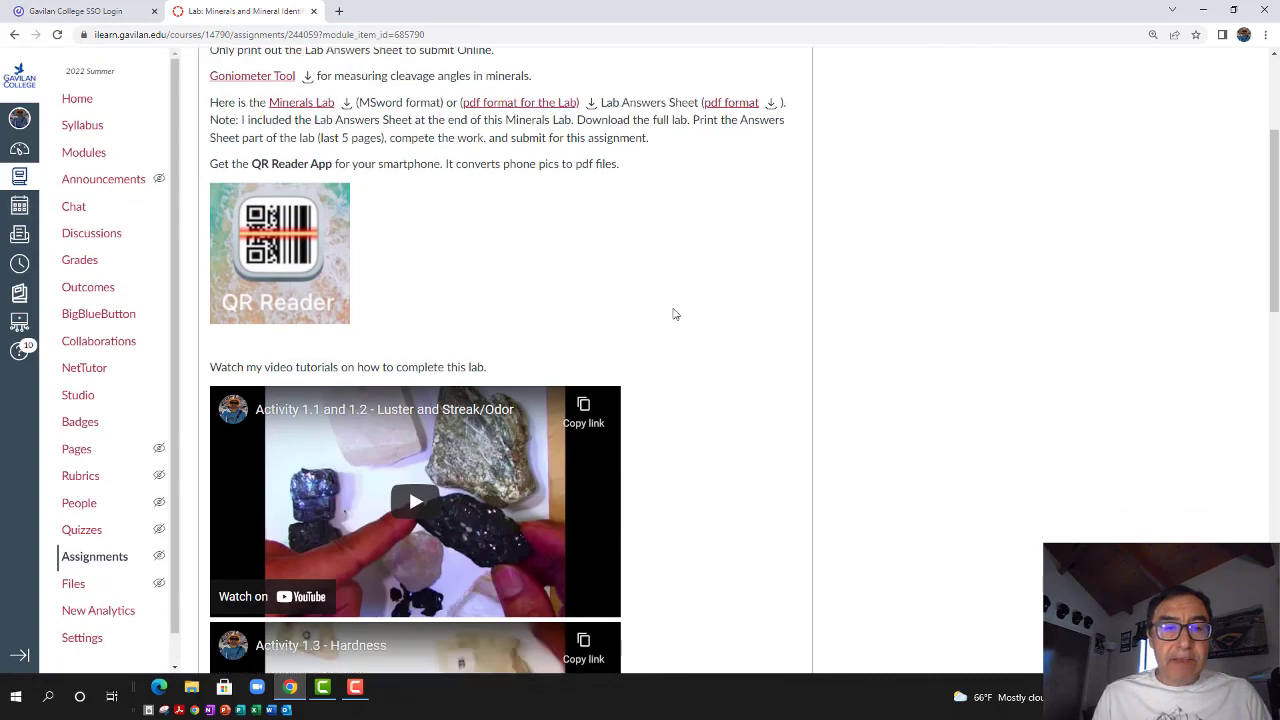
scroll(down, 3)
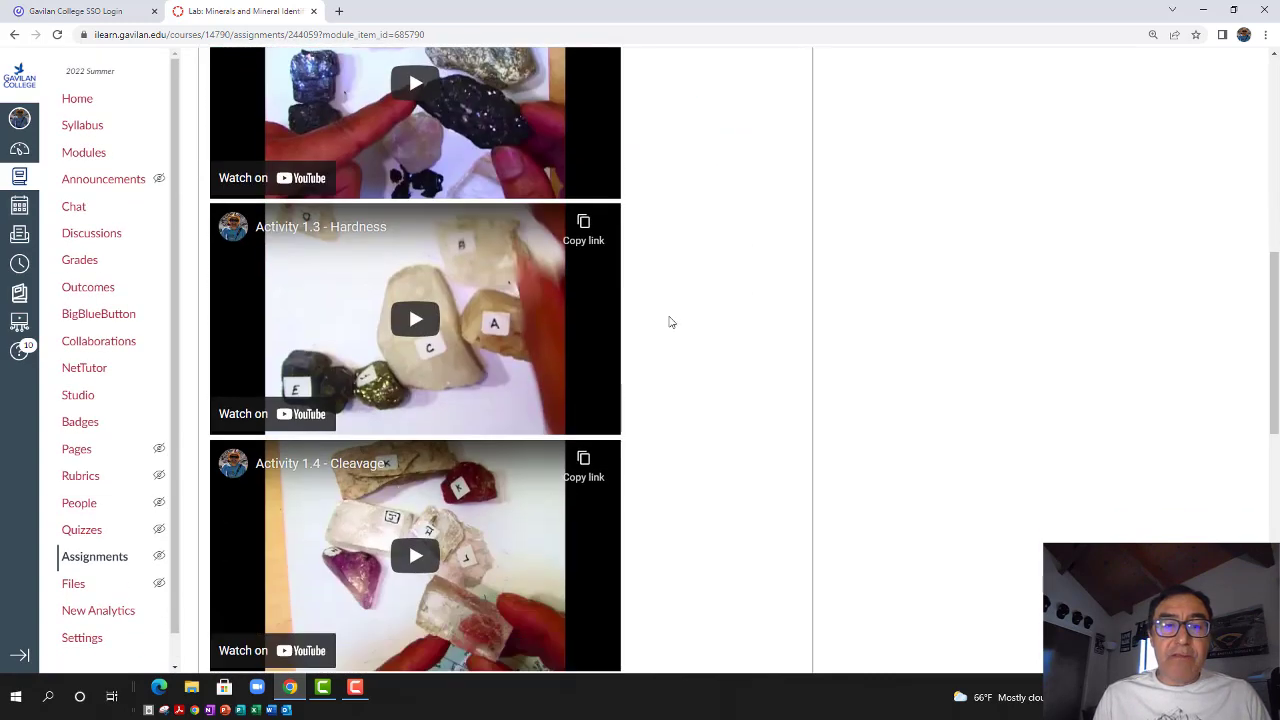
scroll(up, 3)
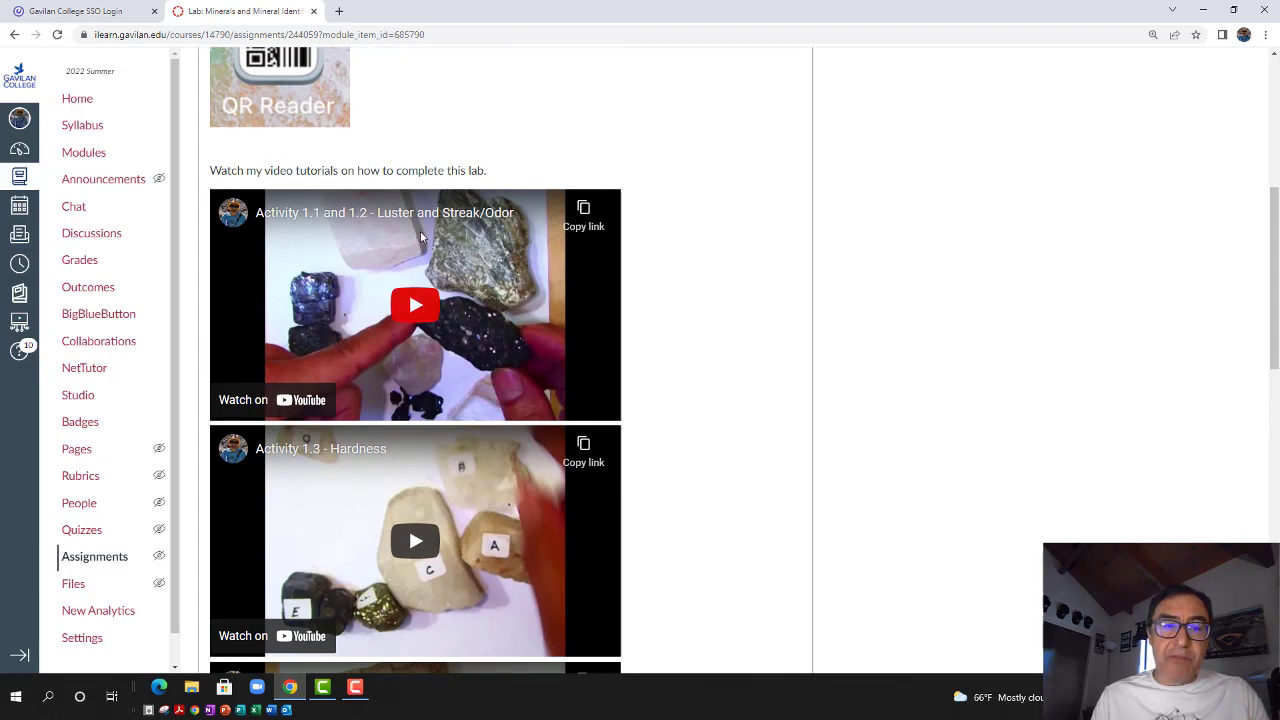
mouse_move(365, 218)
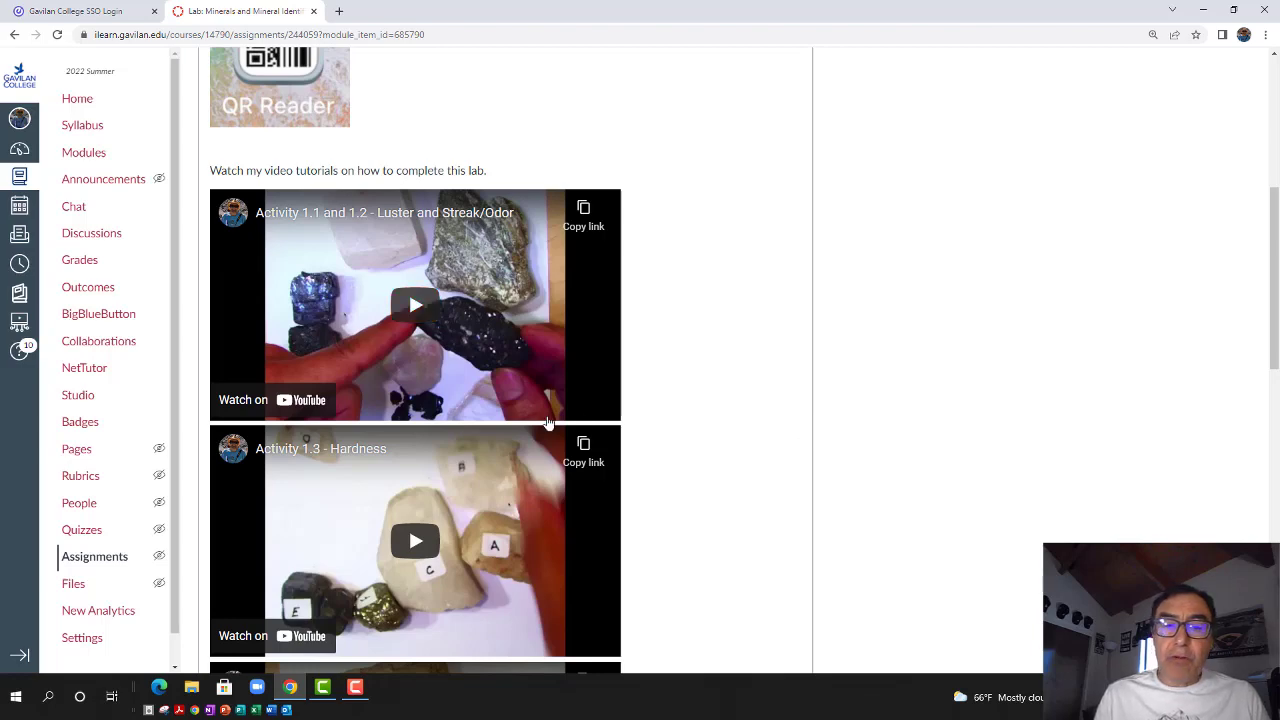
scroll(down, 3)
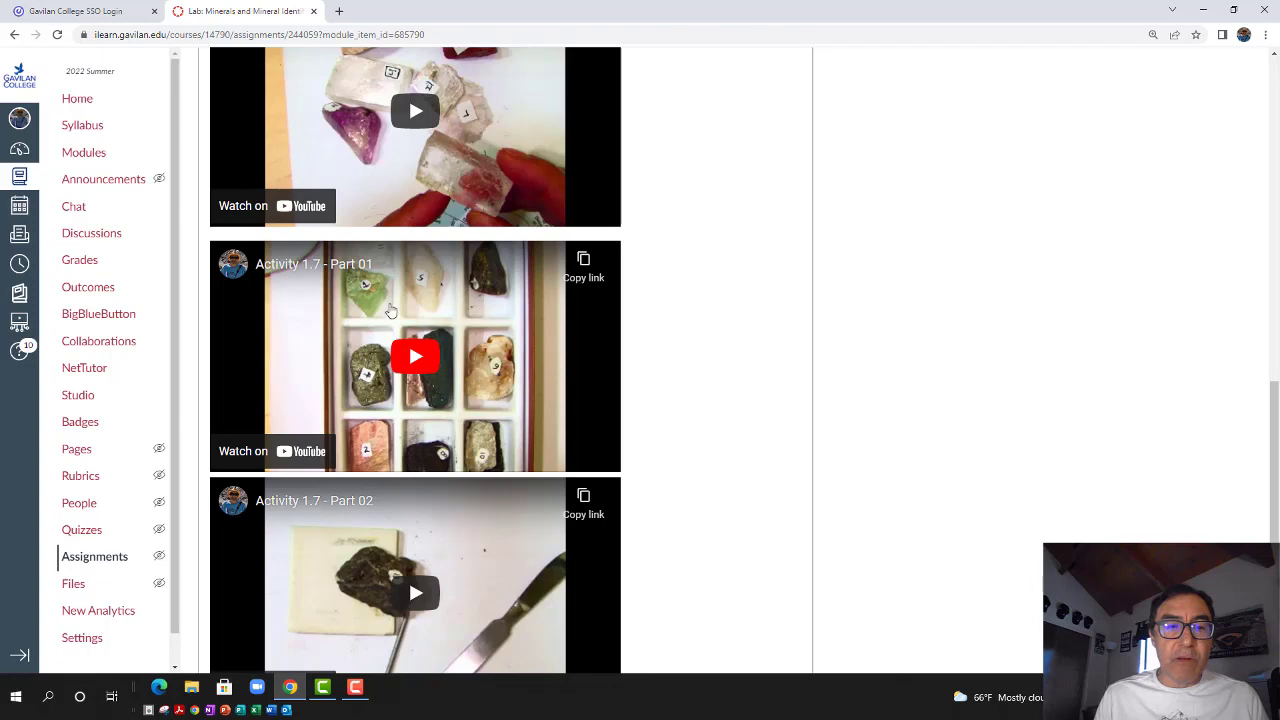
mouse_move(551, 420)
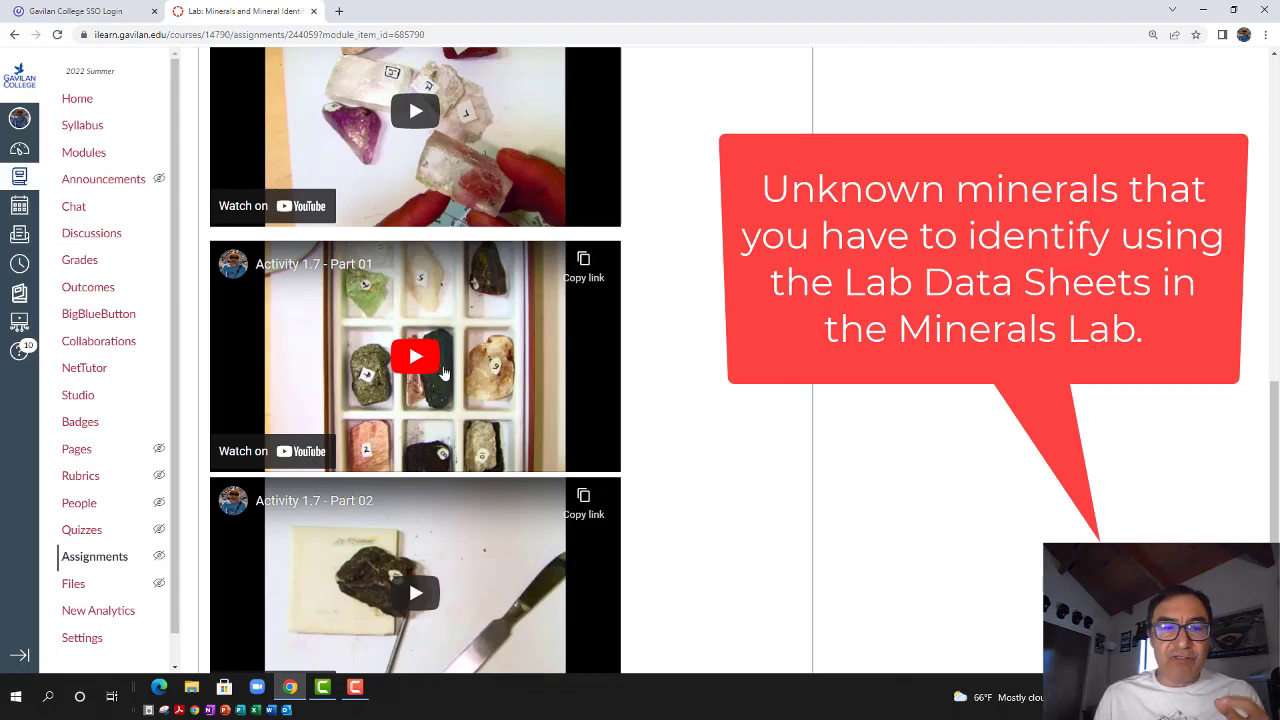
scroll(down, 3)
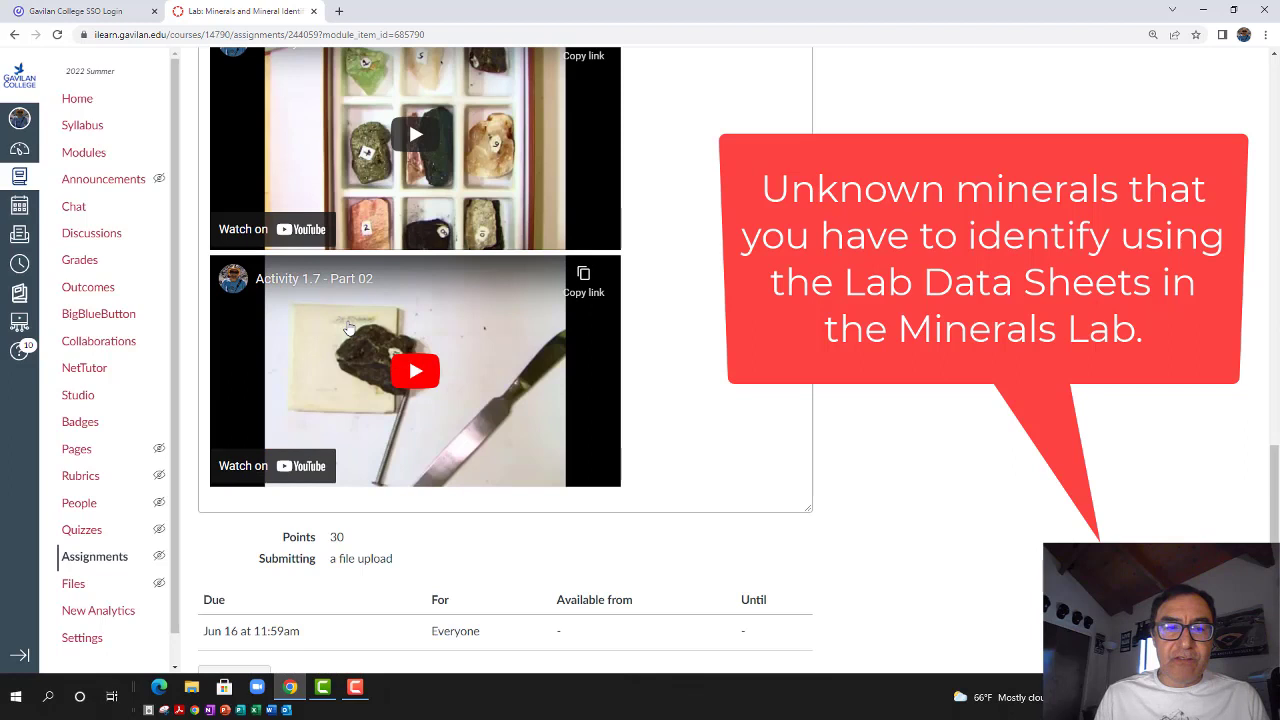
mouse_move(392, 367)
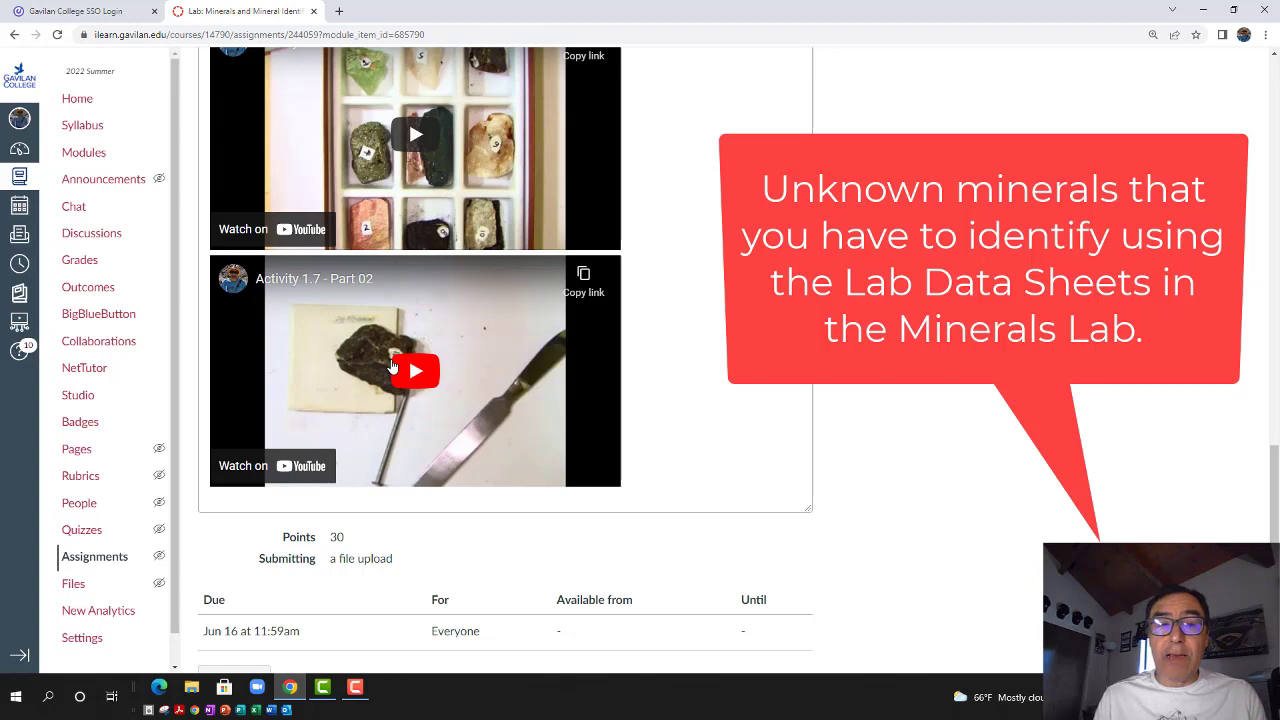
scroll(down, 3)
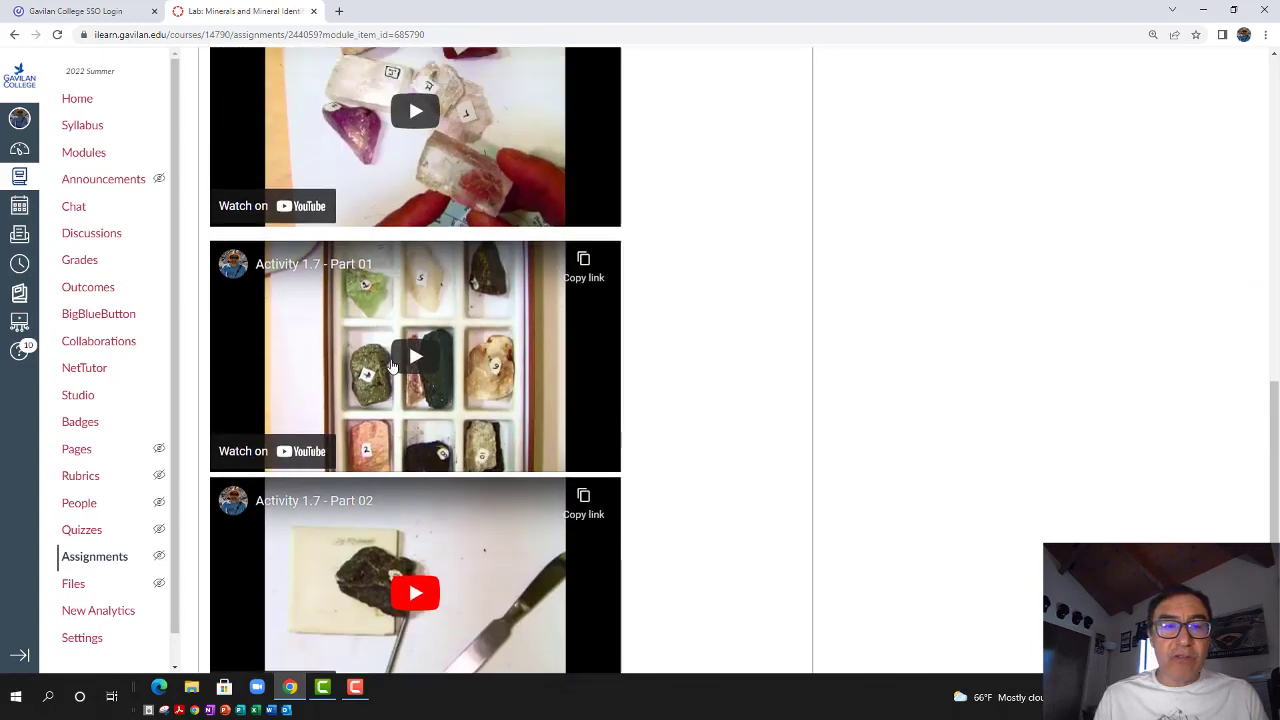
scroll(up, 3)
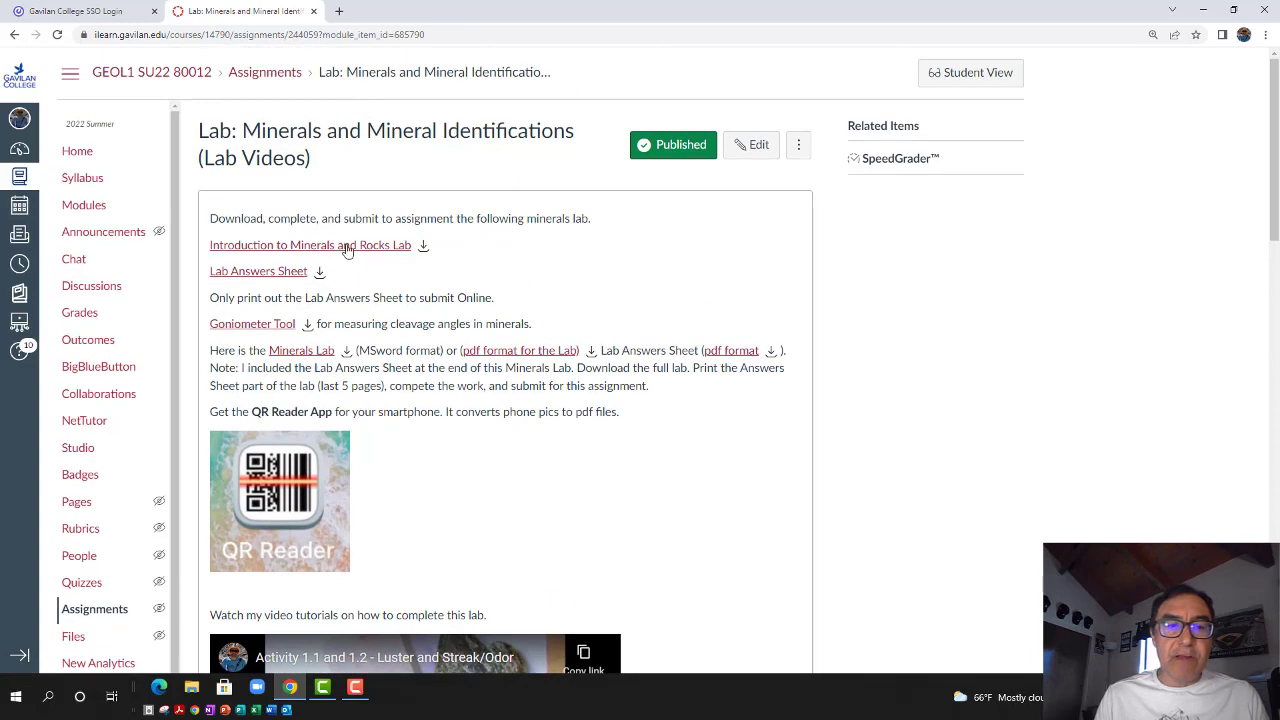
scroll(down, 3)
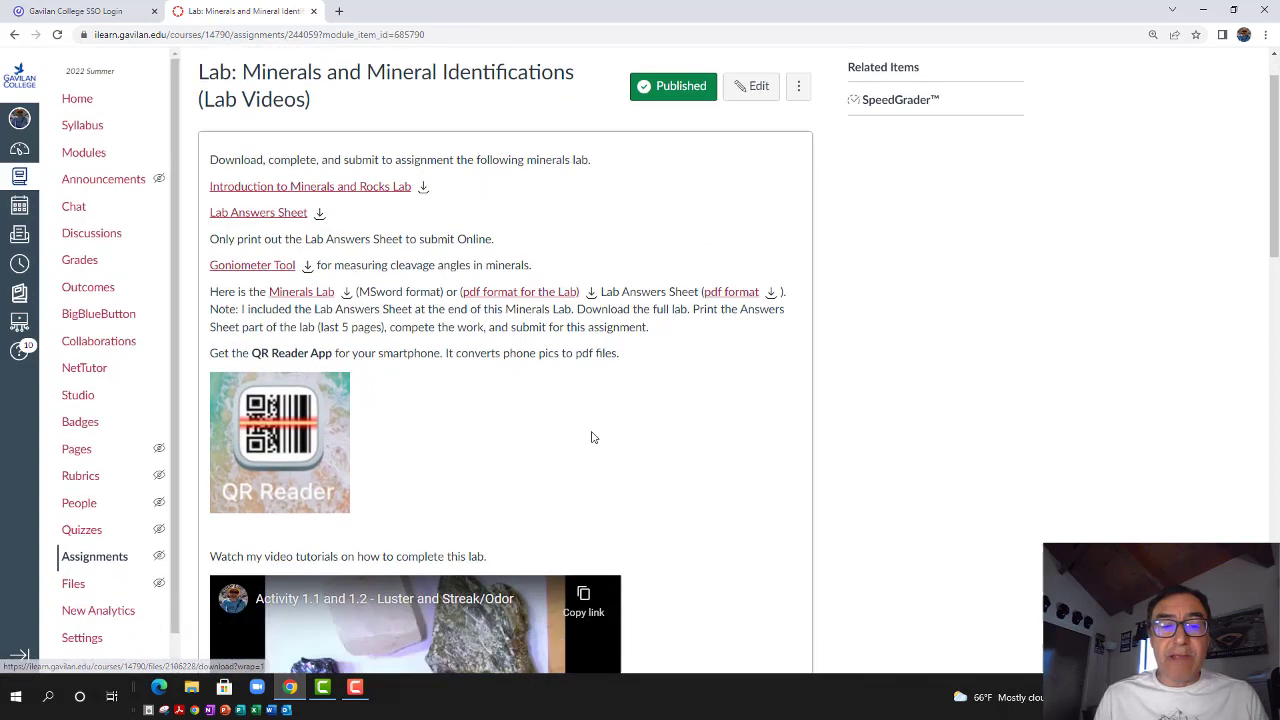
scroll(down, 3)
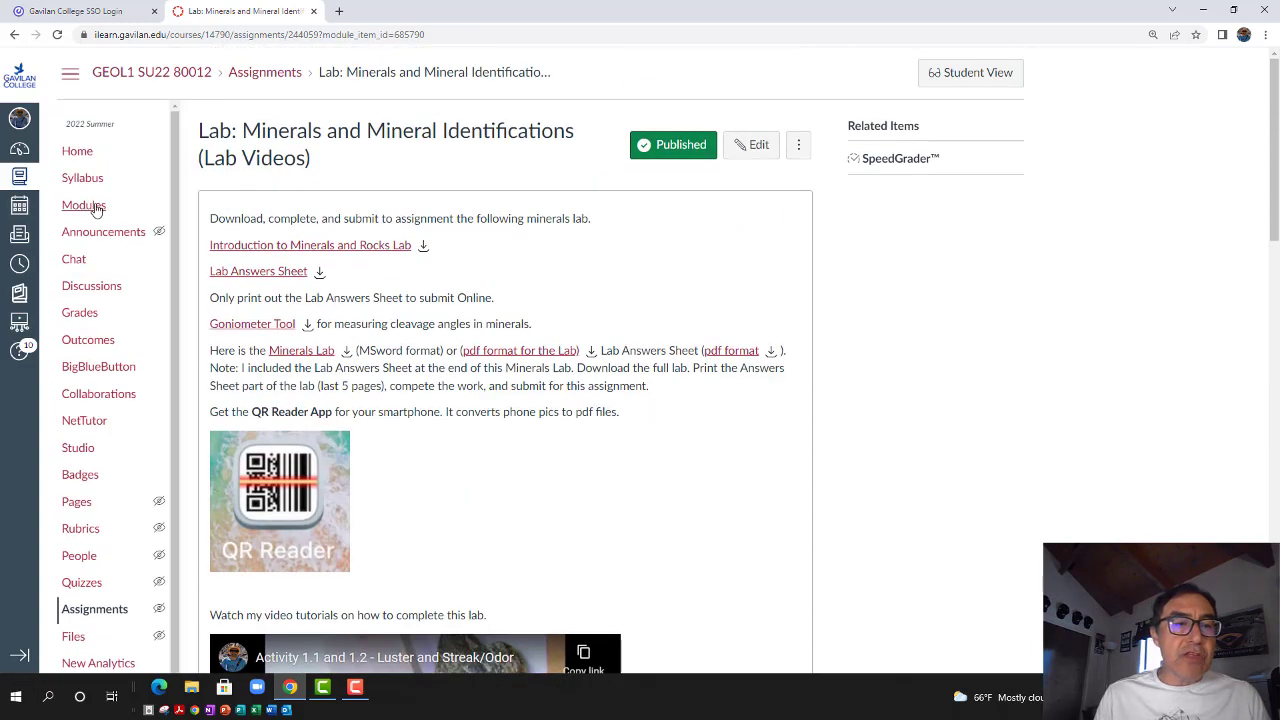
click(84, 205)
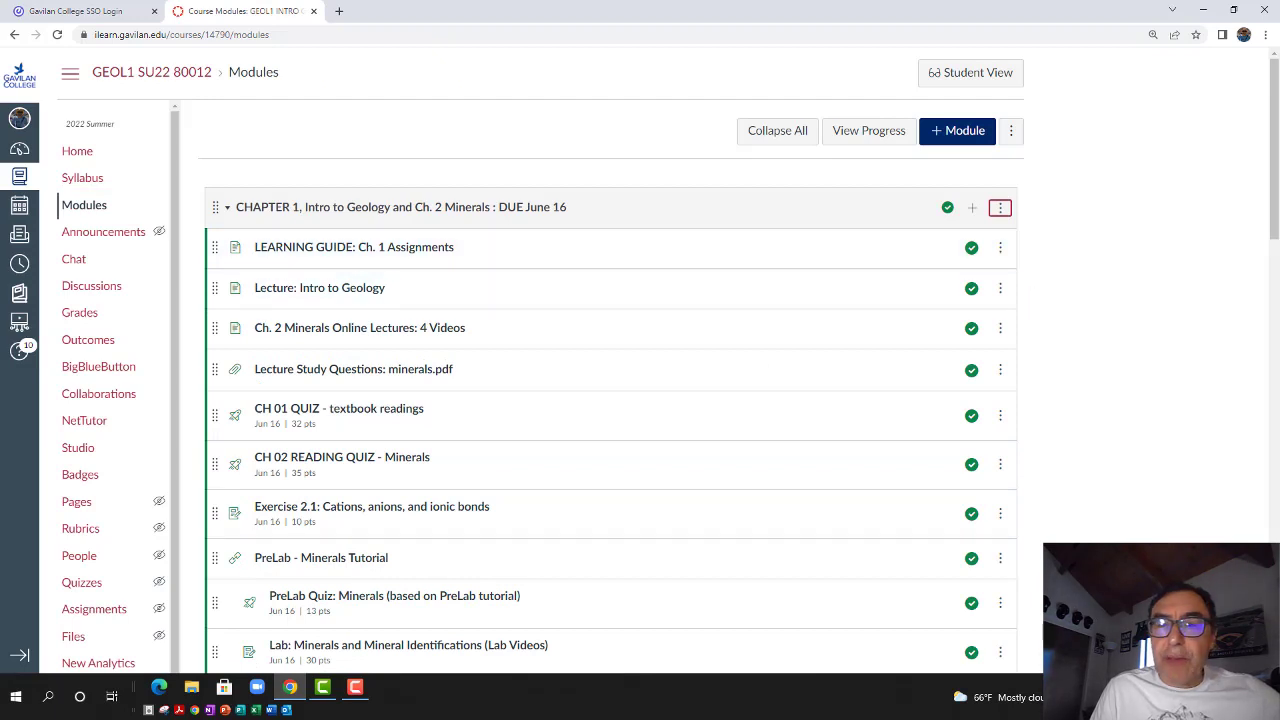
mouse_move(353, 213)
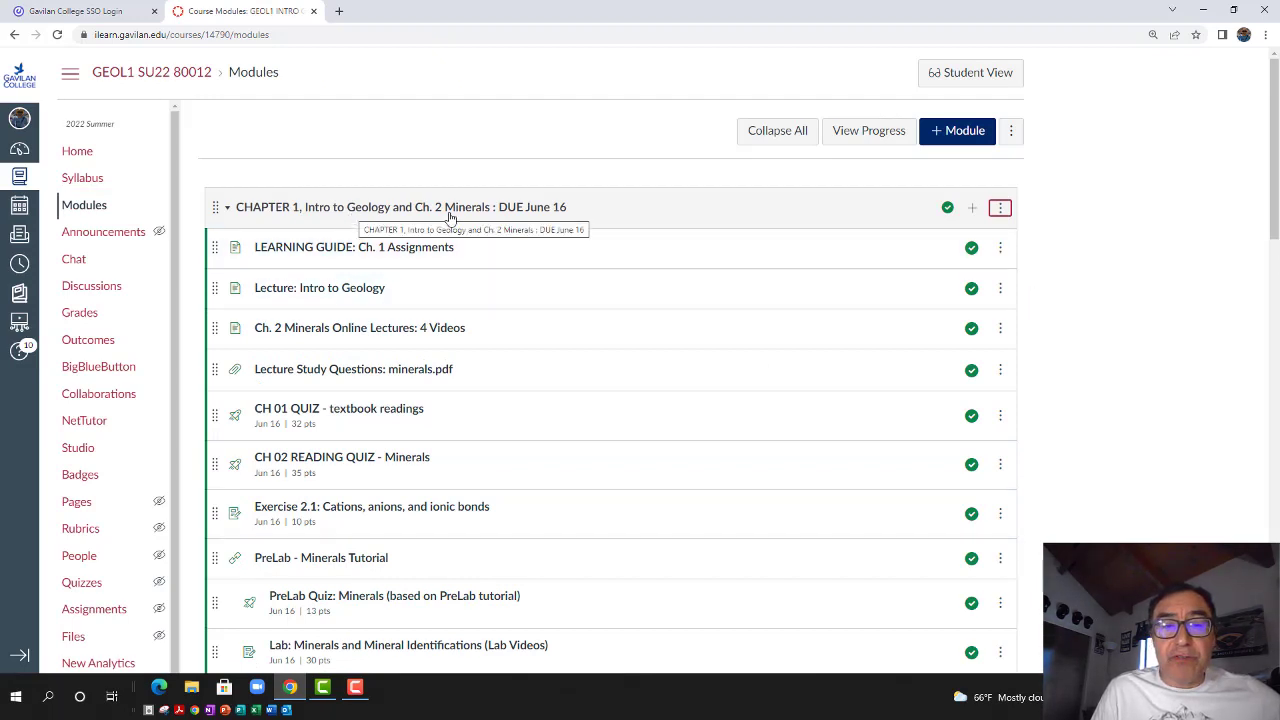
mouse_move(550, 218)
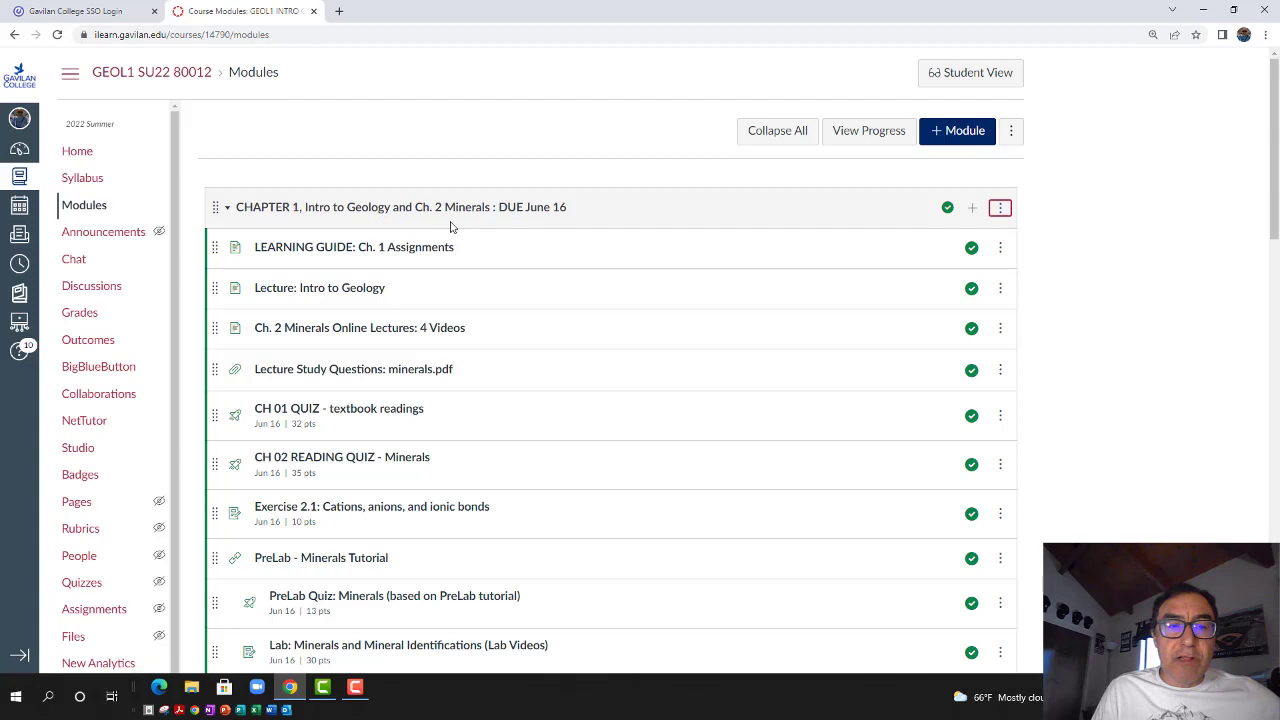
View the nine-step LEARNING GUIDE: Ch. 1 Assignments page, then return to Modules
click(353, 247)
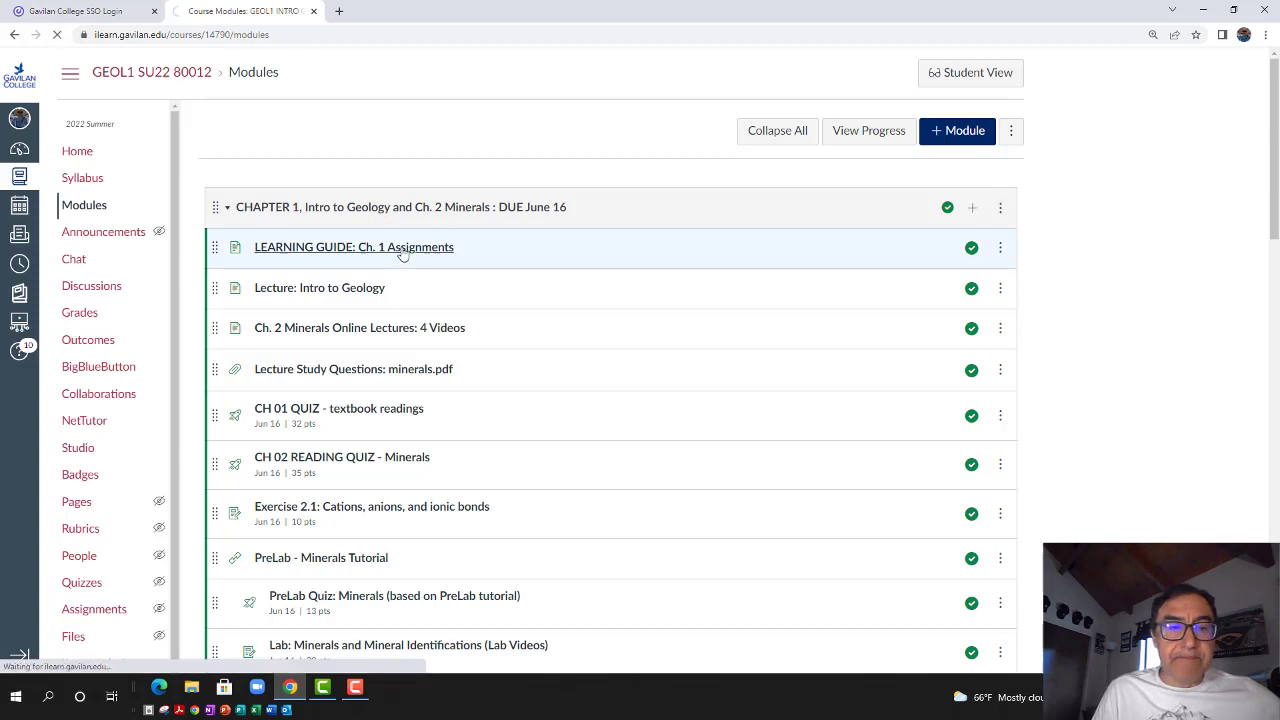
click(353, 247)
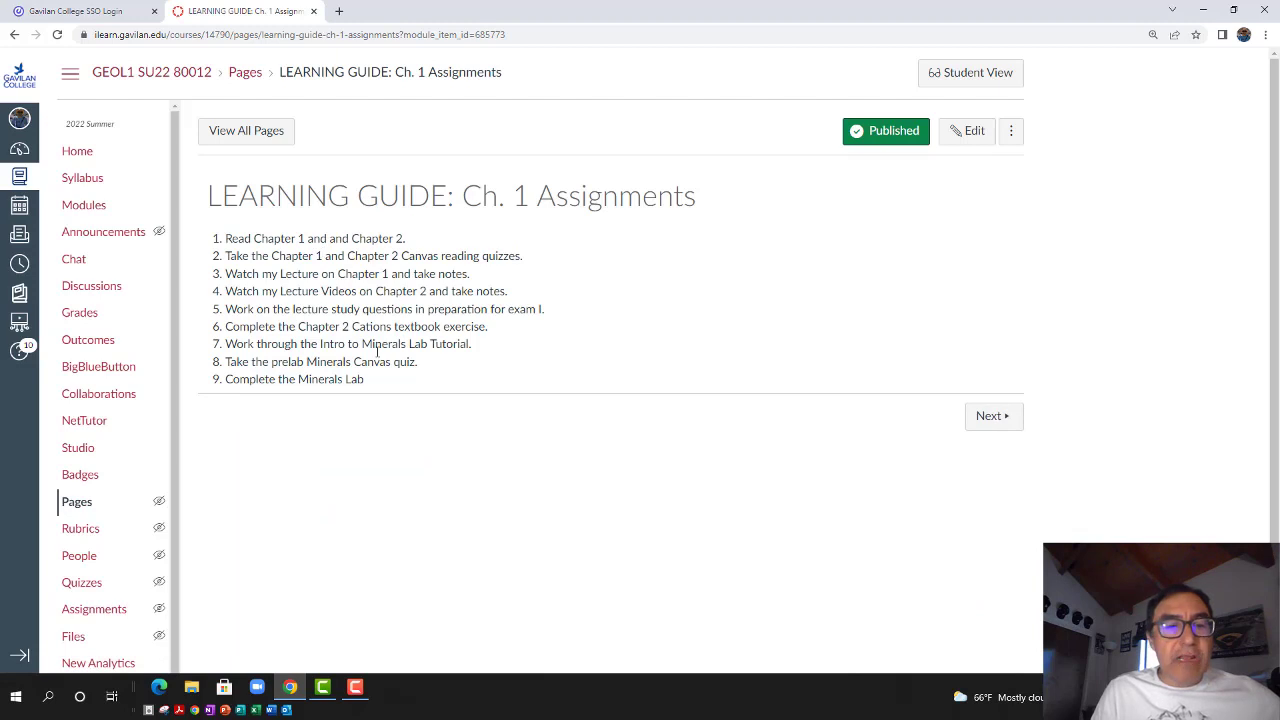
click(84, 204)
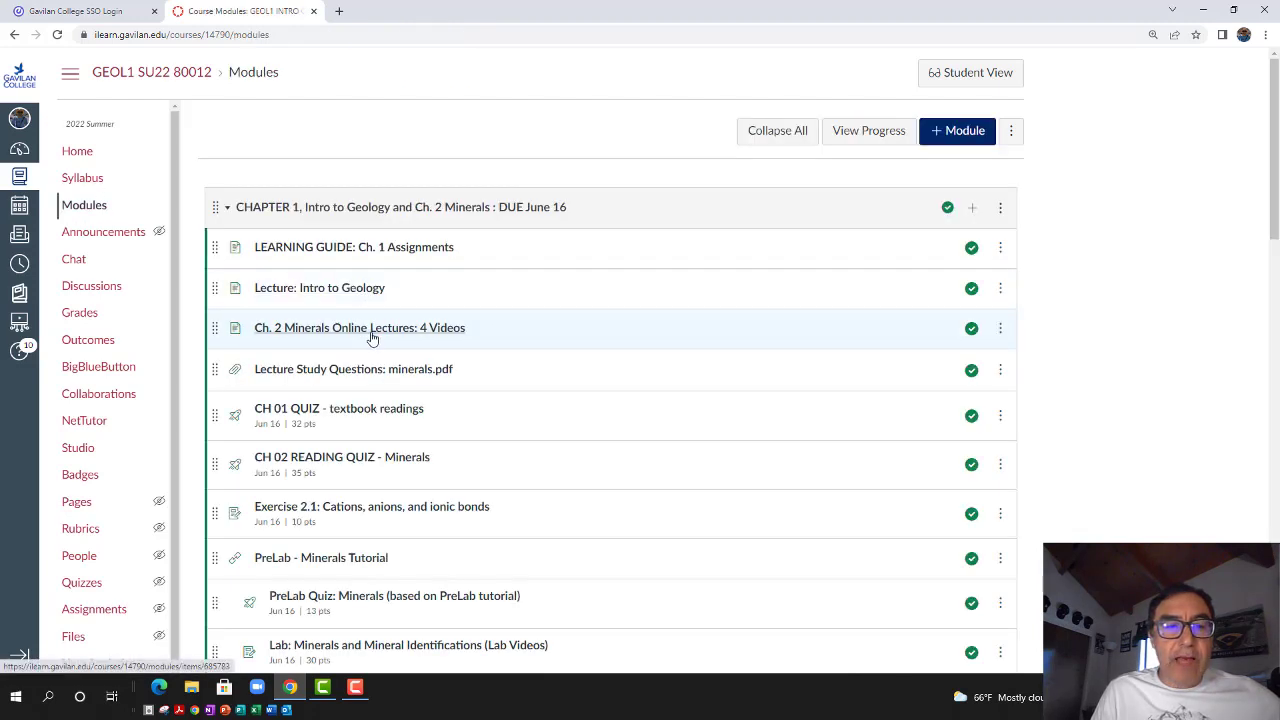
Open Ch. 2 Minerals Online Lectures: 4 Videos and scroll through the videos
click(360, 327)
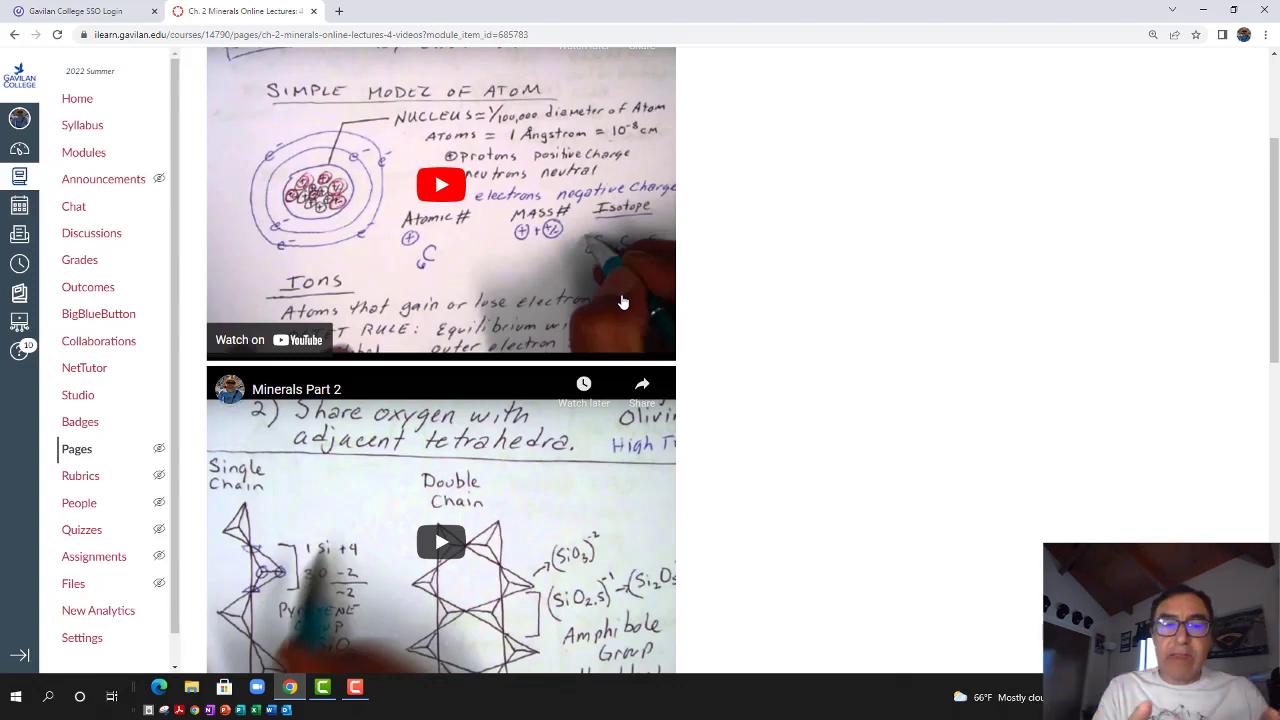
scroll(down, 3)
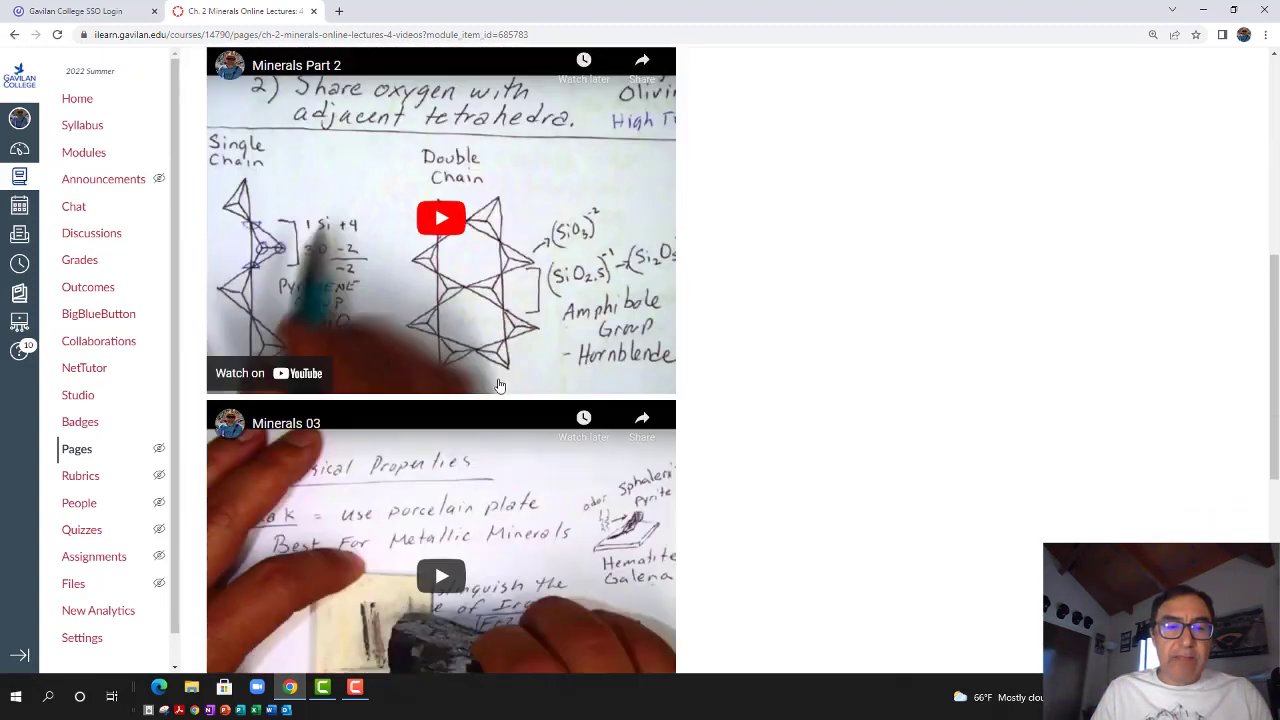
scroll(down, 3)
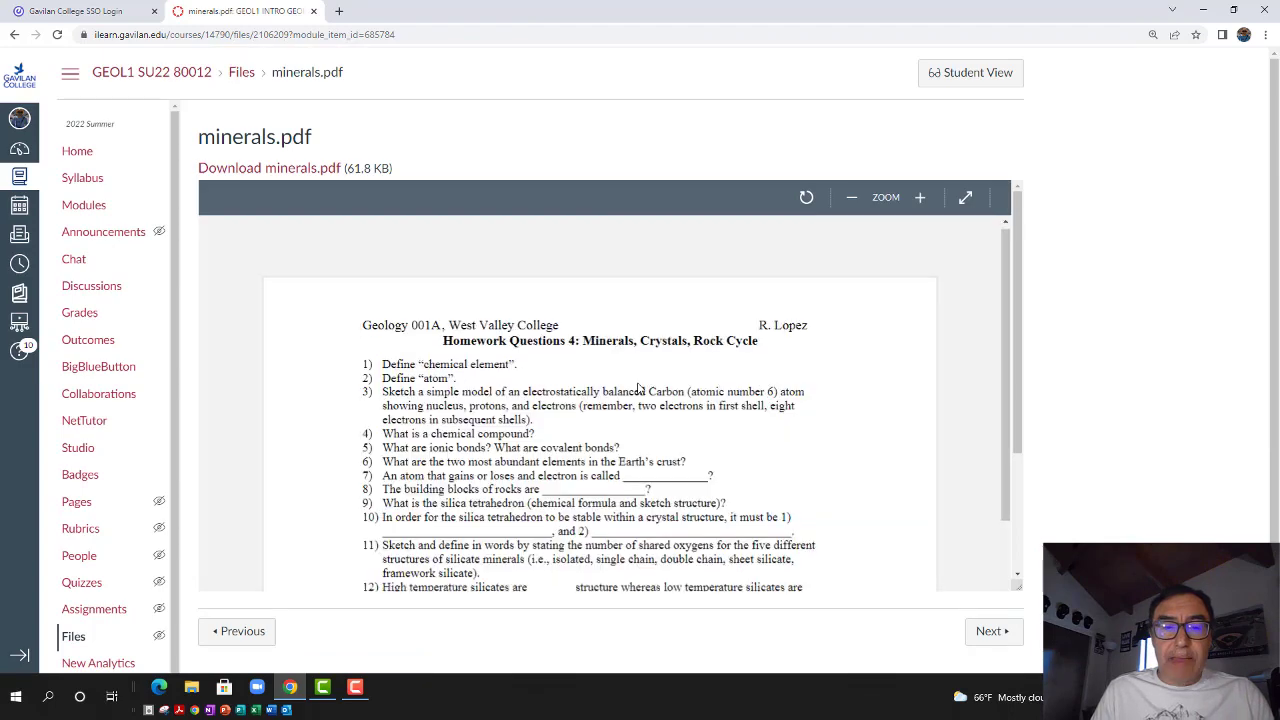
Scroll the minerals.pdf homework questions, then return to the modules list
scroll(down, 3)
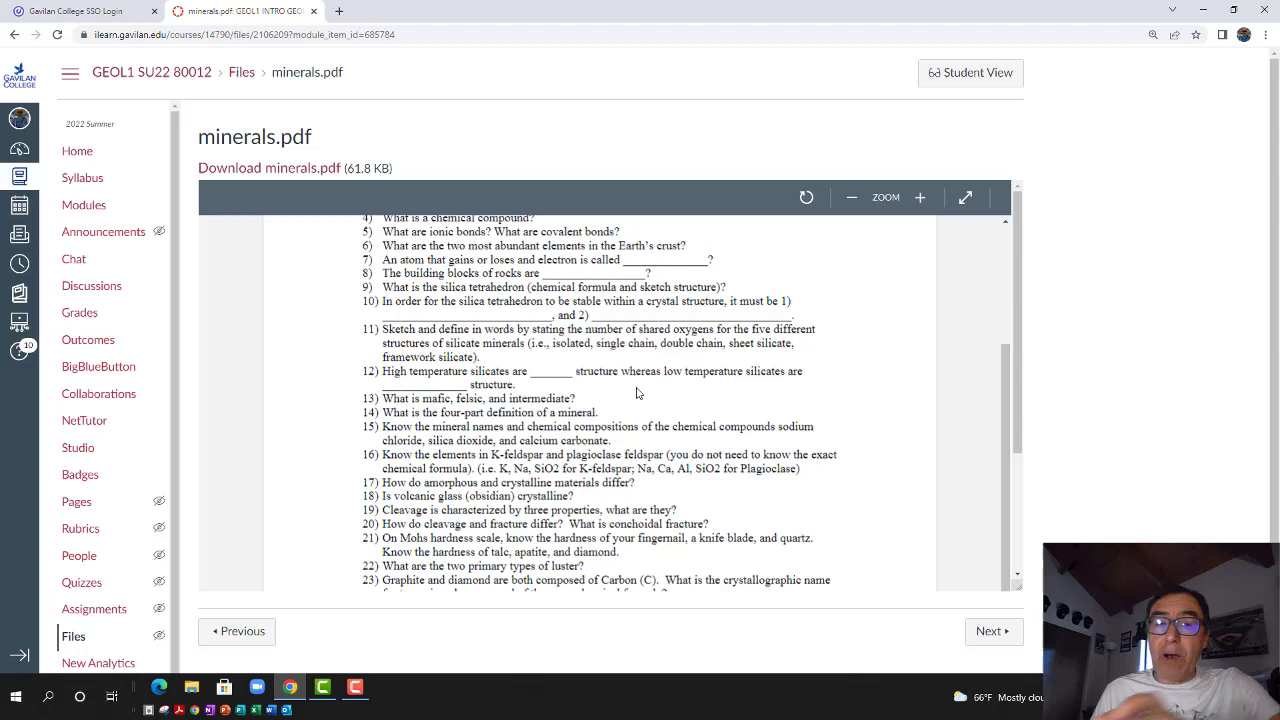
mouse_move(84, 205)
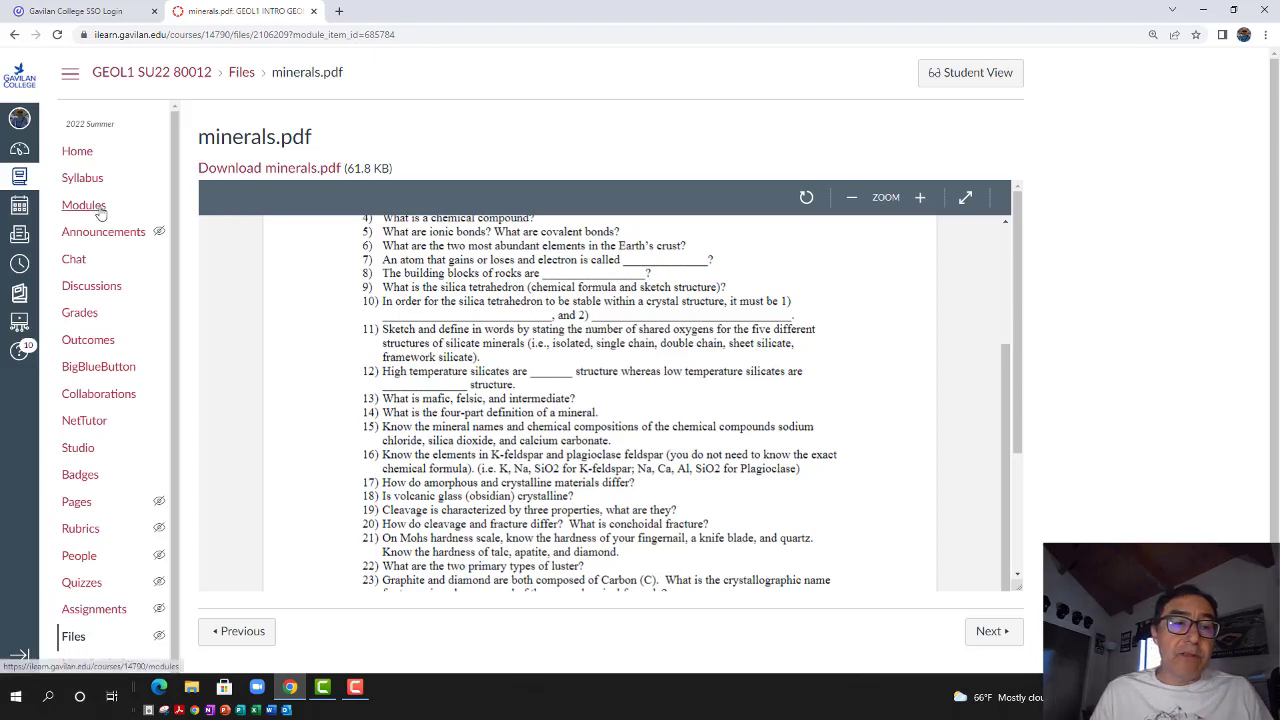
click(84, 205)
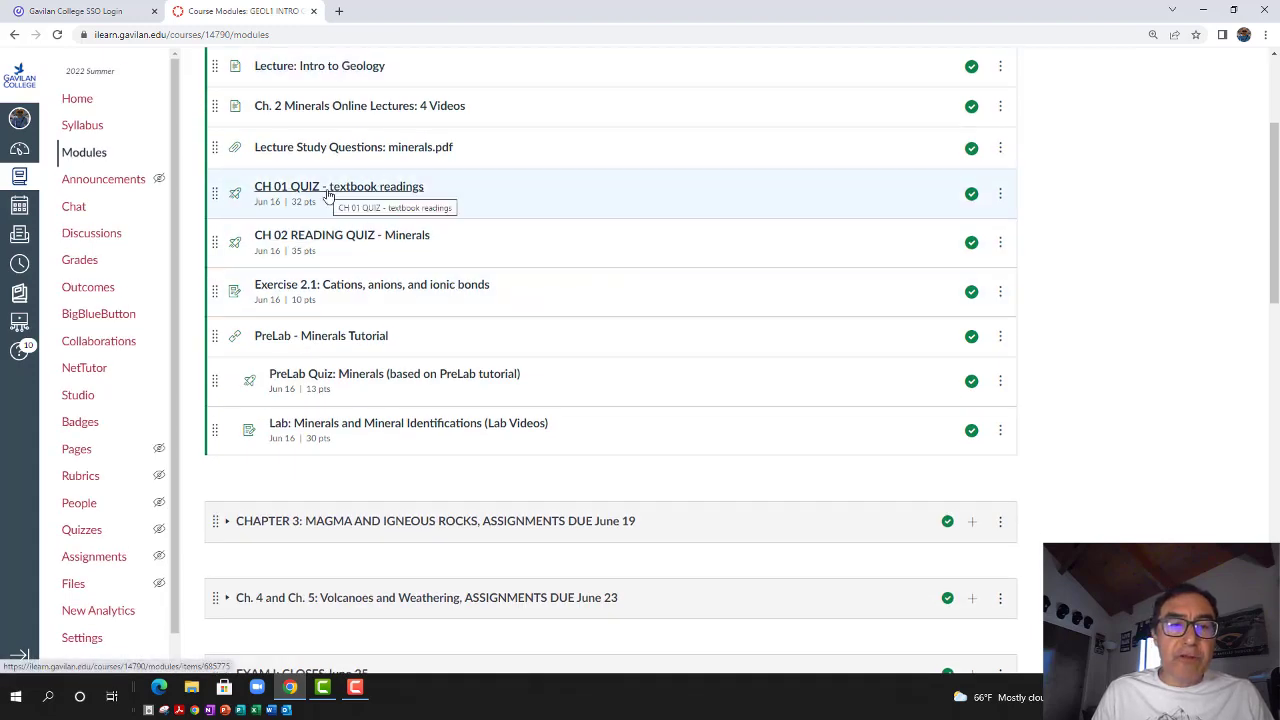
mouse_move(365, 240)
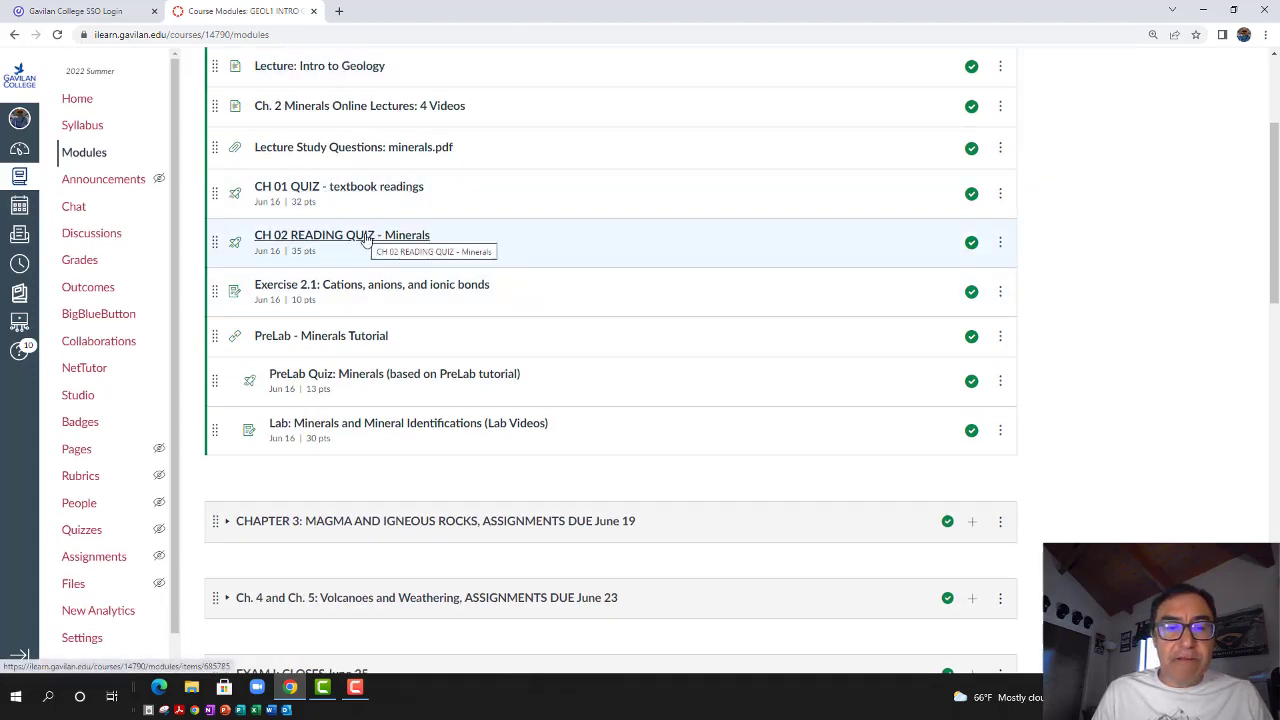
mouse_move(388, 240)
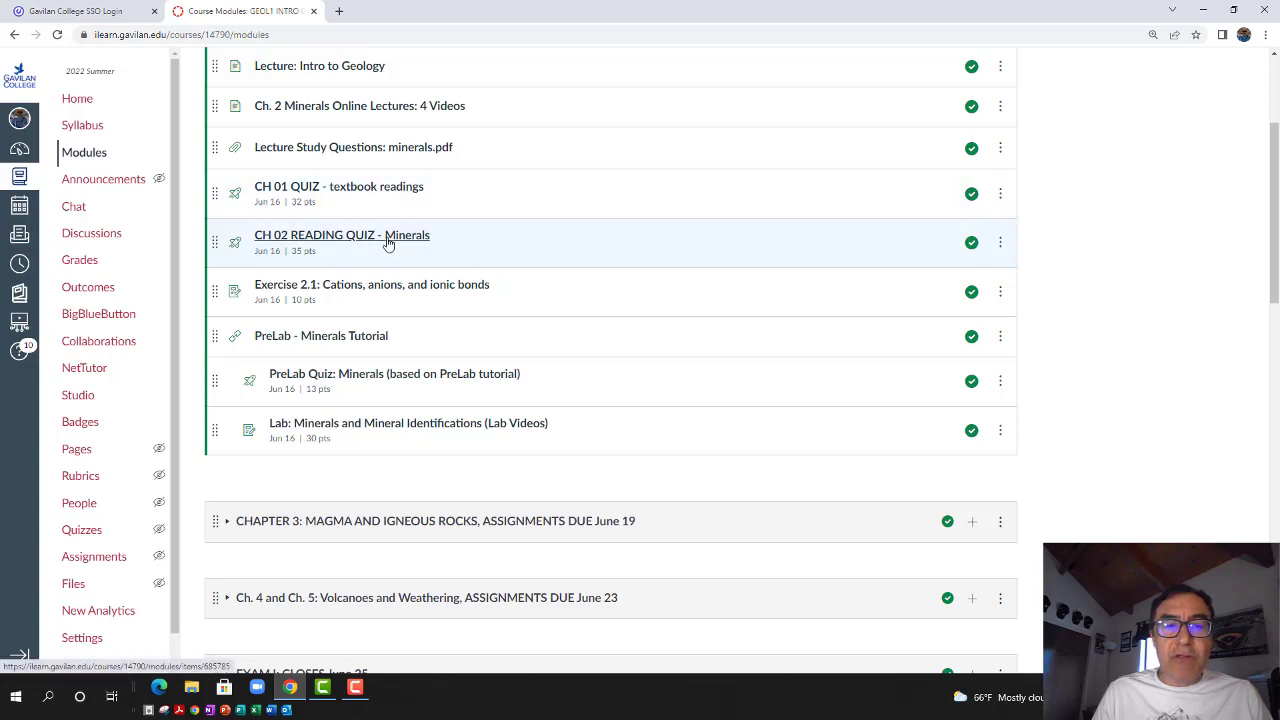
mouse_move(390, 242)
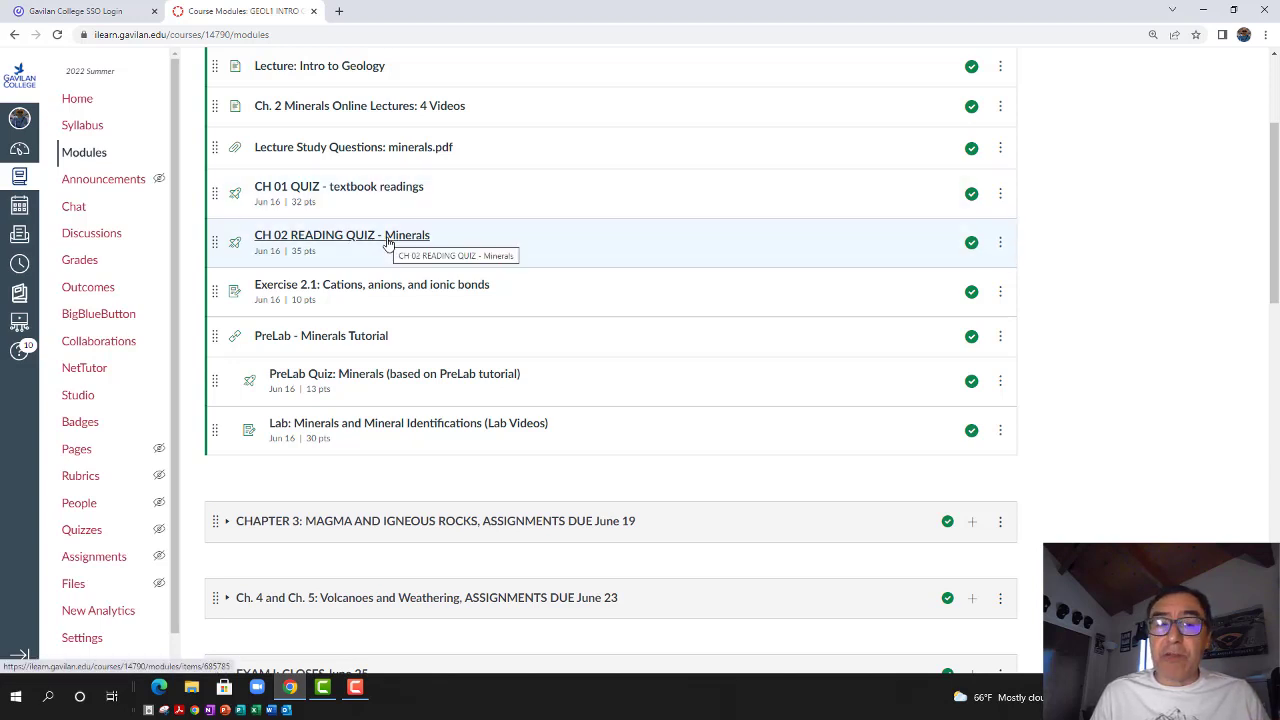
mouse_move(375, 290)
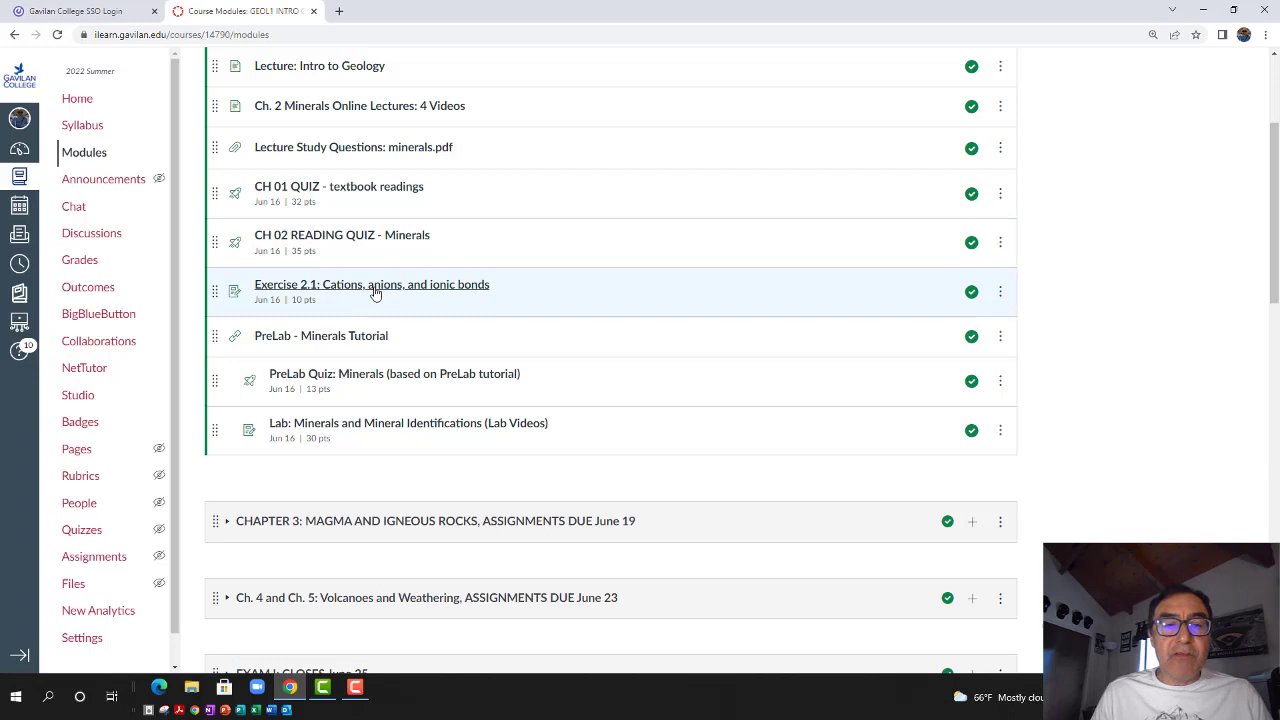
mouse_move(372, 290)
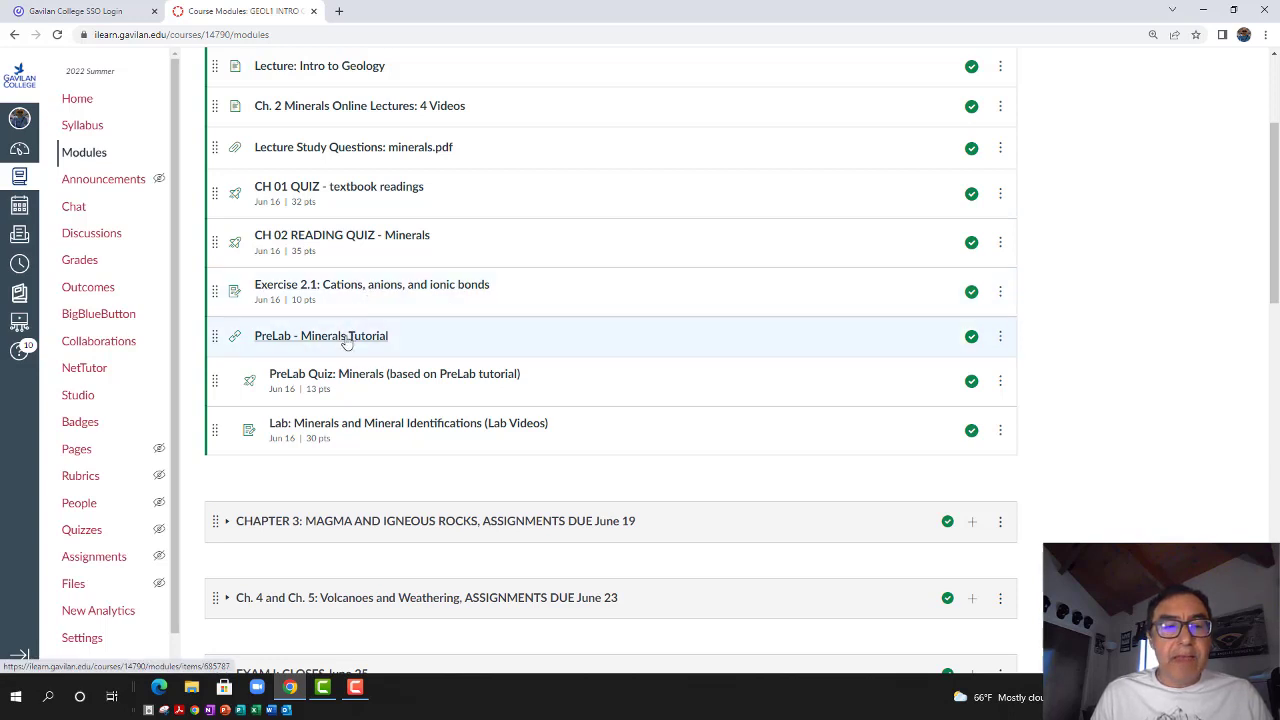
mouse_move(321, 335)
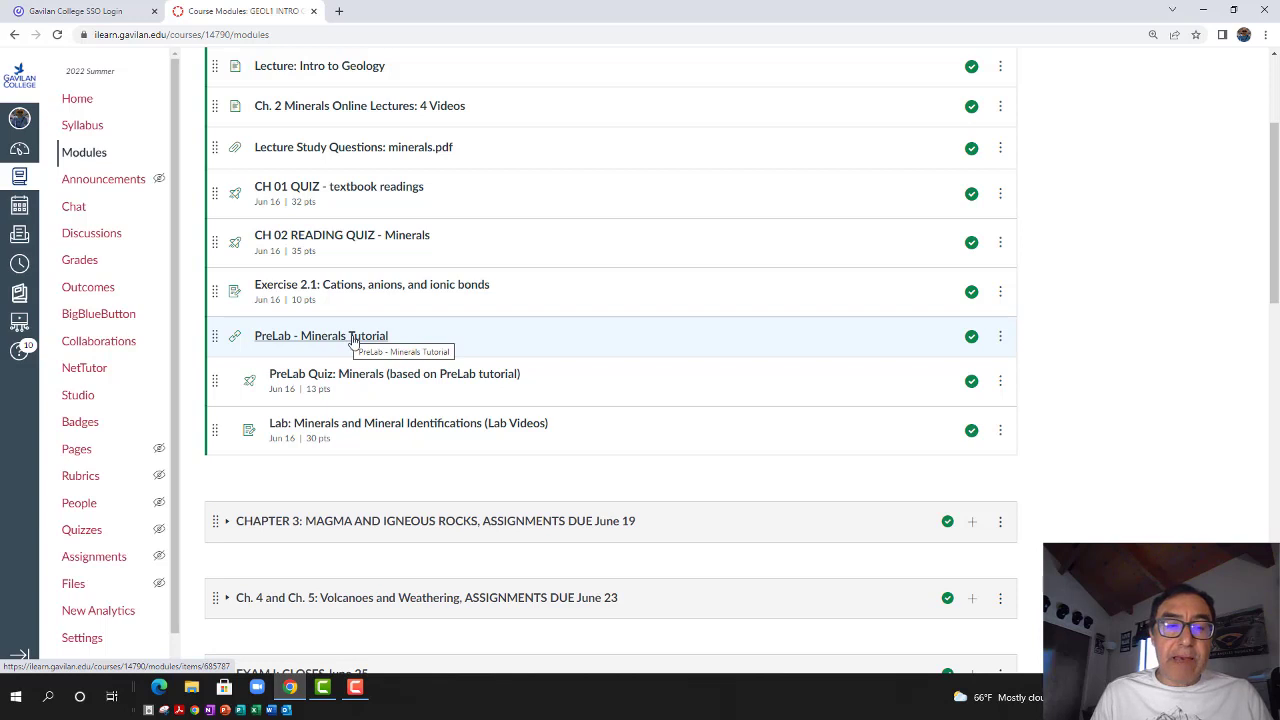
Open the 'PreLab - Minerals Tutorial' item from the Chapter 1 module
click(322, 335)
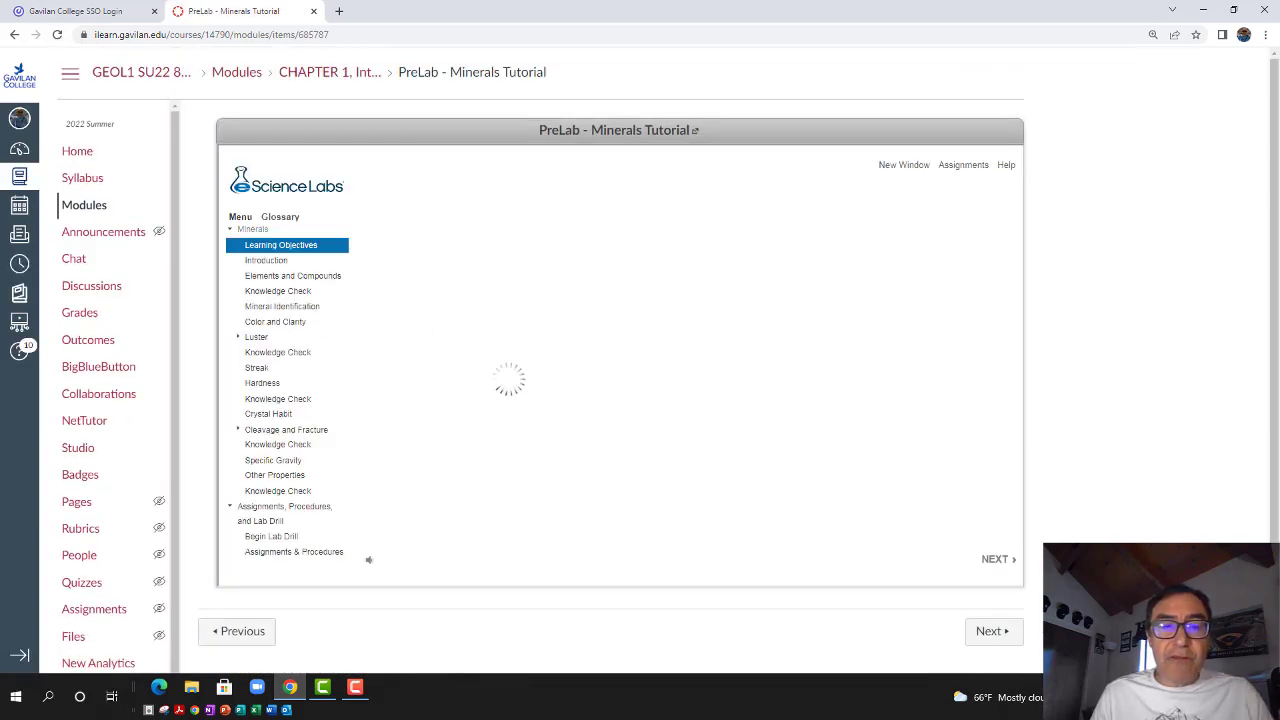
Step through the PreLab Minerals quiz and Lab: Minerals assignment, then return to Modules
click(994, 558)
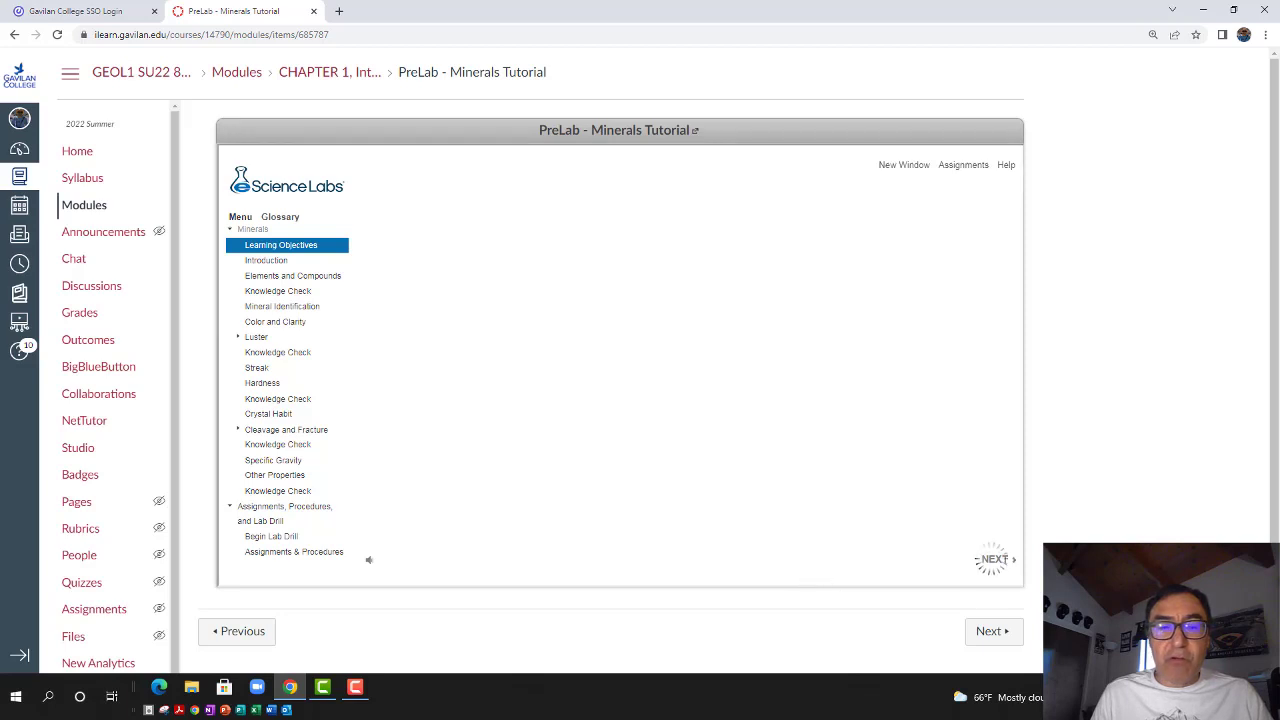
click(994, 558)
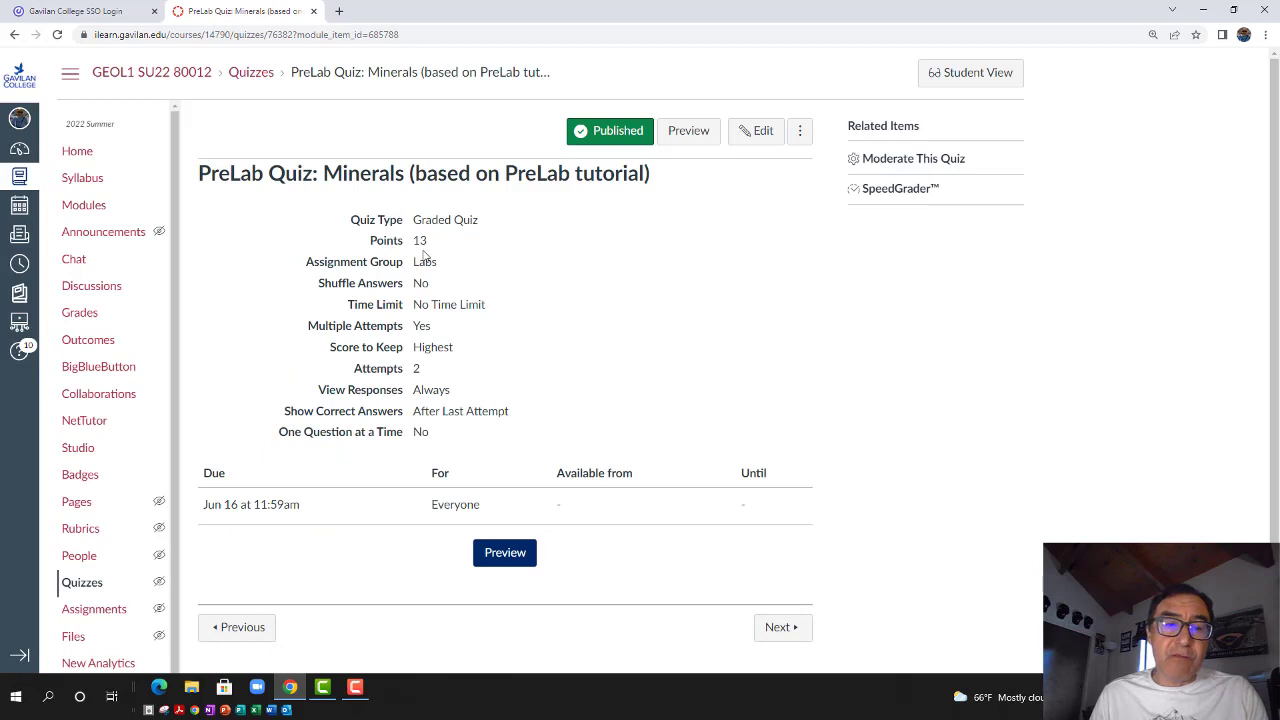
click(781, 627)
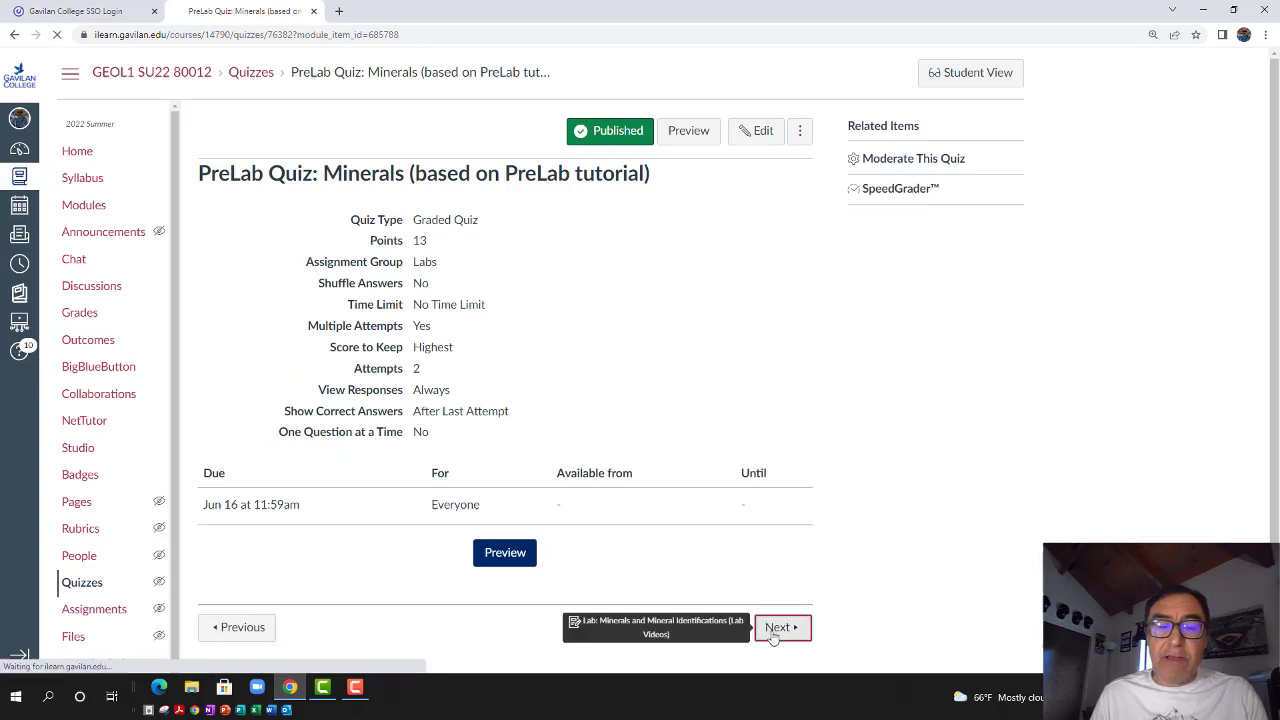
click(779, 627)
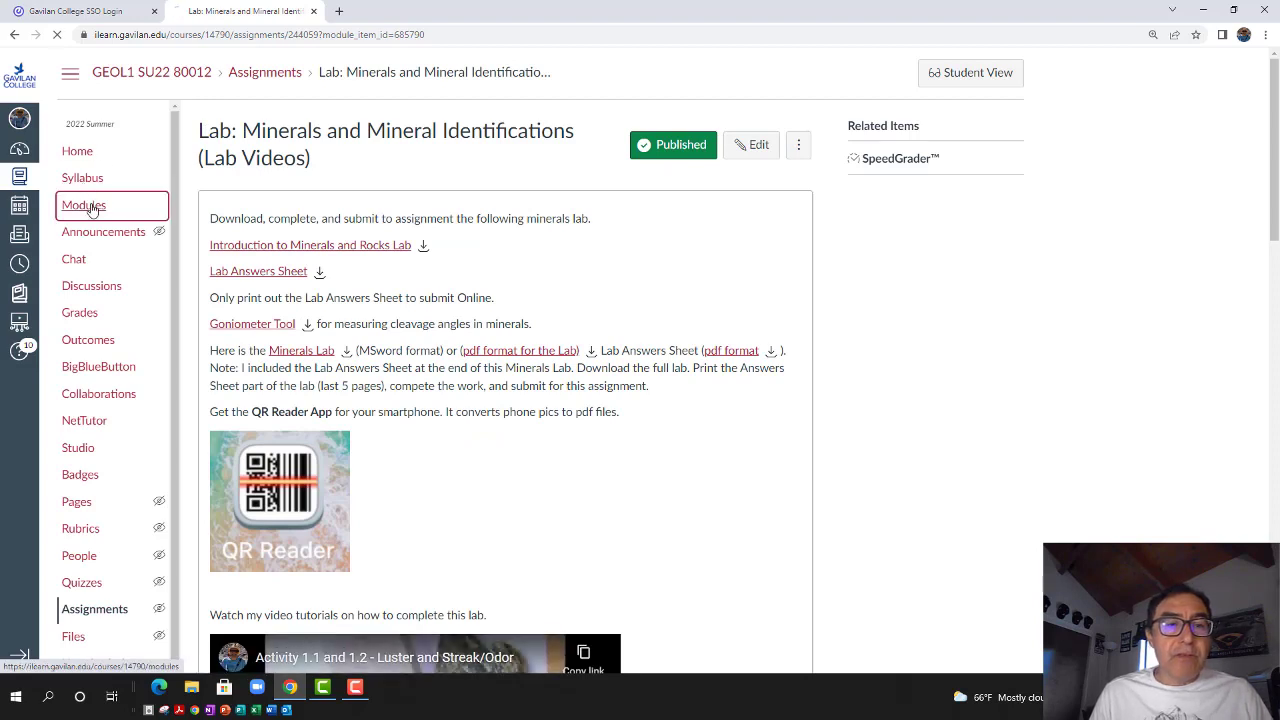
click(84, 205)
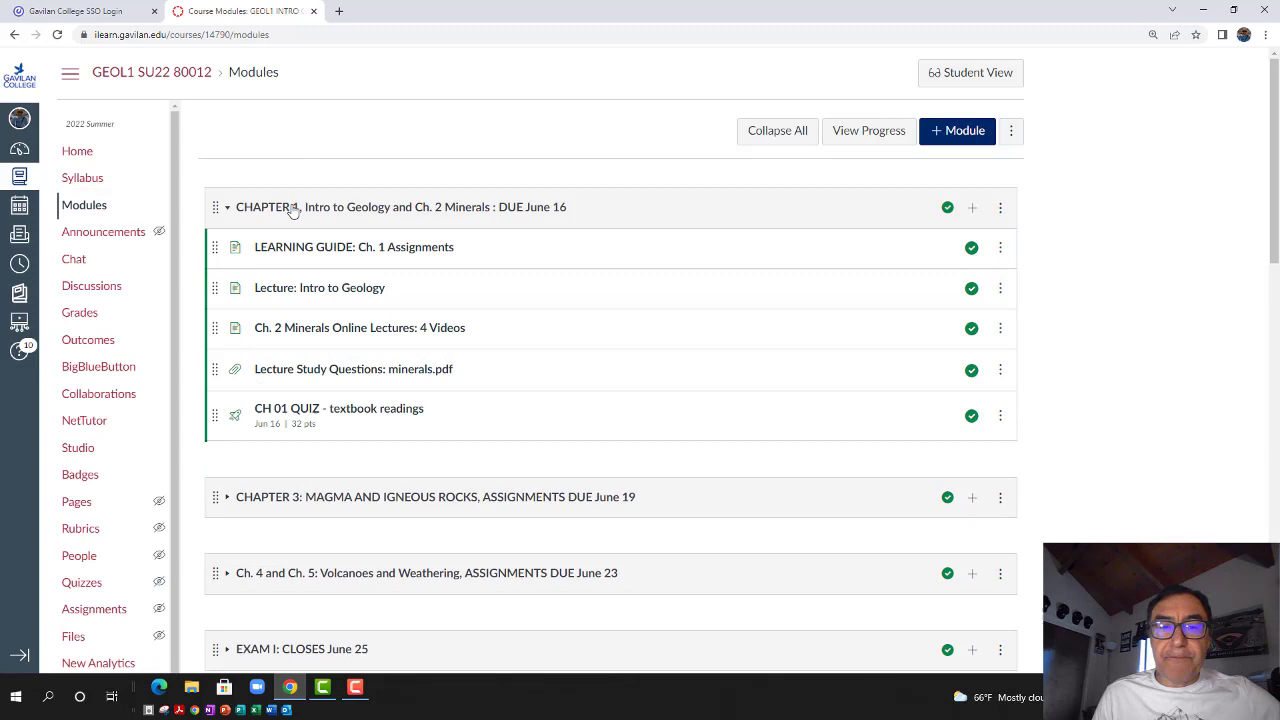
Expand the Chapter 10 Plate Tectonics and Ch. 4–5 Volcanoes modules and browse their items
scroll(down, 3)
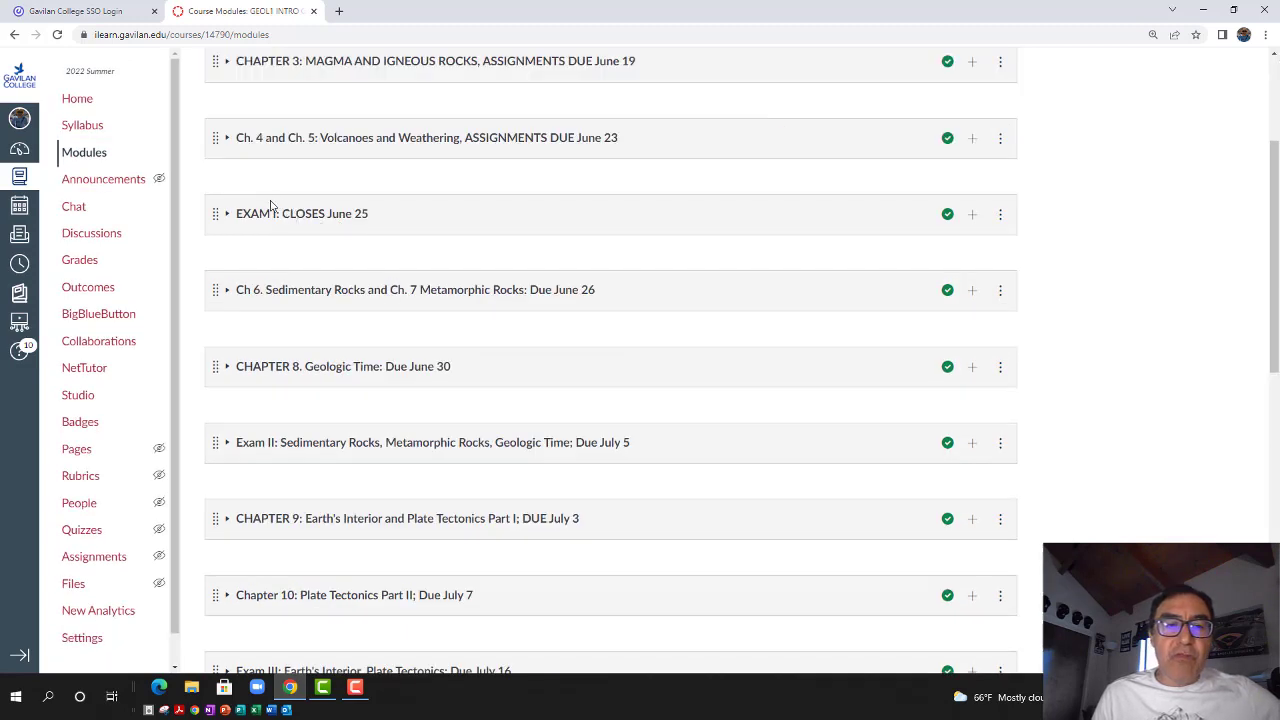
mouse_move(313, 296)
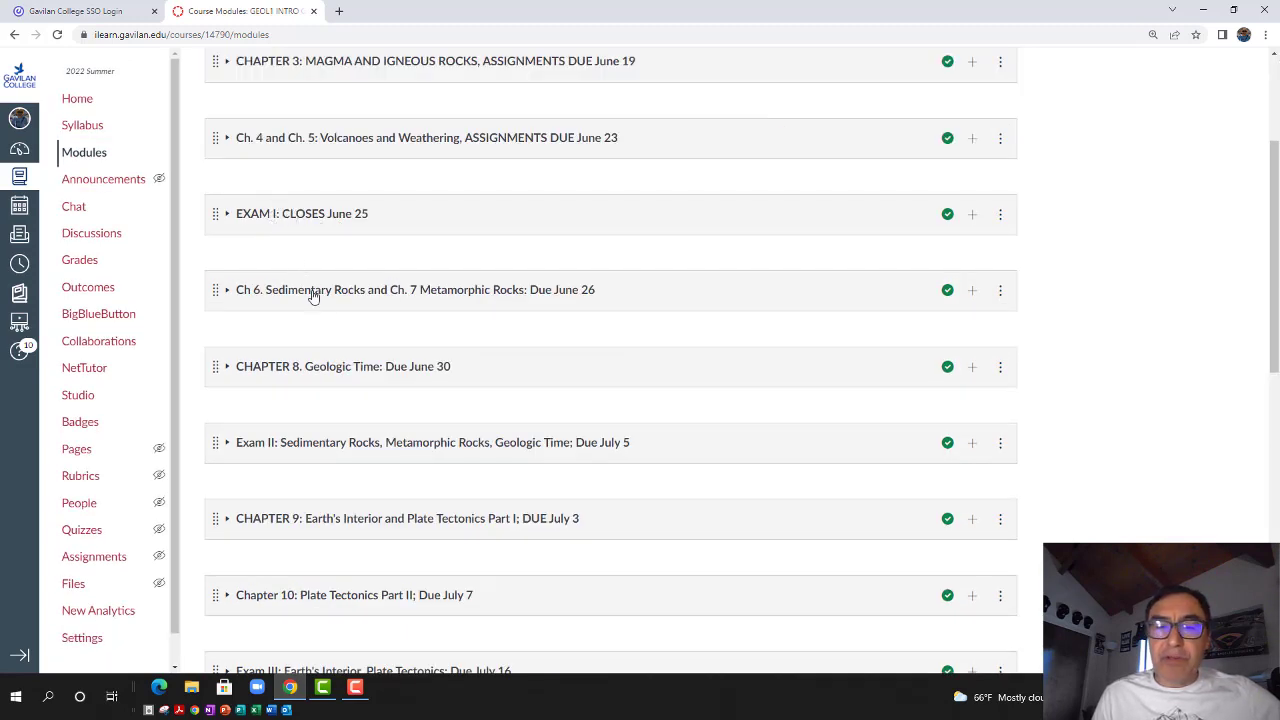
scroll(down, 3)
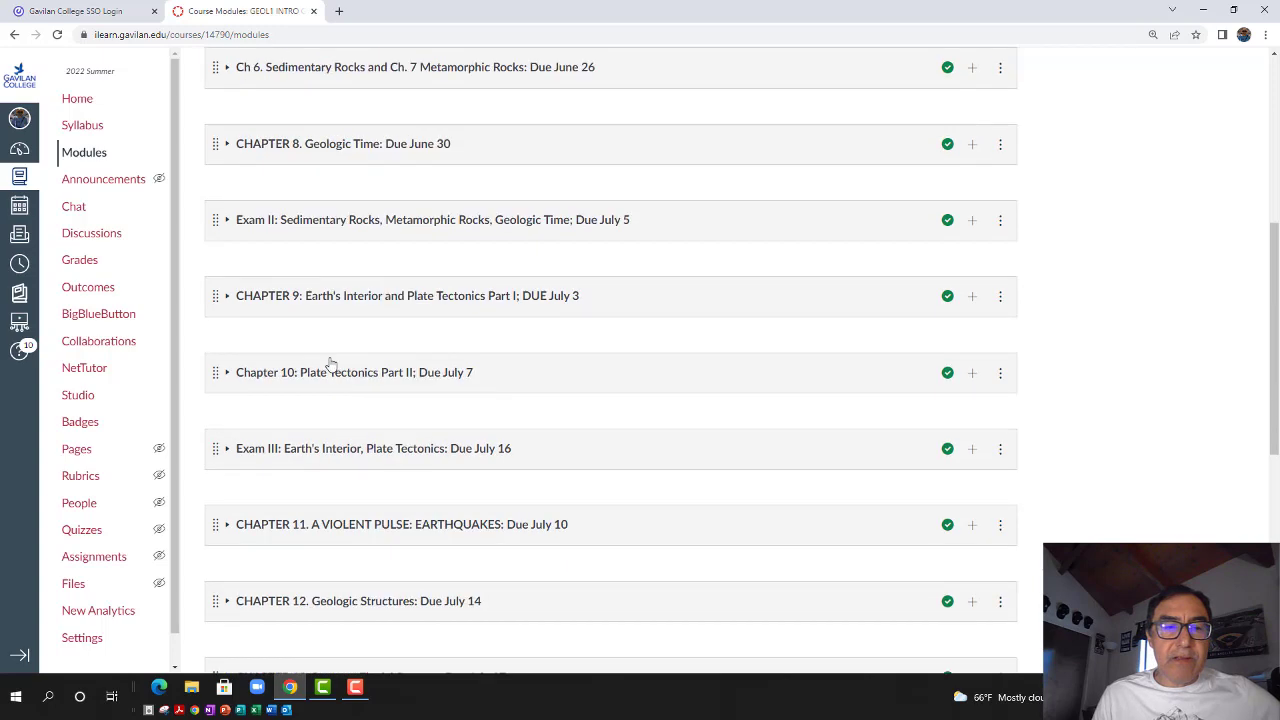
click(227, 372)
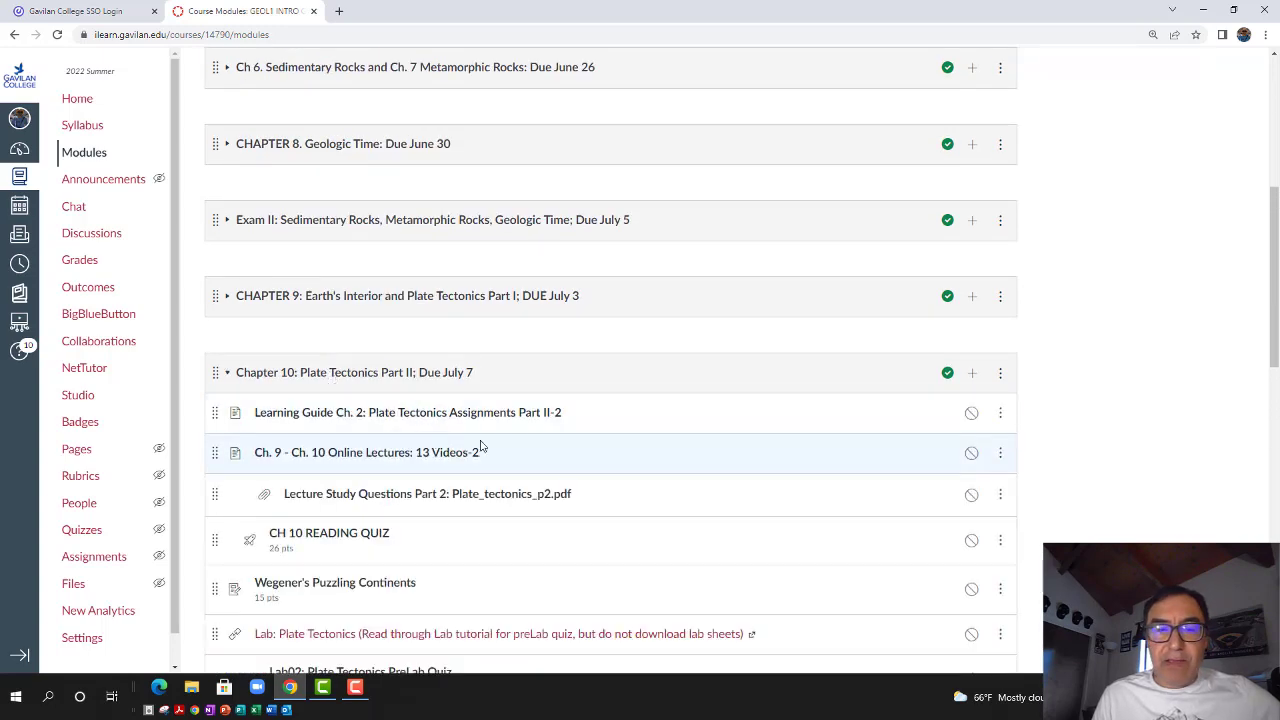
scroll(down, 3)
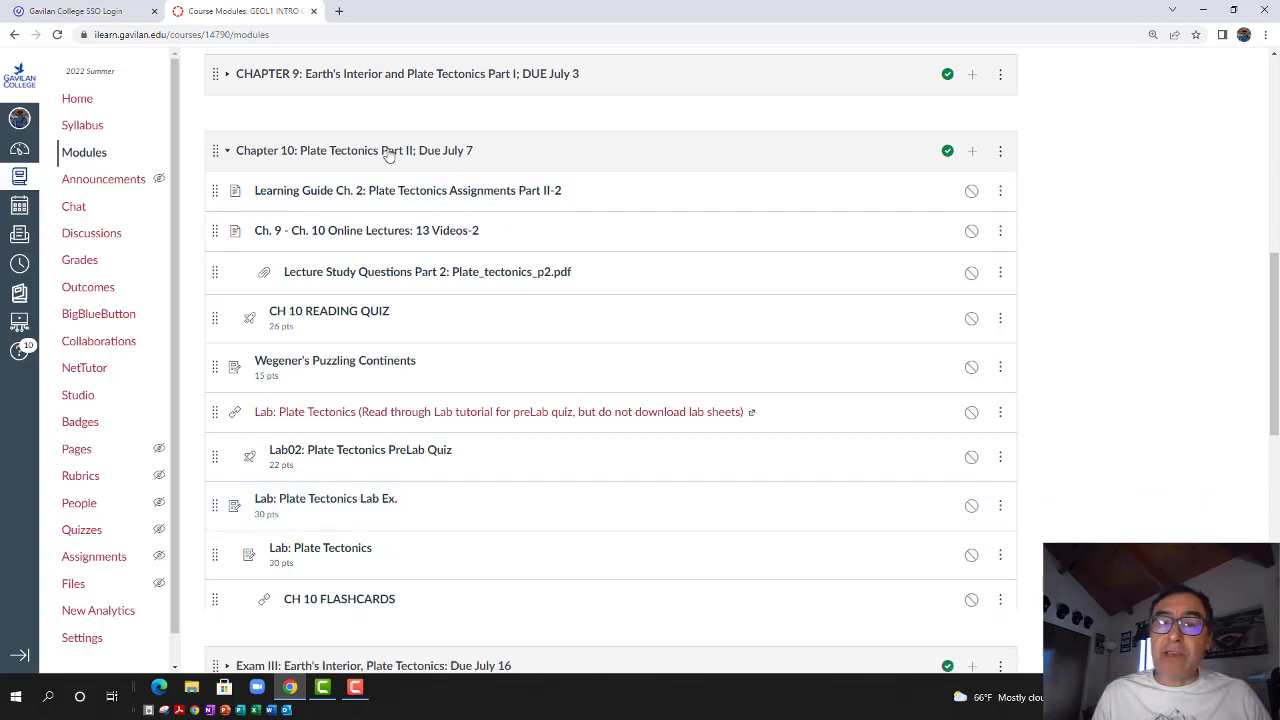
scroll(up, 3)
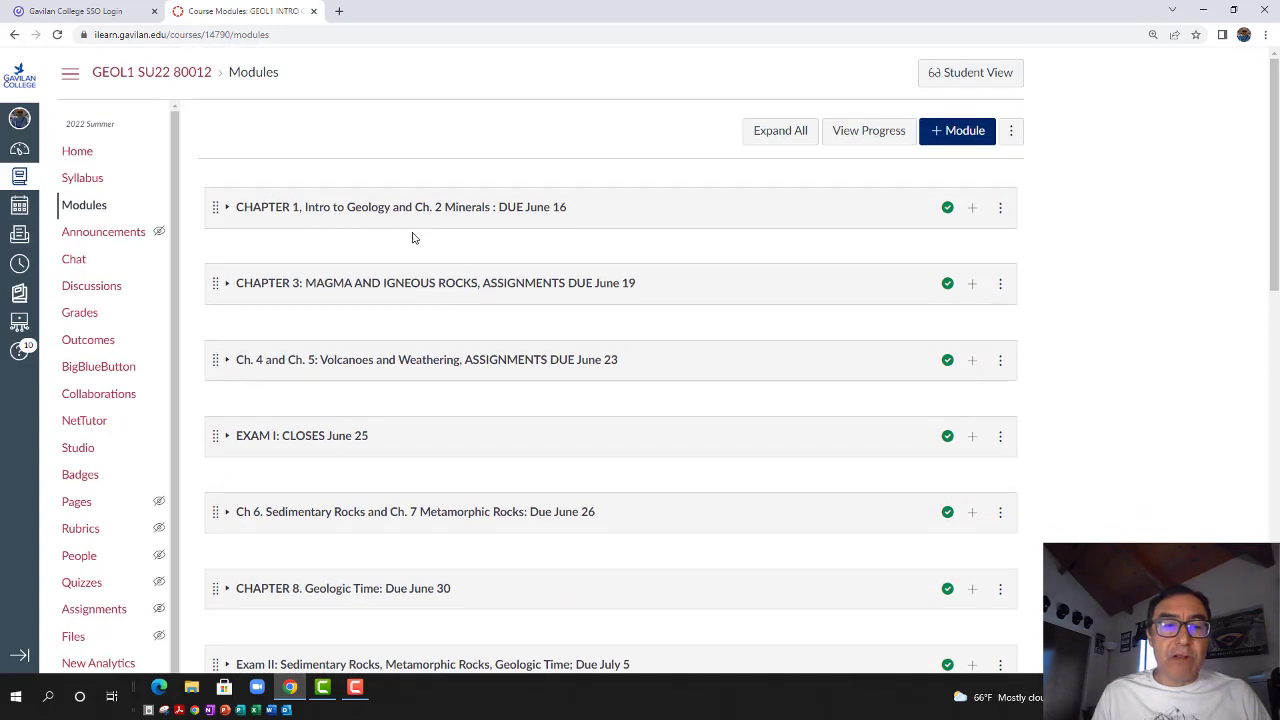
click(227, 359)
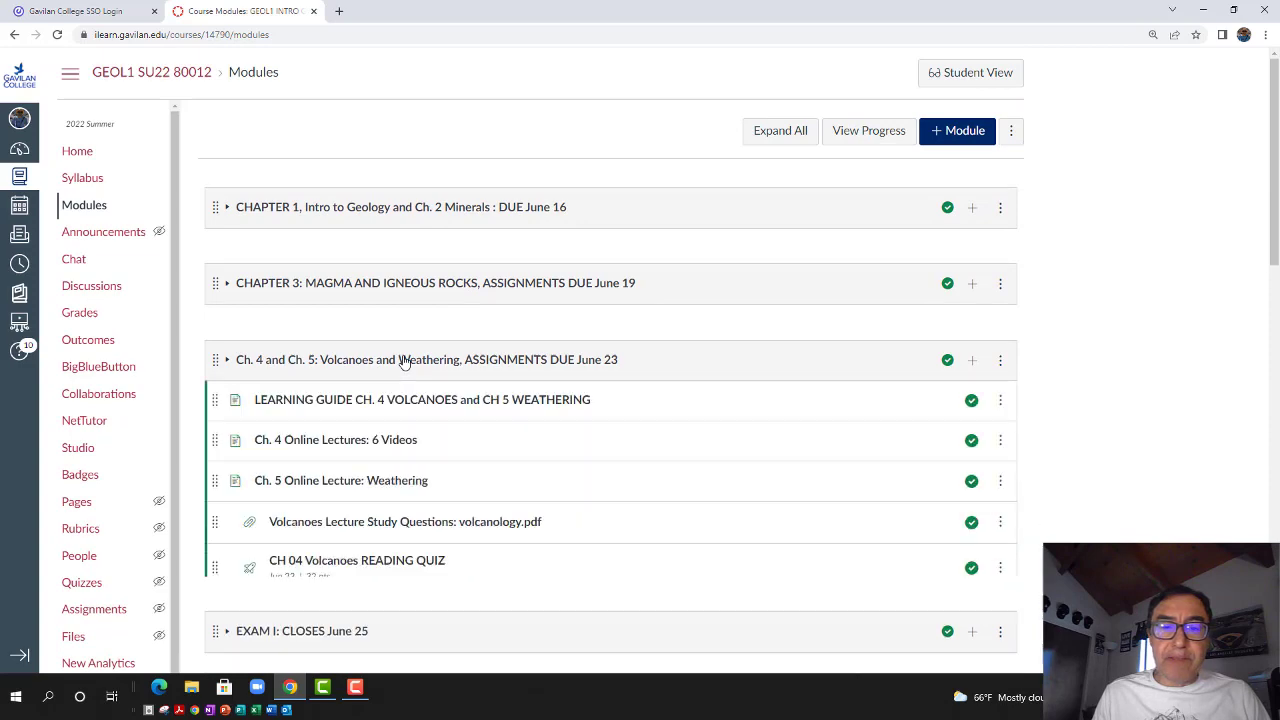
scroll(down, 3)
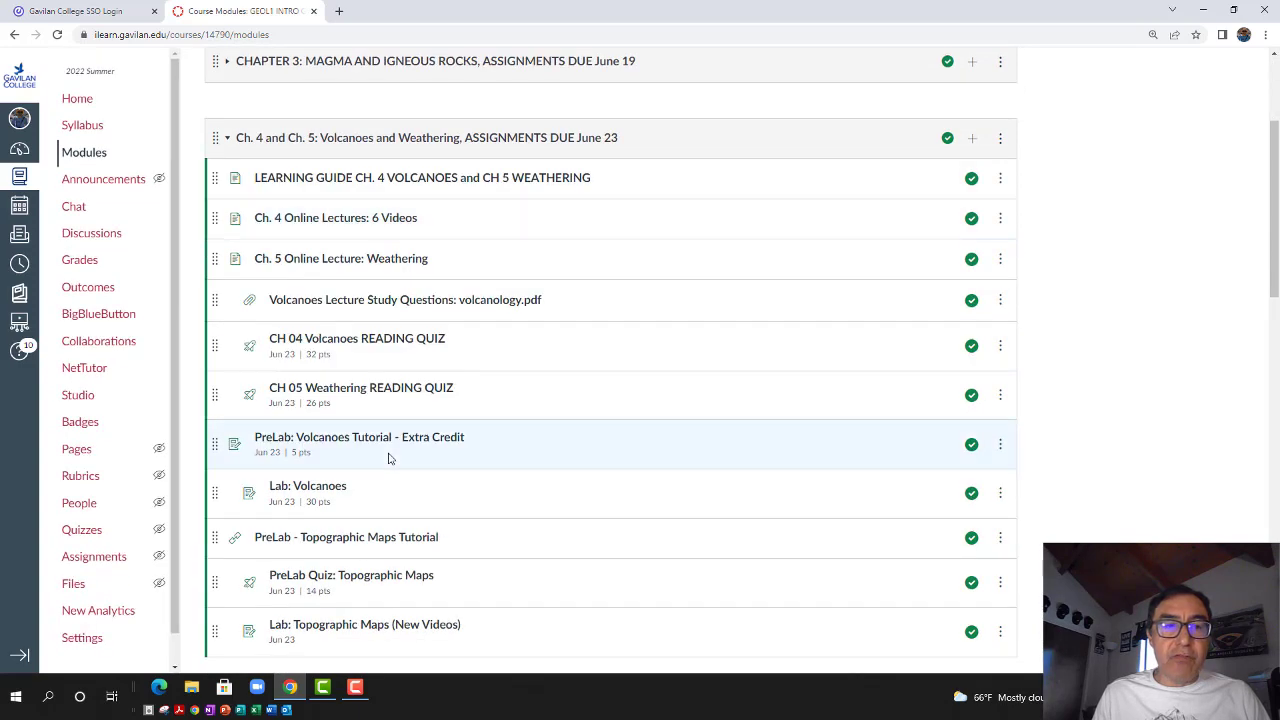
scroll(down, 3)
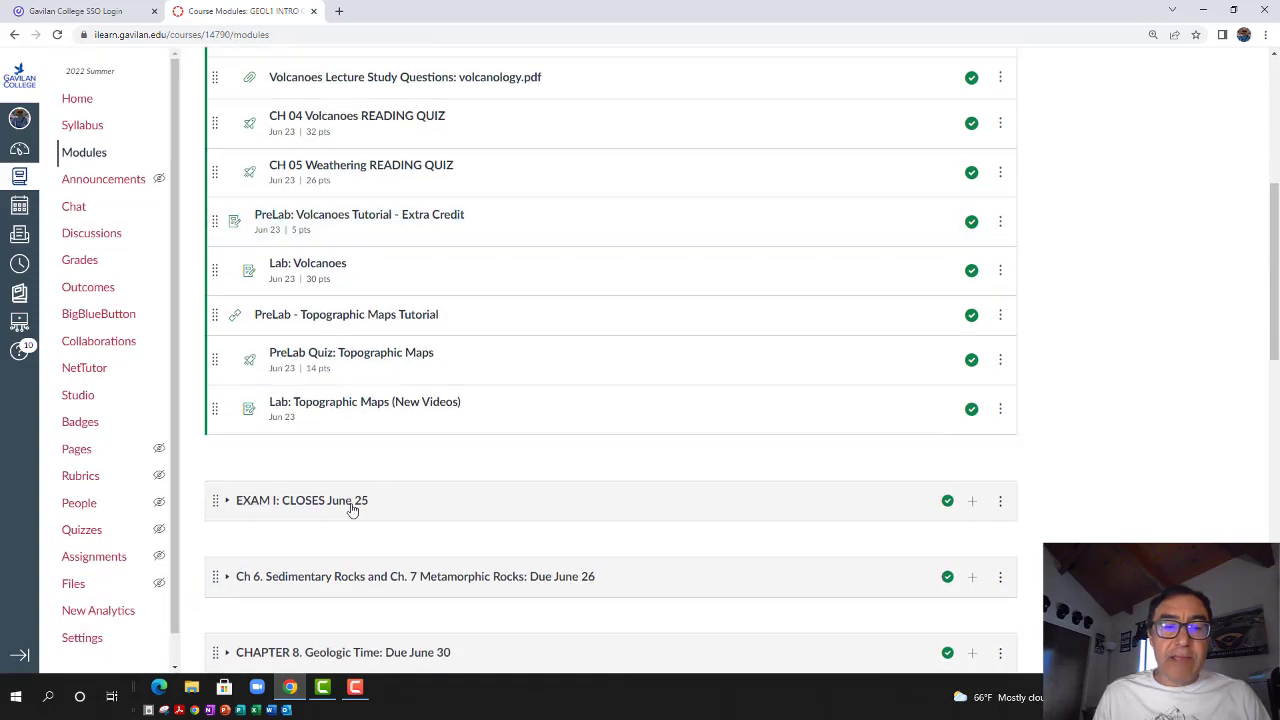
mouse_move(350, 505)
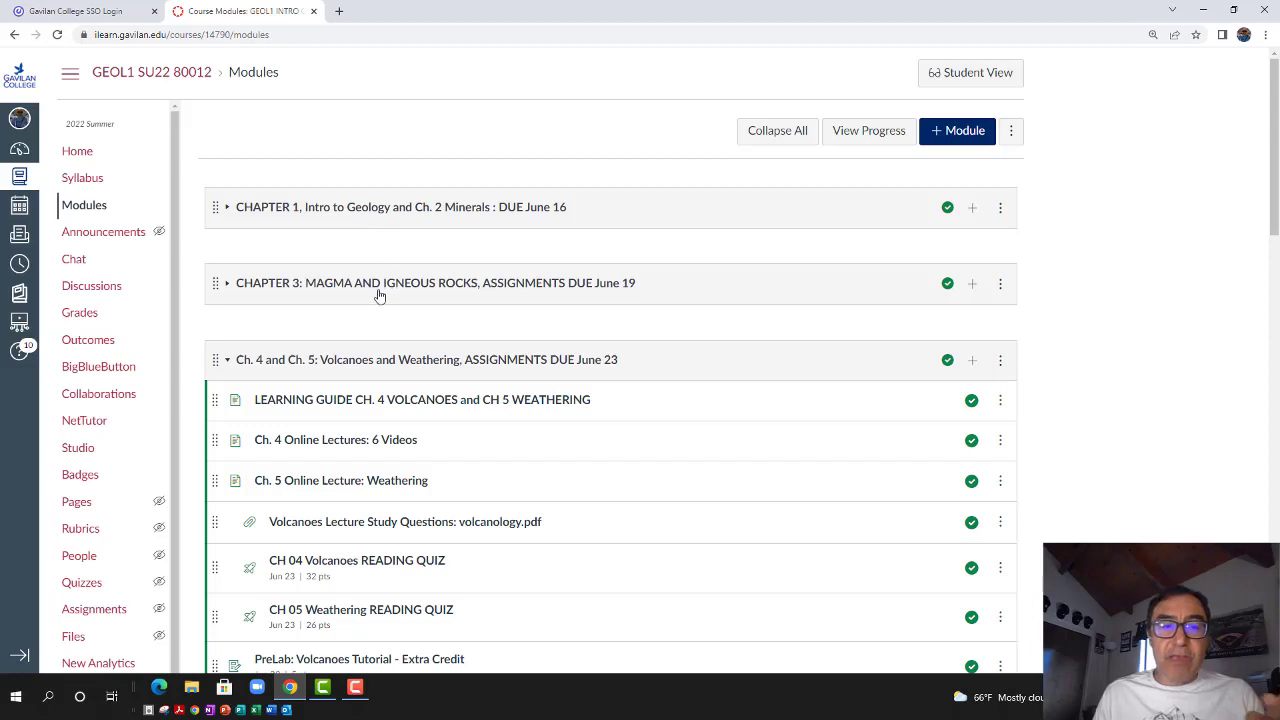
mouse_move(277, 379)
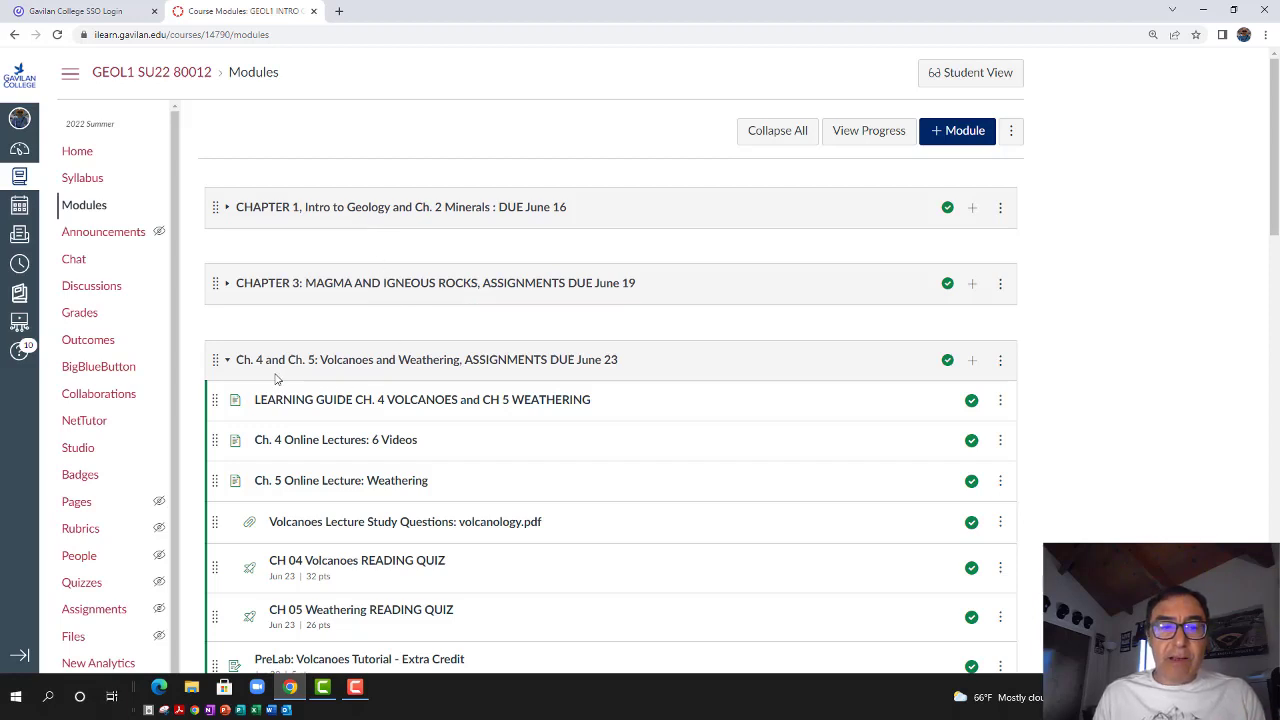
mouse_move(463, 380)
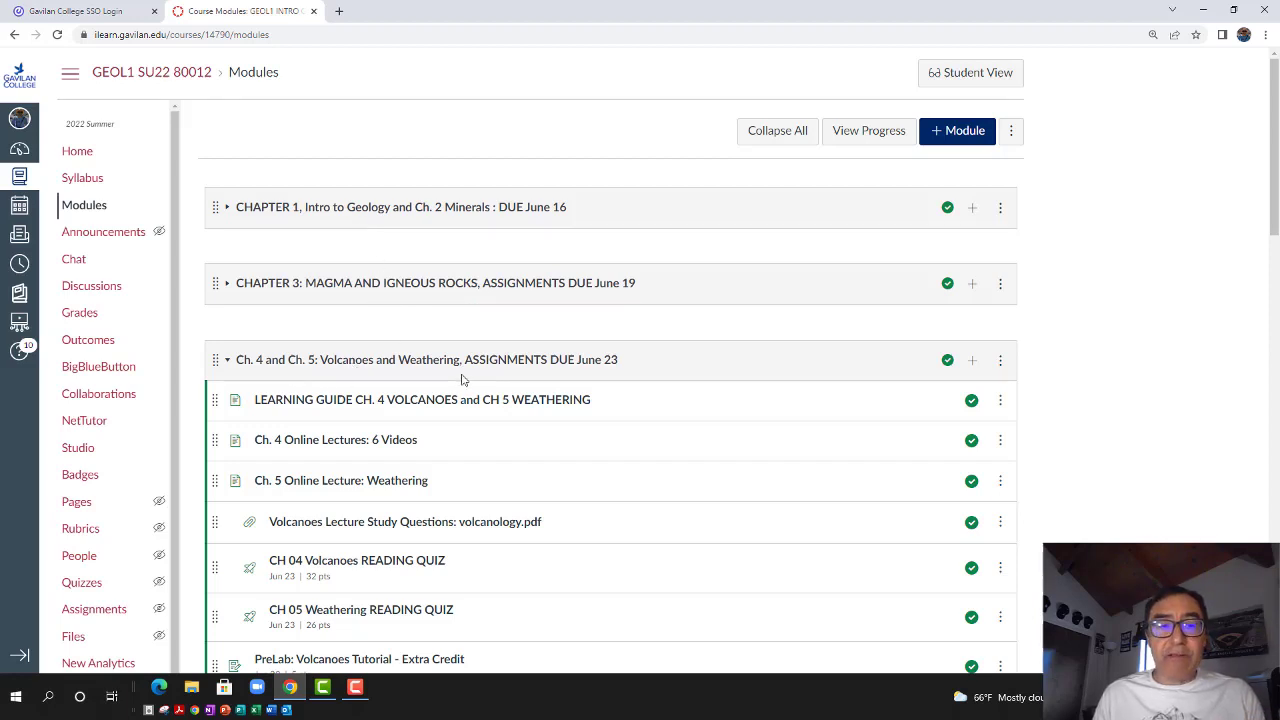
scroll(down, 3)
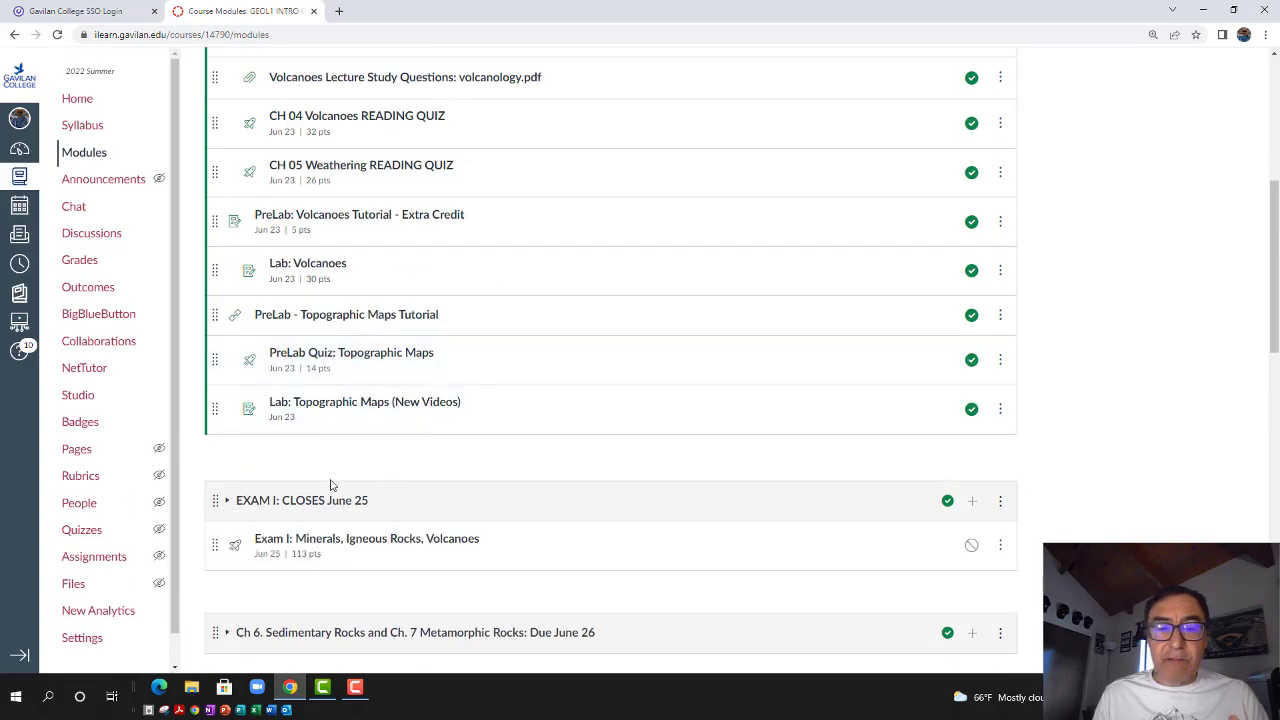
scroll(down, 3)
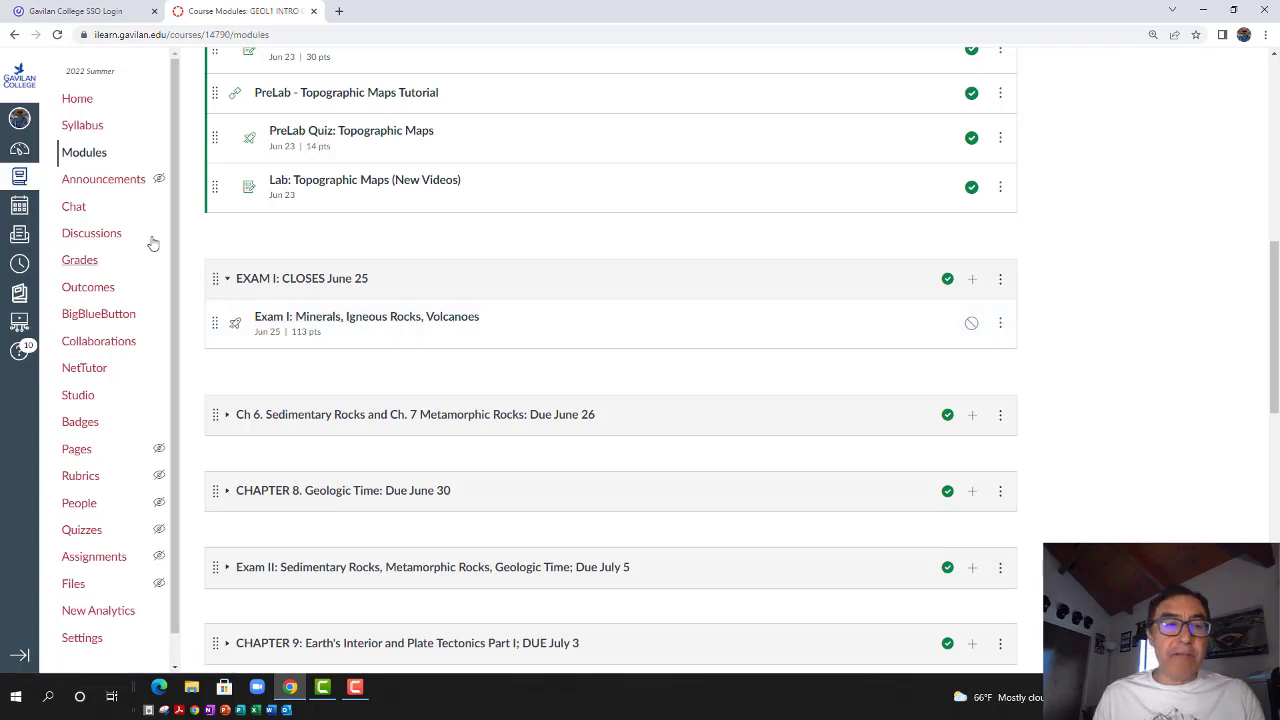
mouse_move(82, 125)
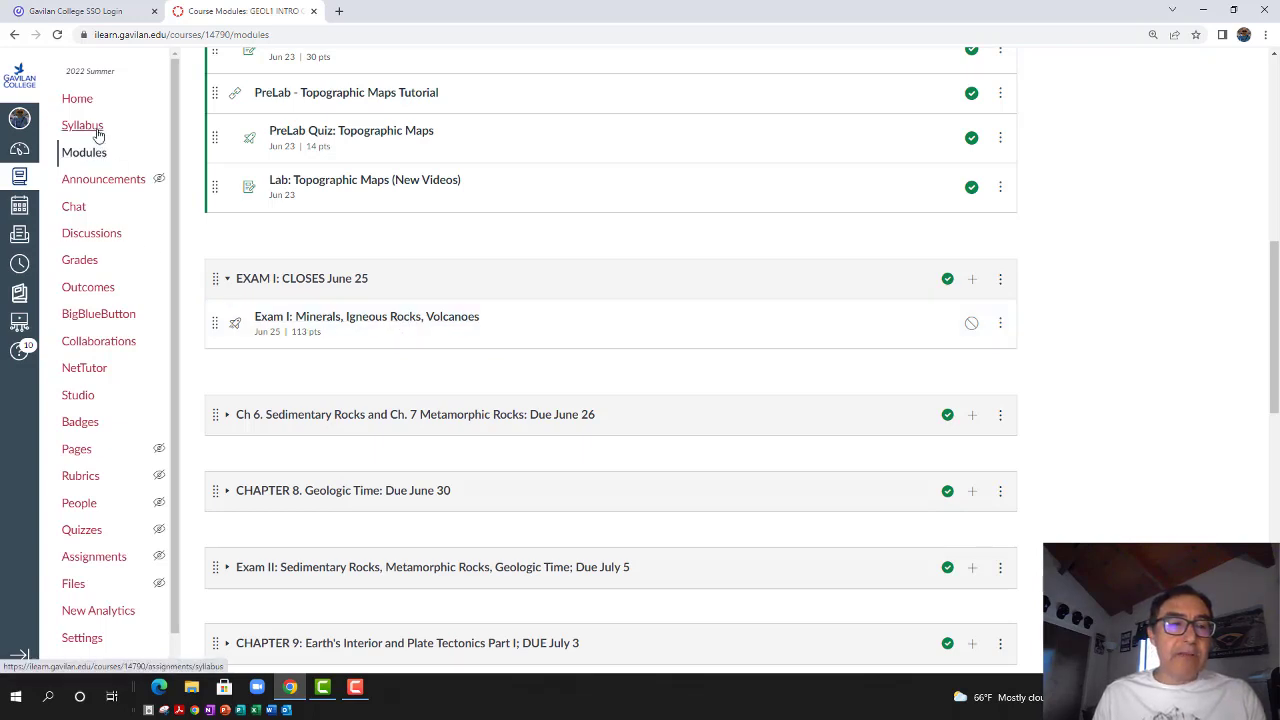
Open the course syllabus page and switch to Student View
click(82, 124)
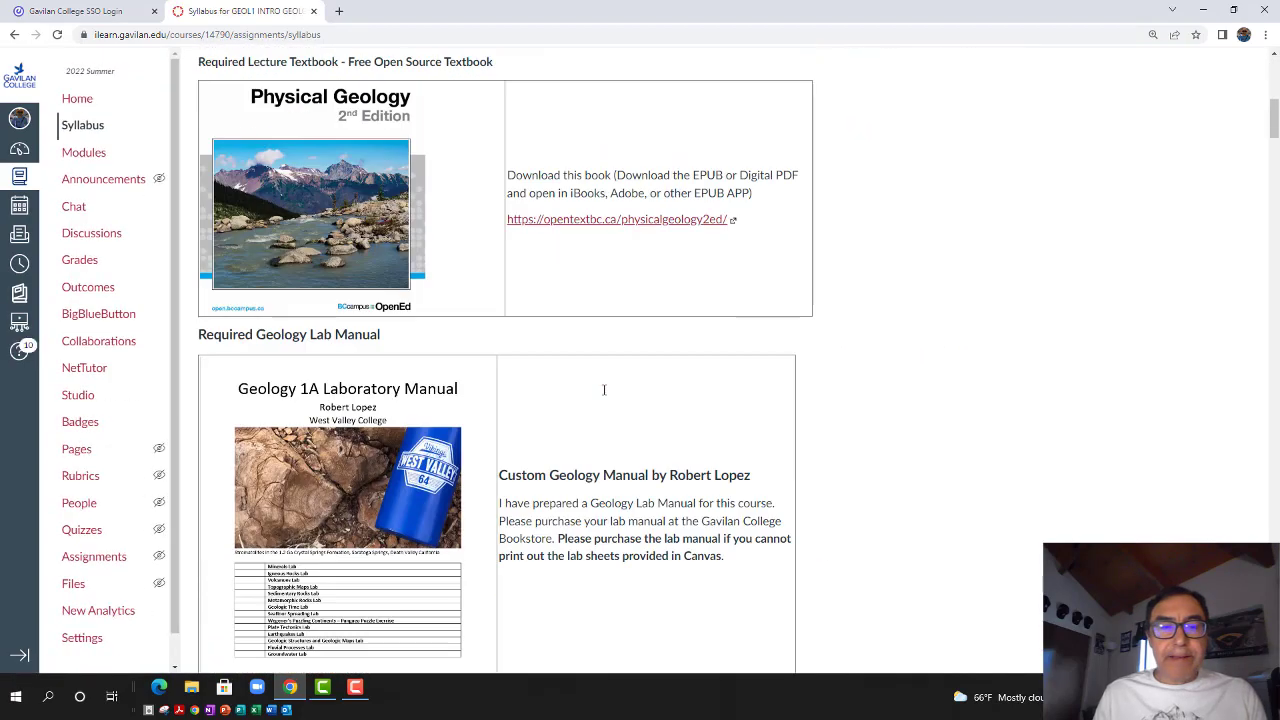
scroll(up, 3)
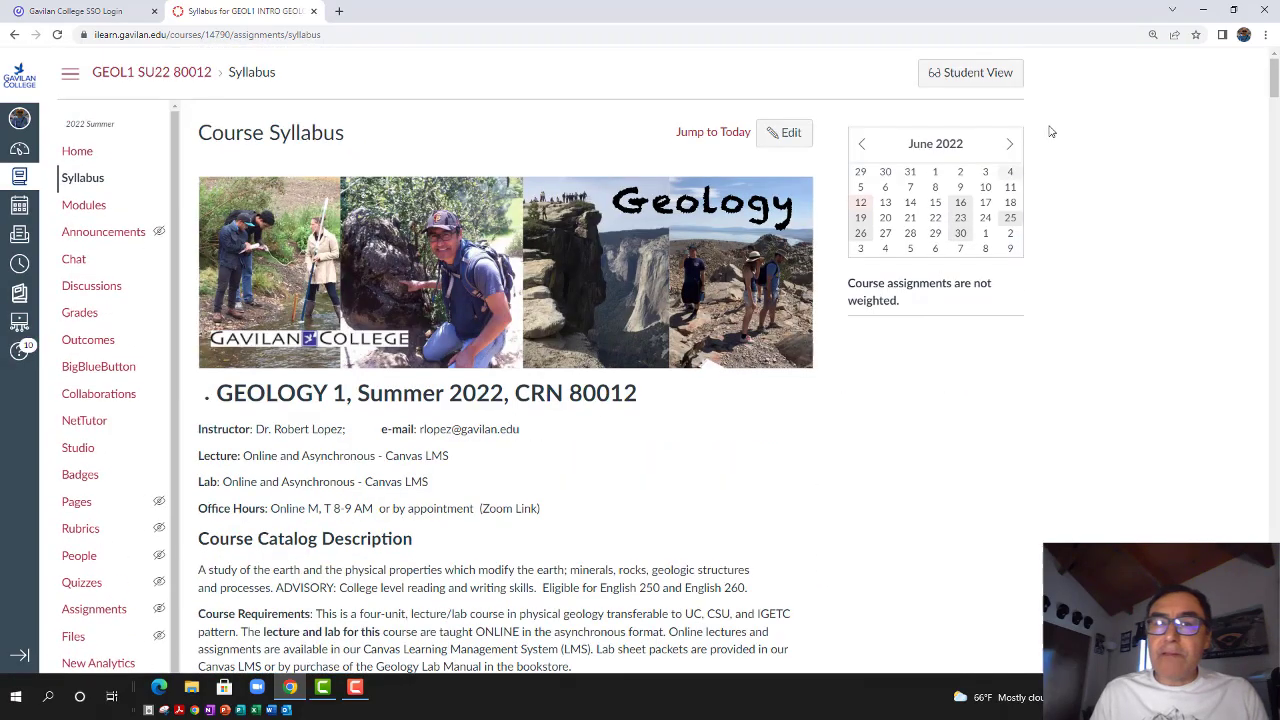
click(970, 72)
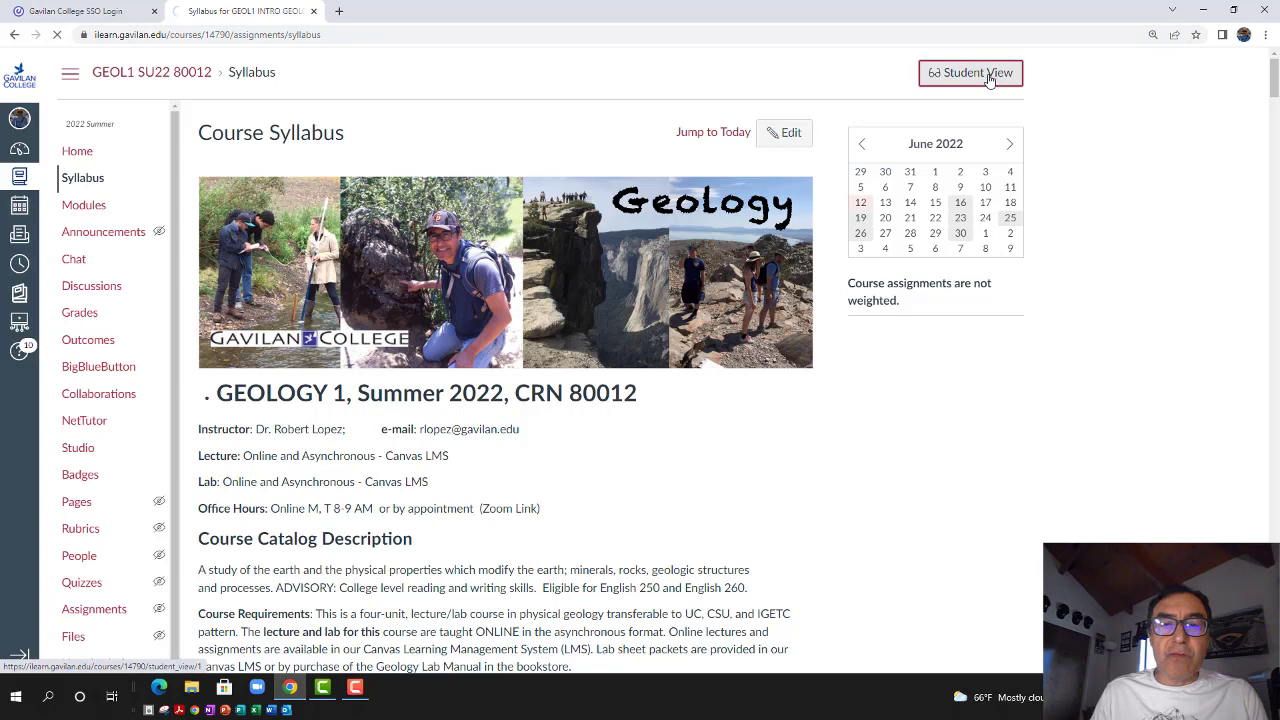
As a student, open the course Home page with the welcome video and textbooks
click(970, 72)
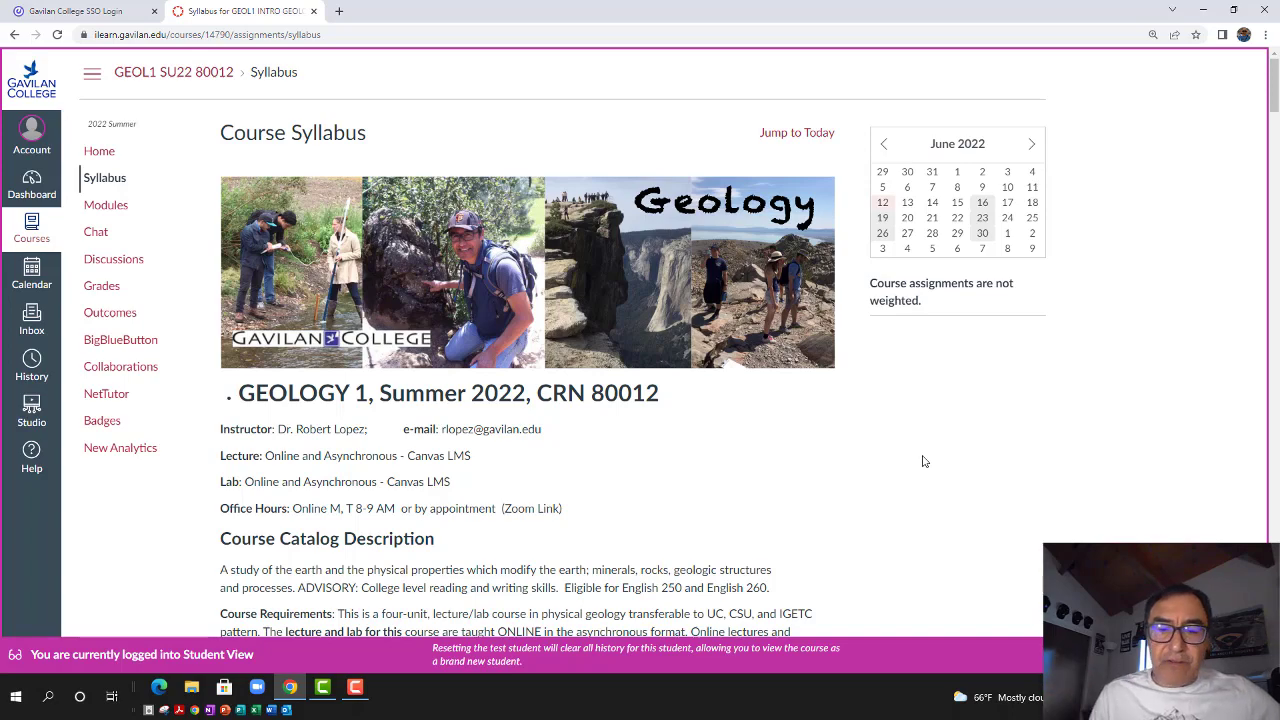
scroll(down, 3)
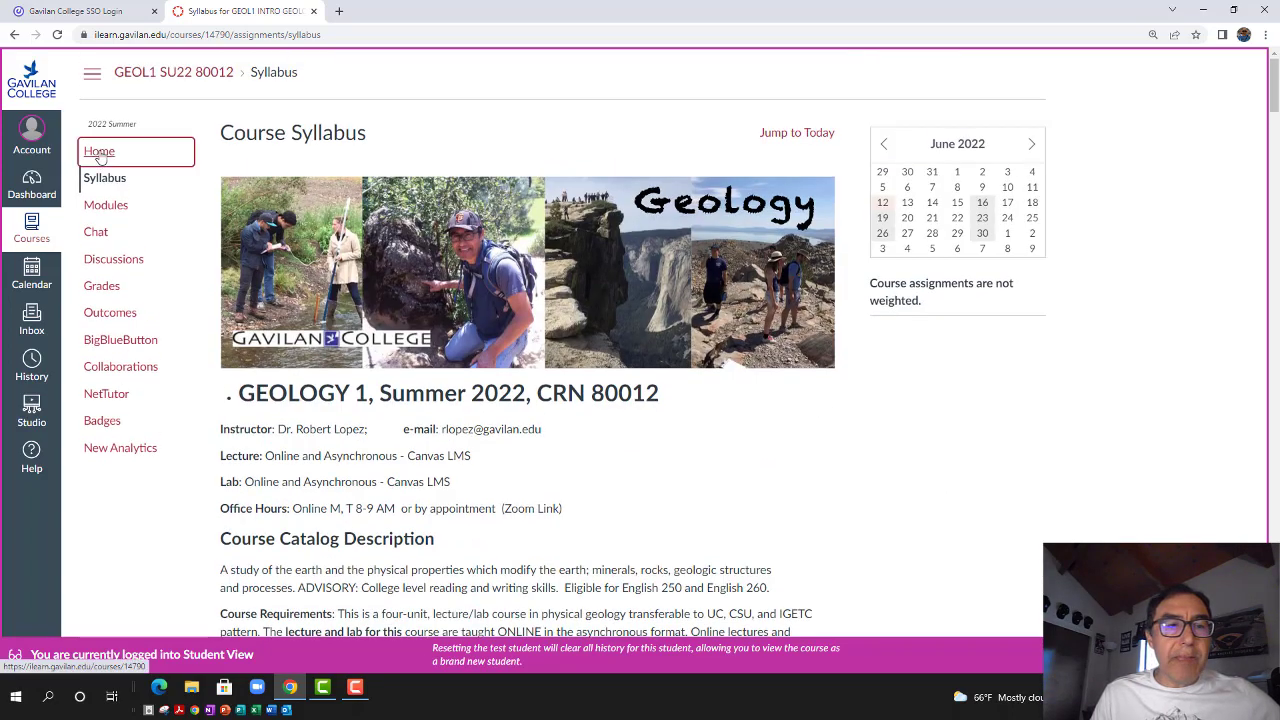
click(99, 151)
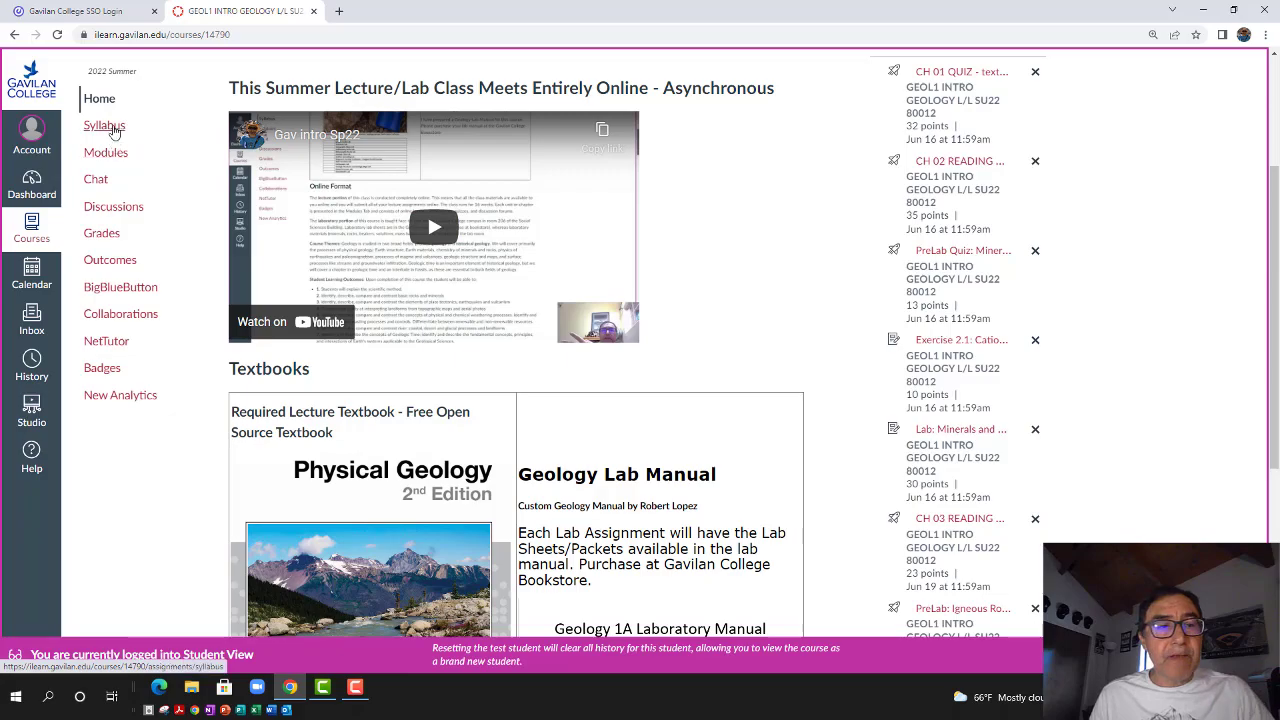
Open the Syllabus and scroll to the 'Tentative Schedule: Summer 2022' table
click(104, 125)
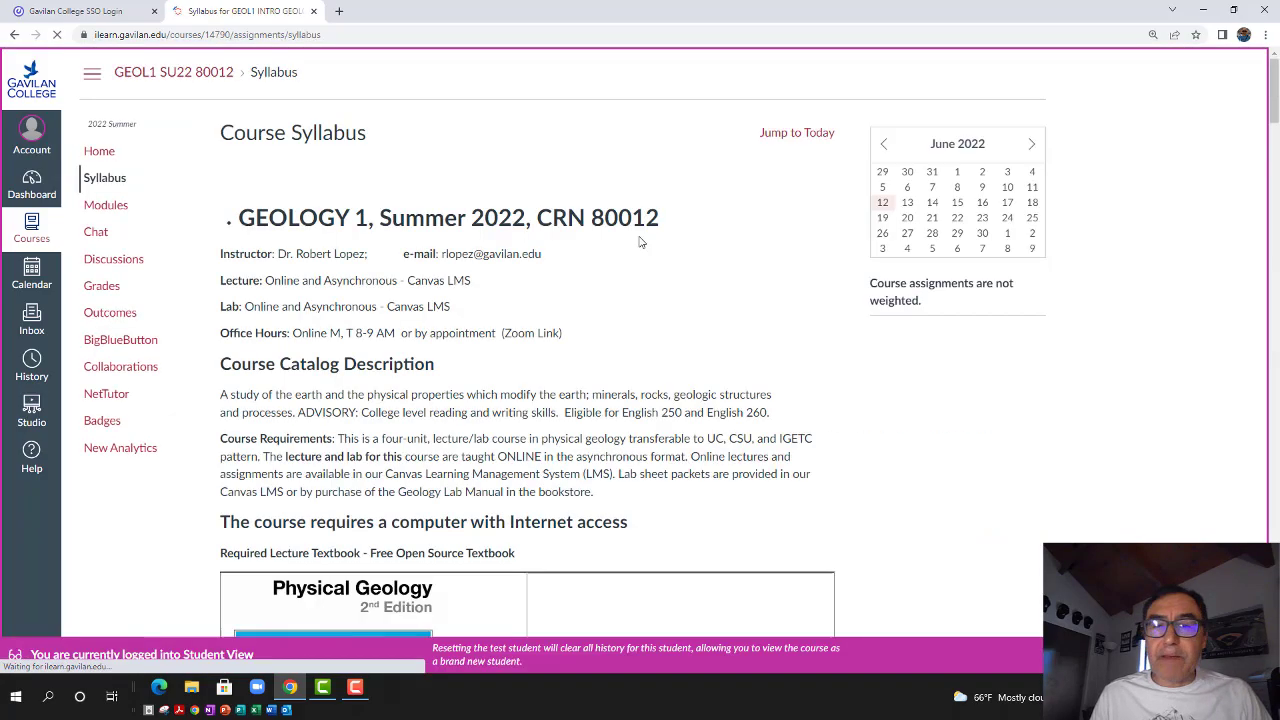
scroll(down, 3)
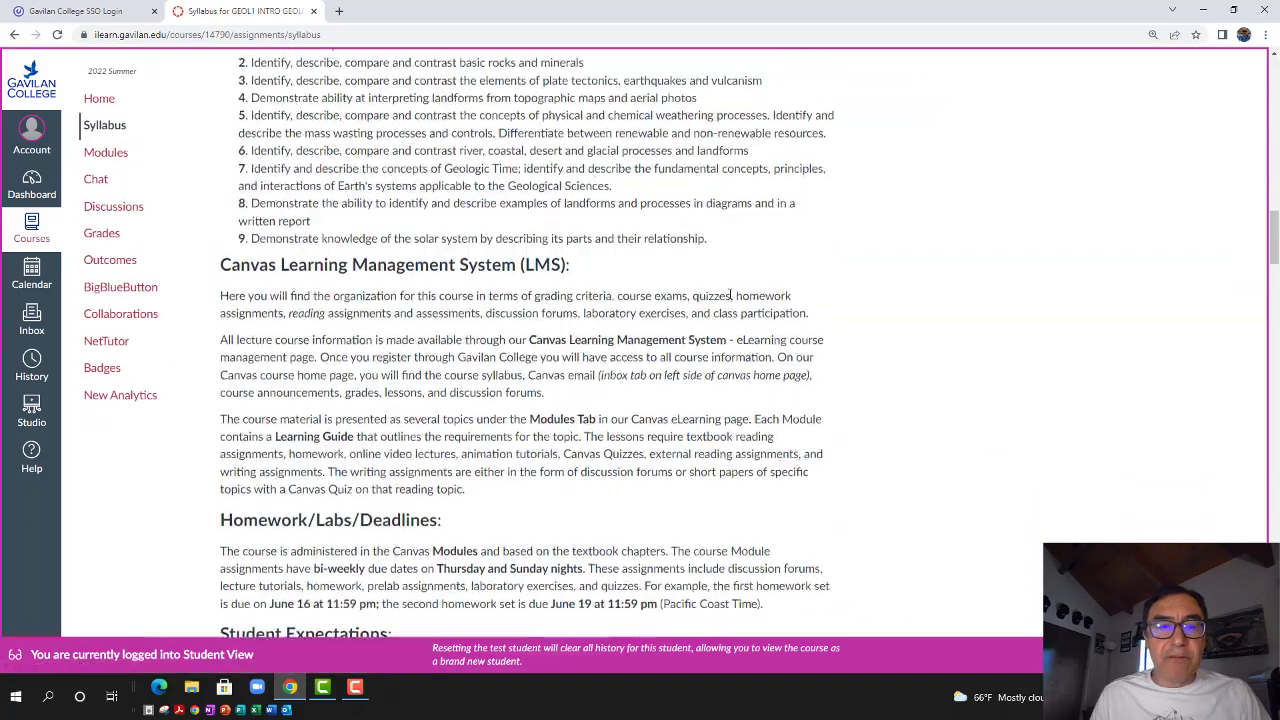
scroll(down, 3)
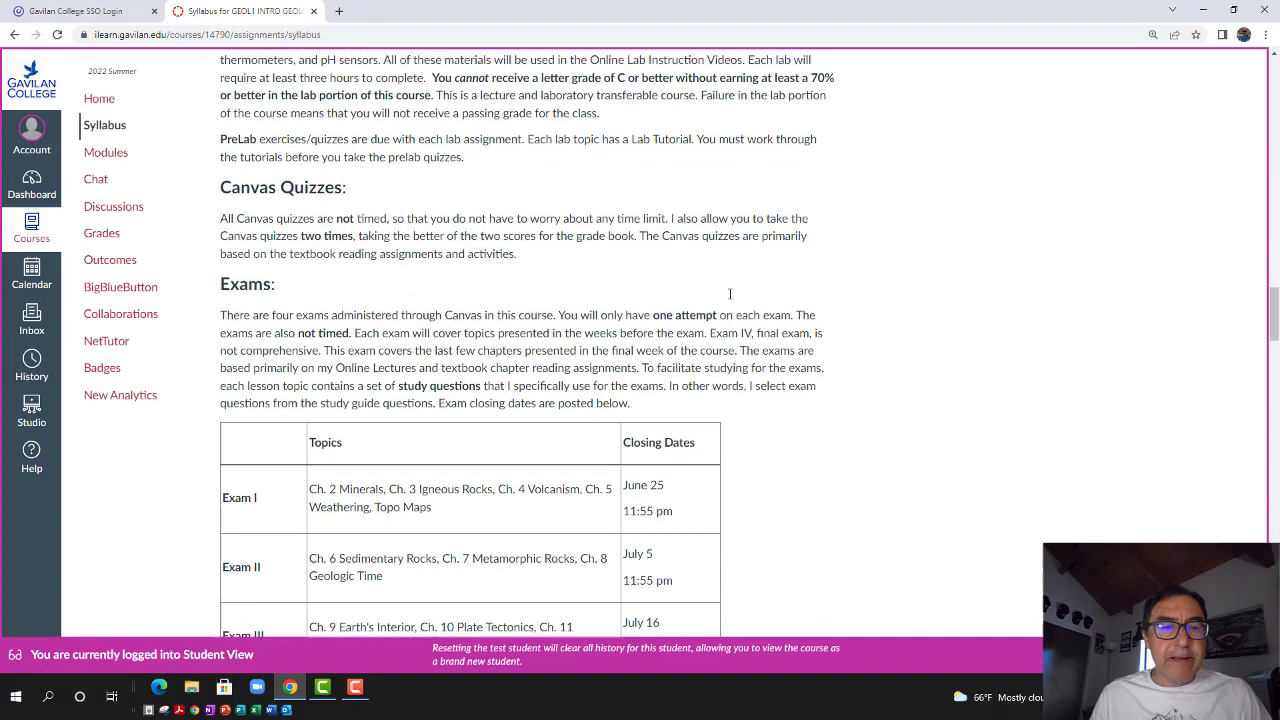
scroll(down, 3)
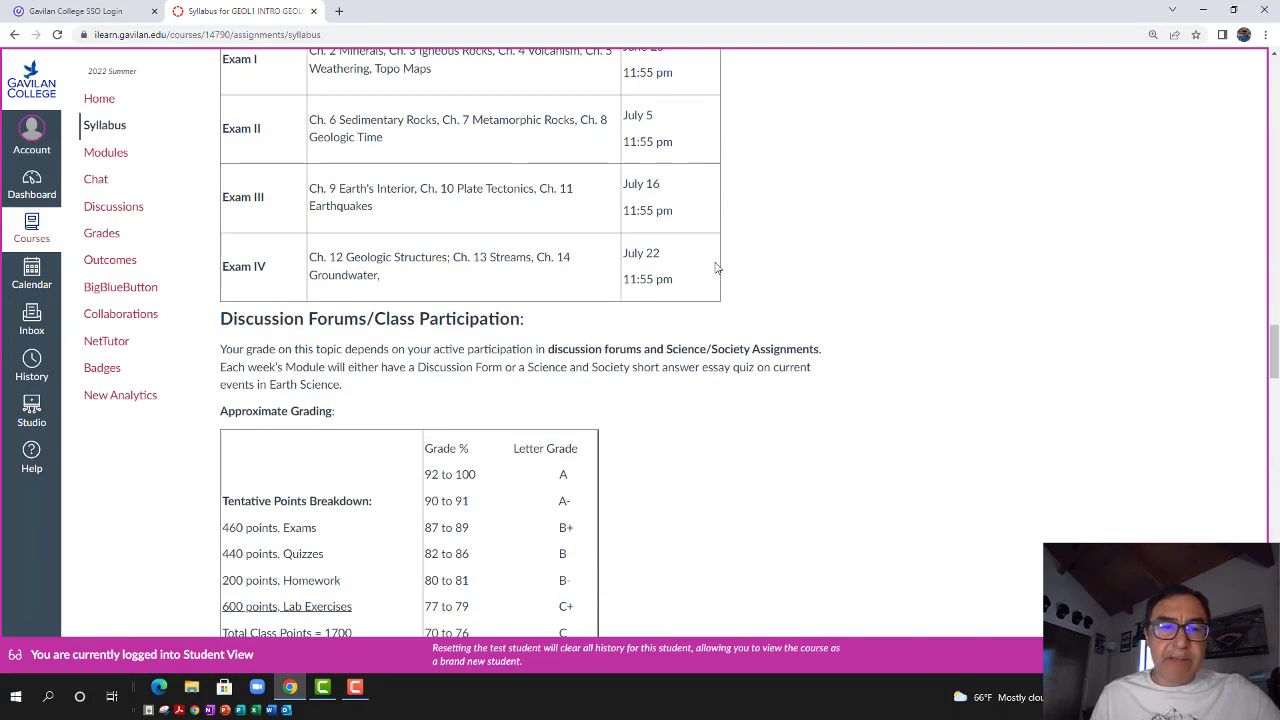
scroll(down, 3)
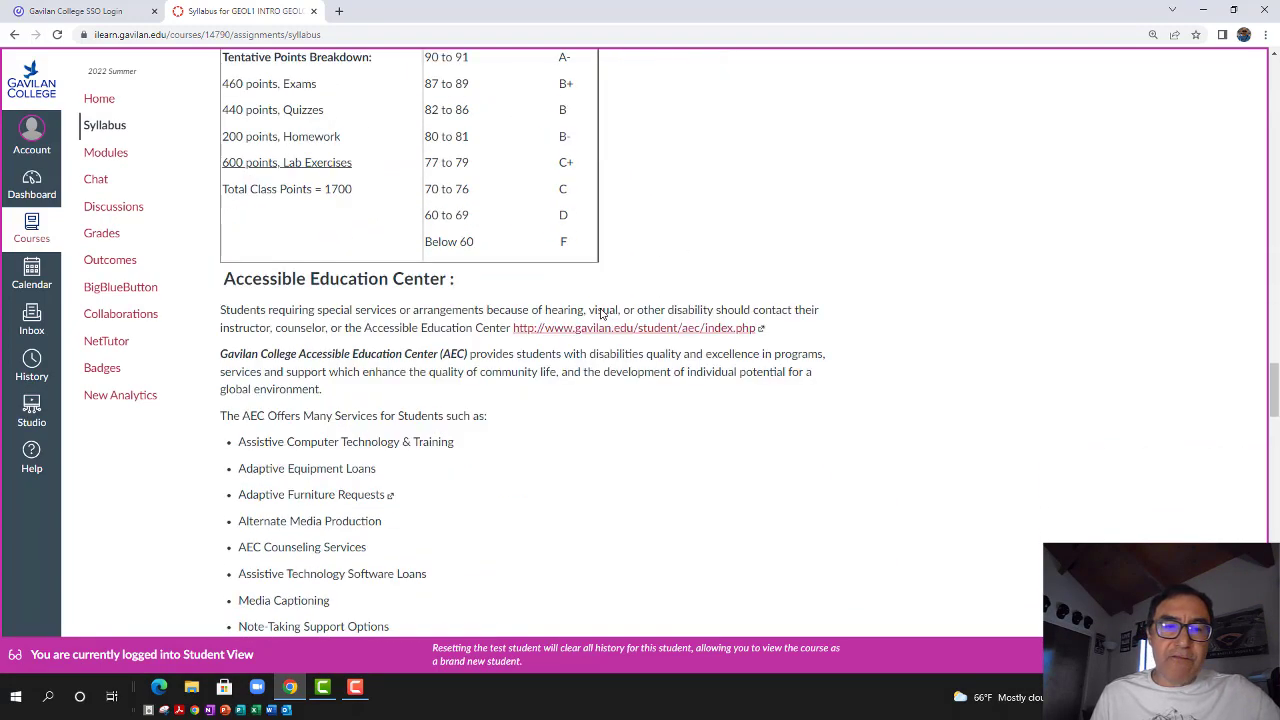
scroll(down, 3)
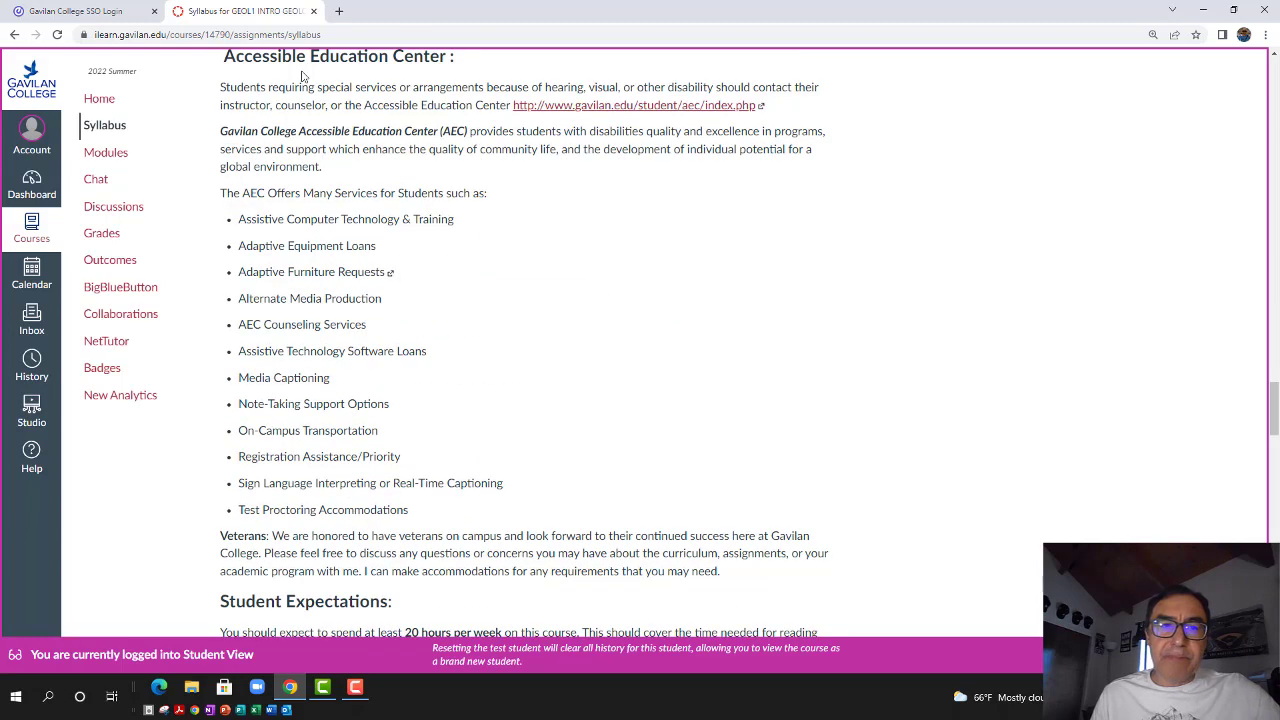
mouse_move(575, 123)
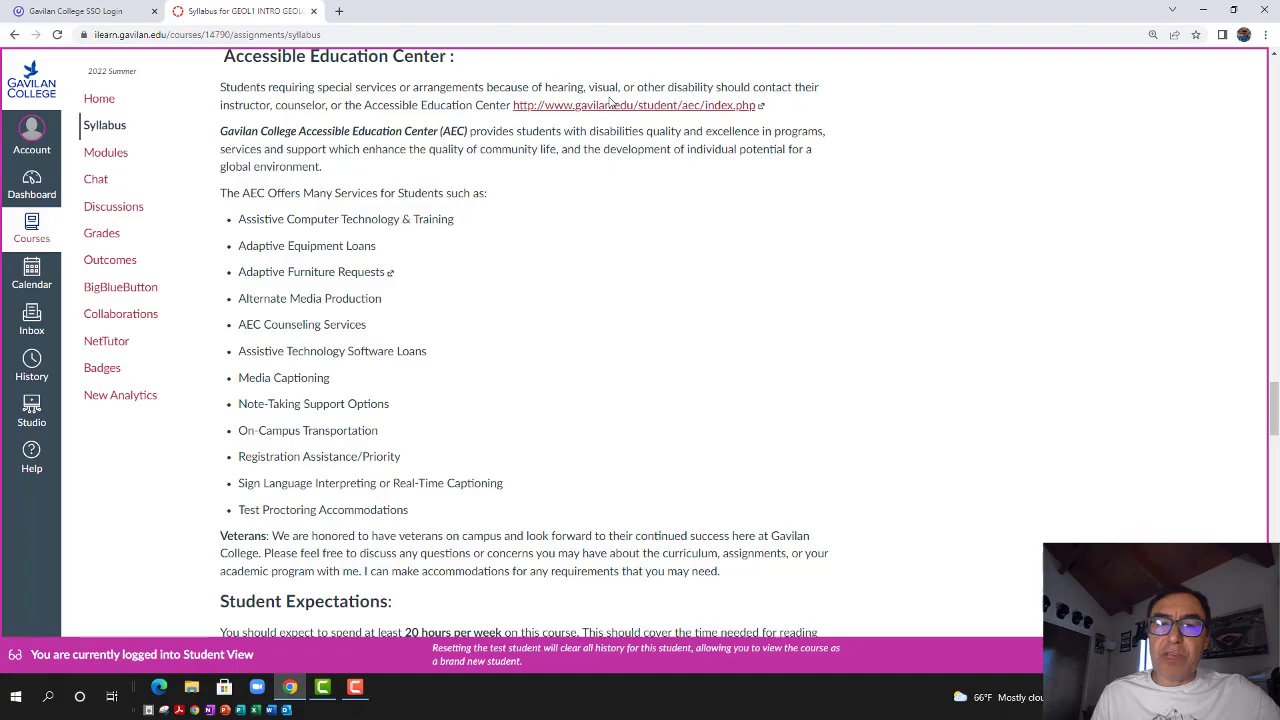
scroll(down, 3)
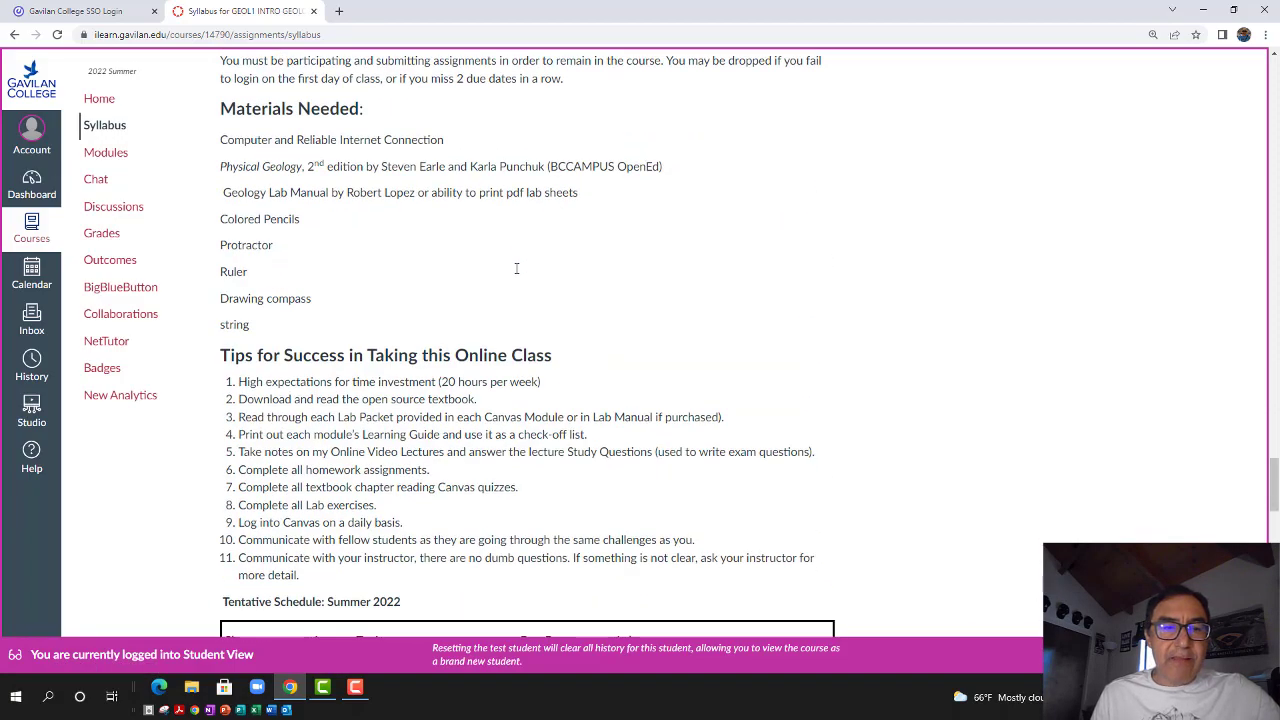
scroll(down, 3)
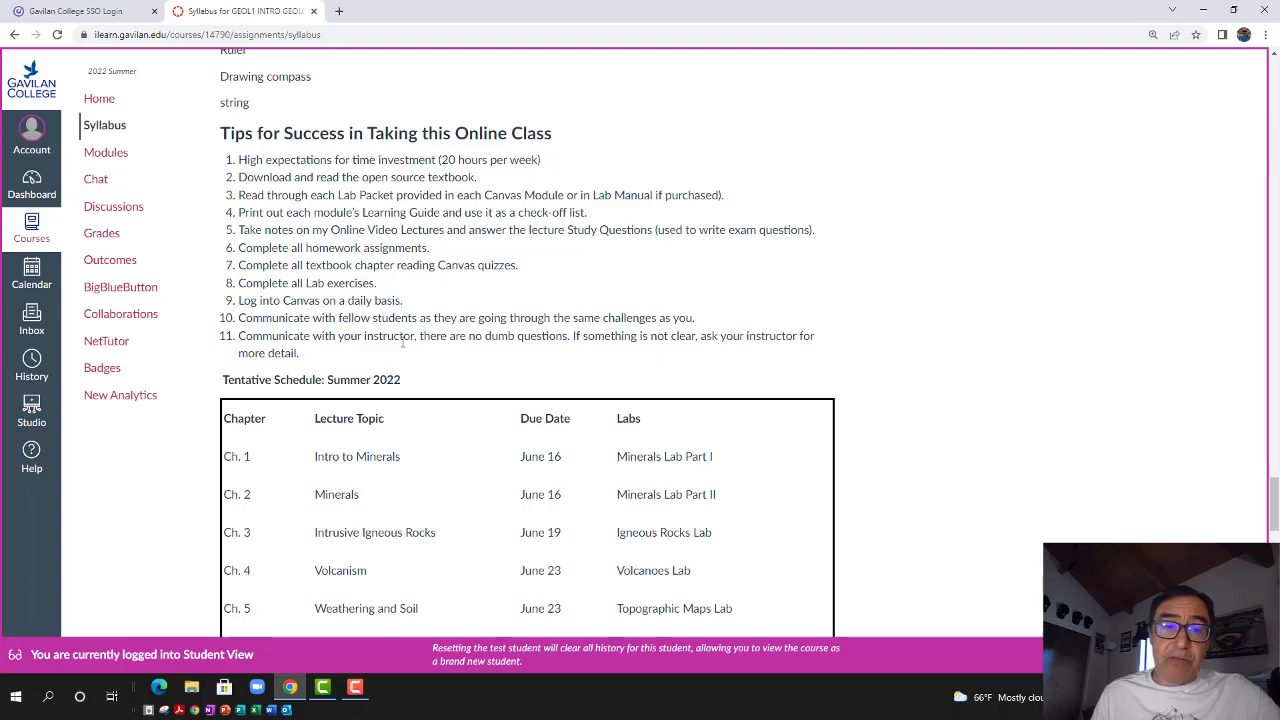
scroll(down, 3)
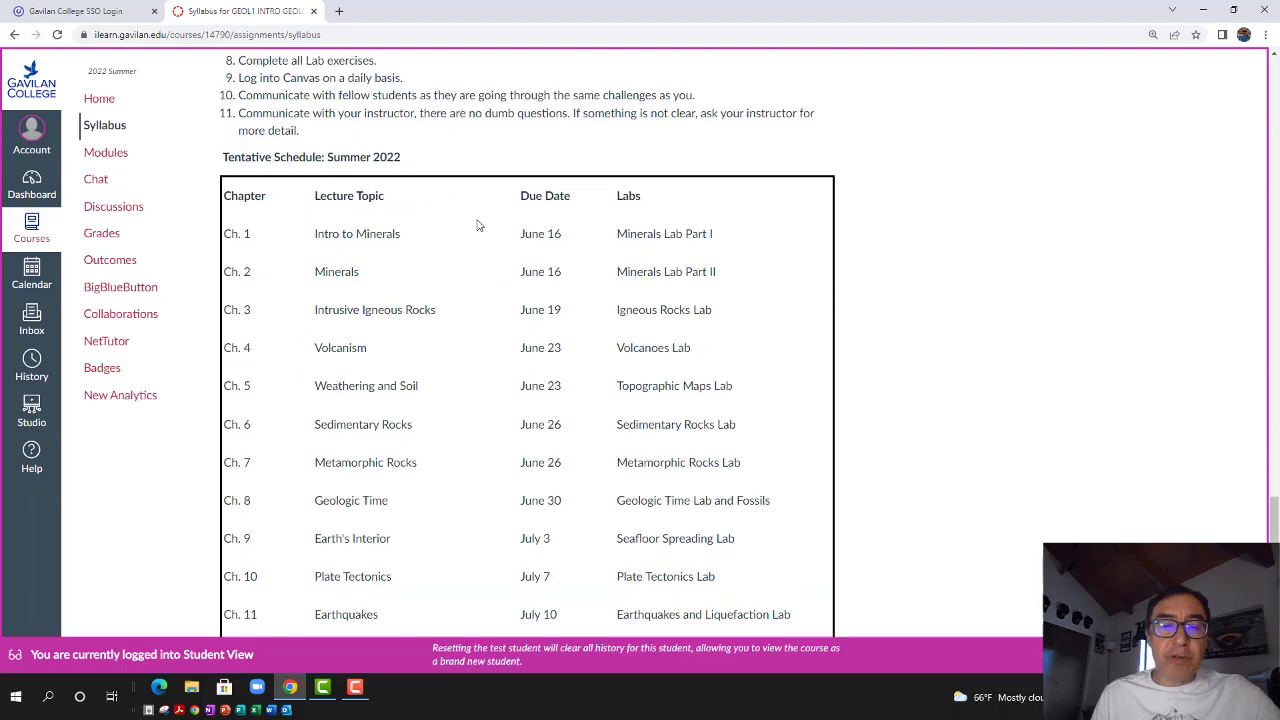
scroll(down, 3)
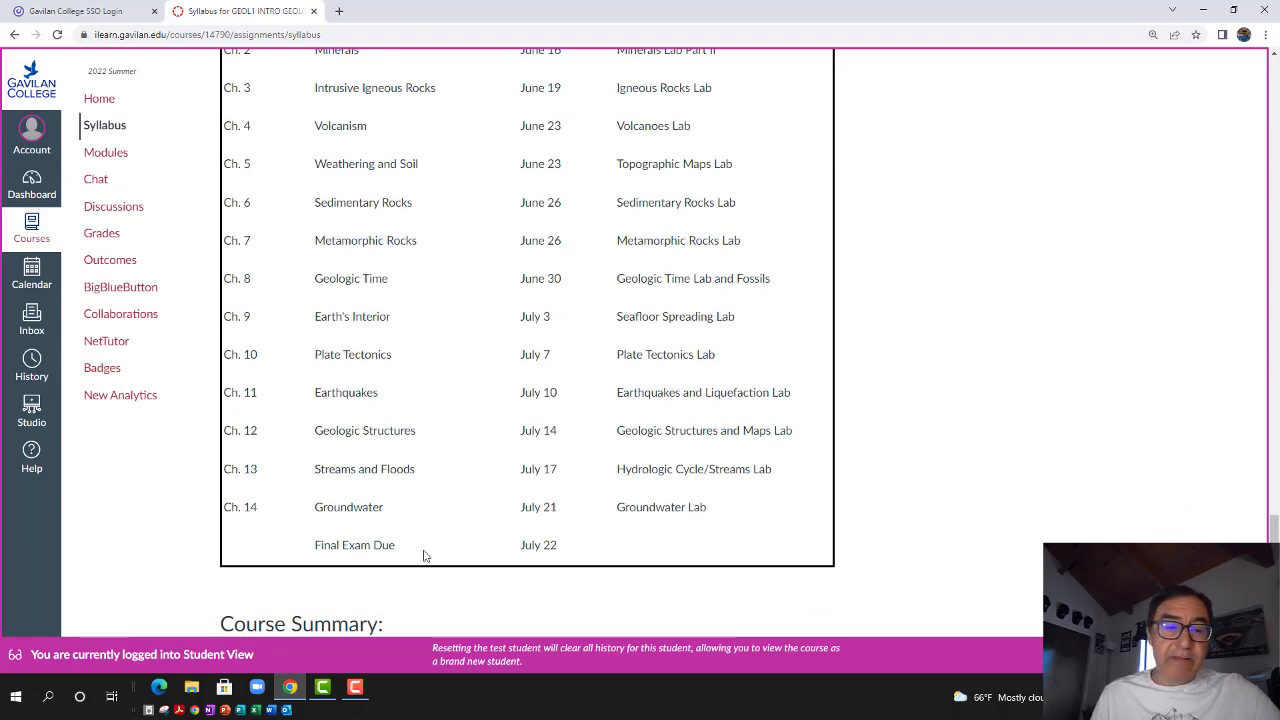
scroll(down, 3)
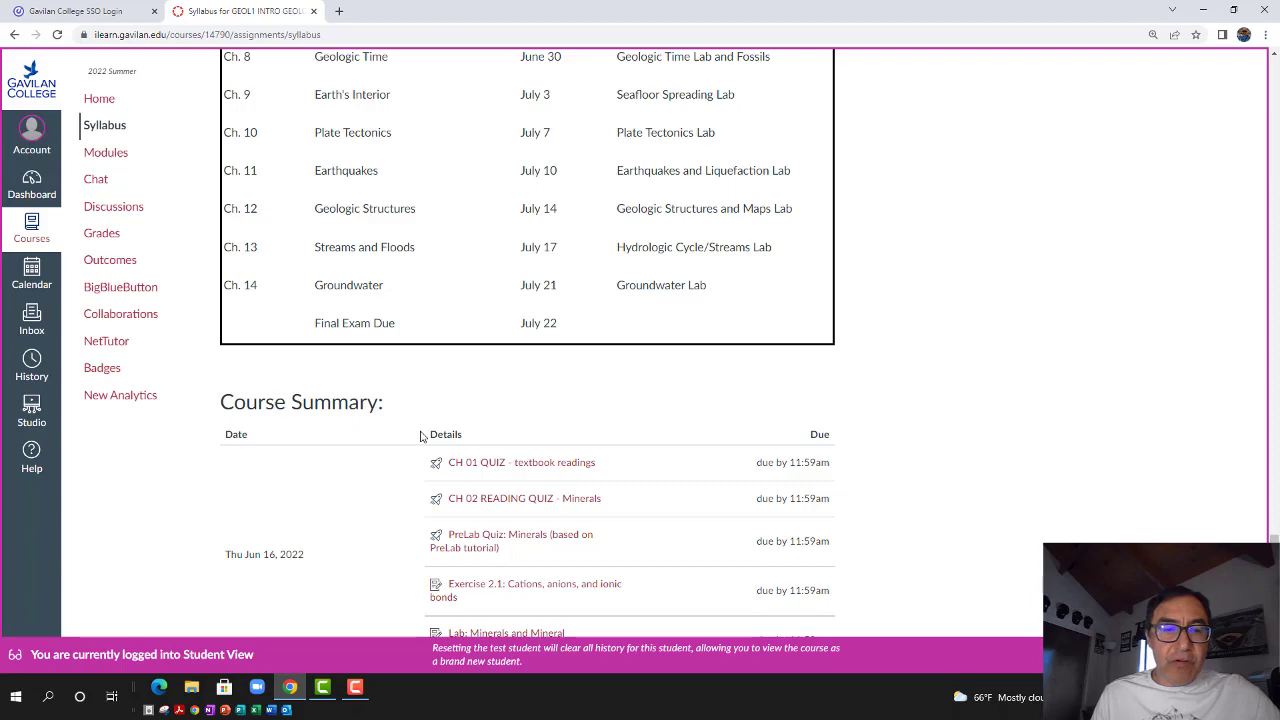
scroll(down, 3)
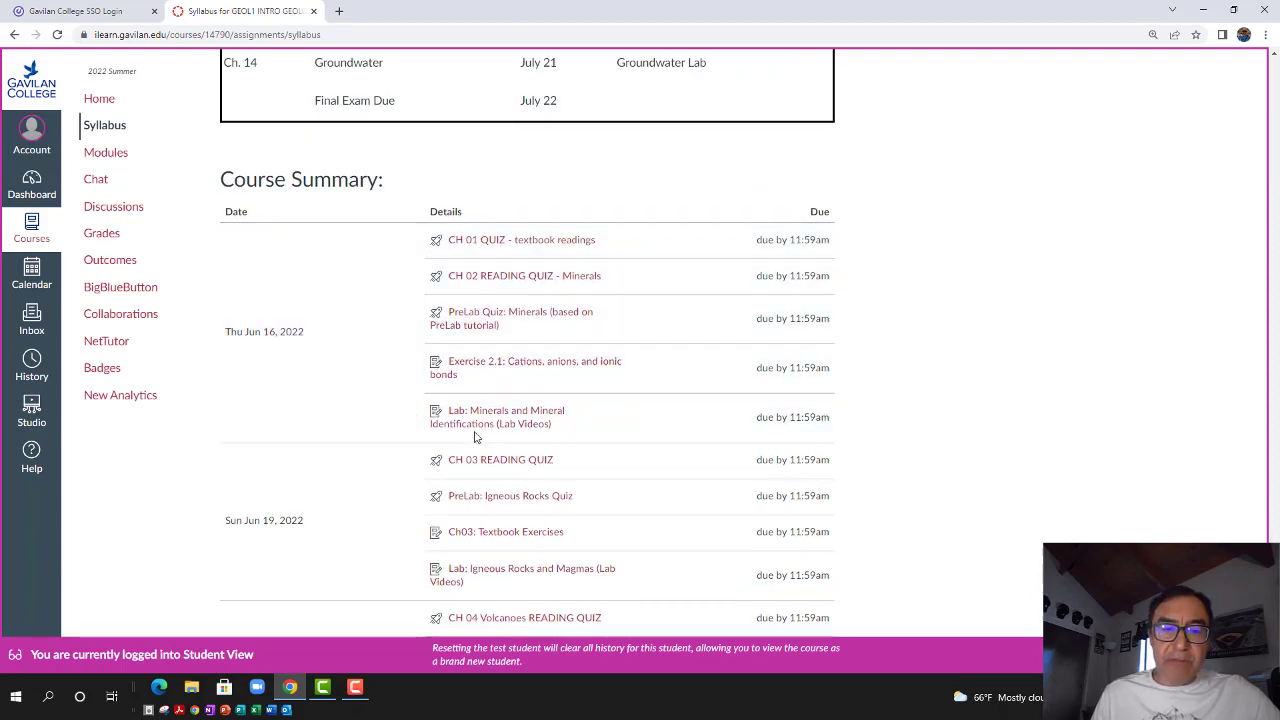
scroll(down, 3)
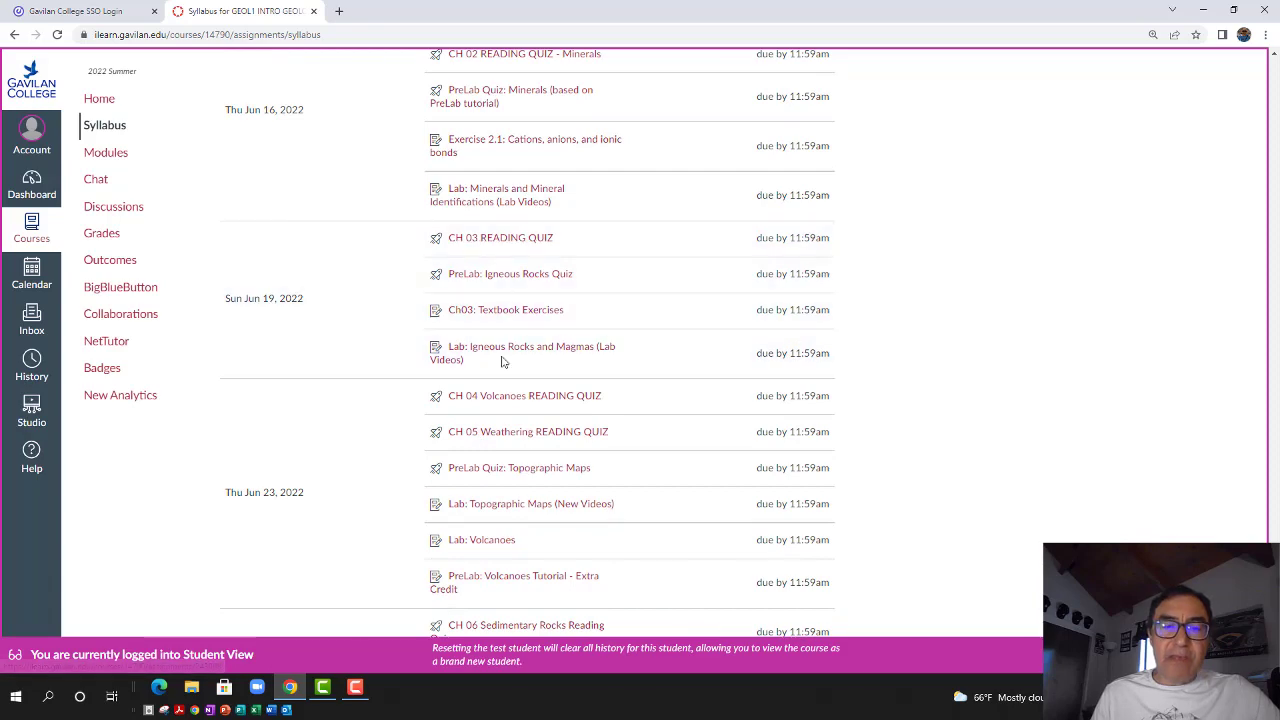
scroll(down, 3)
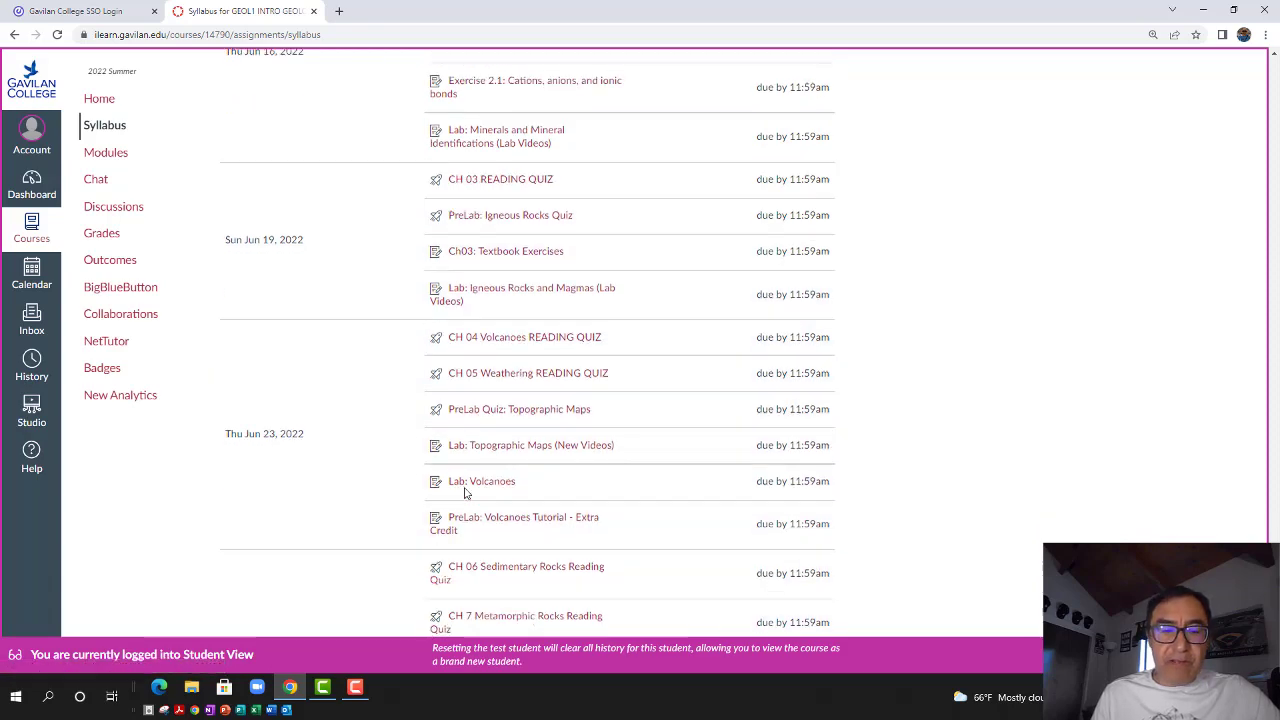
scroll(down, 3)
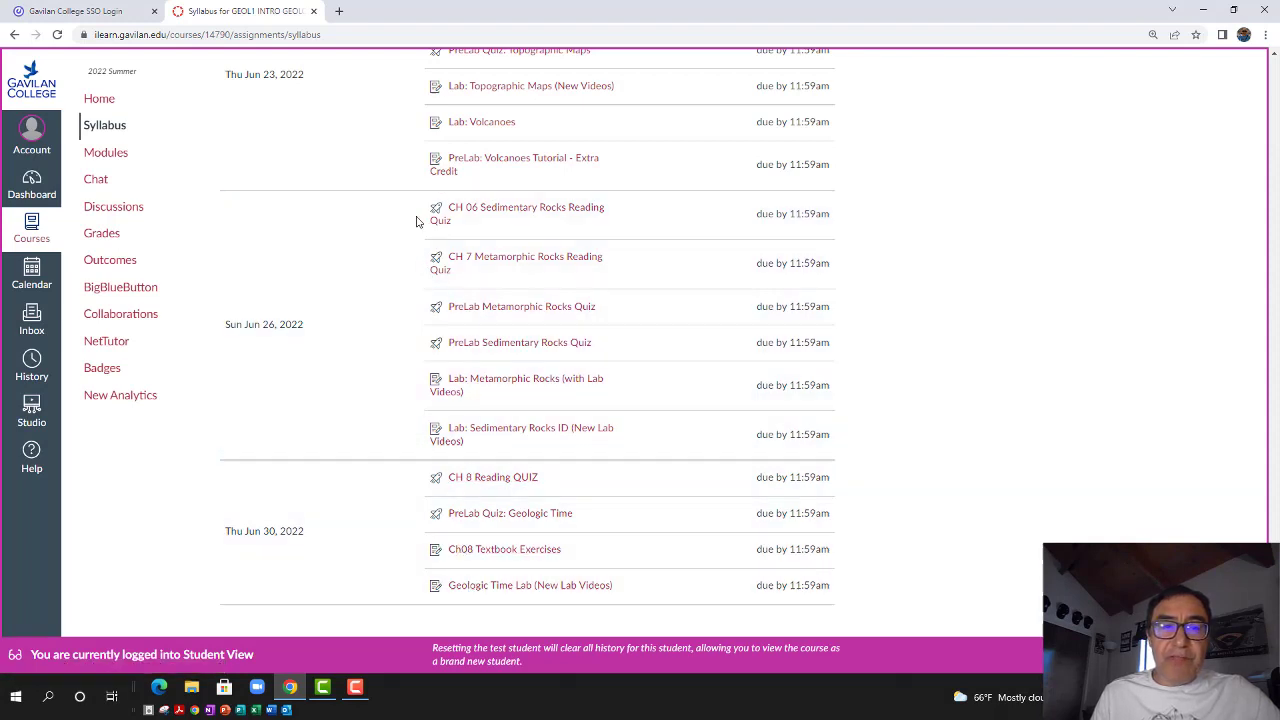
mouse_move(473, 195)
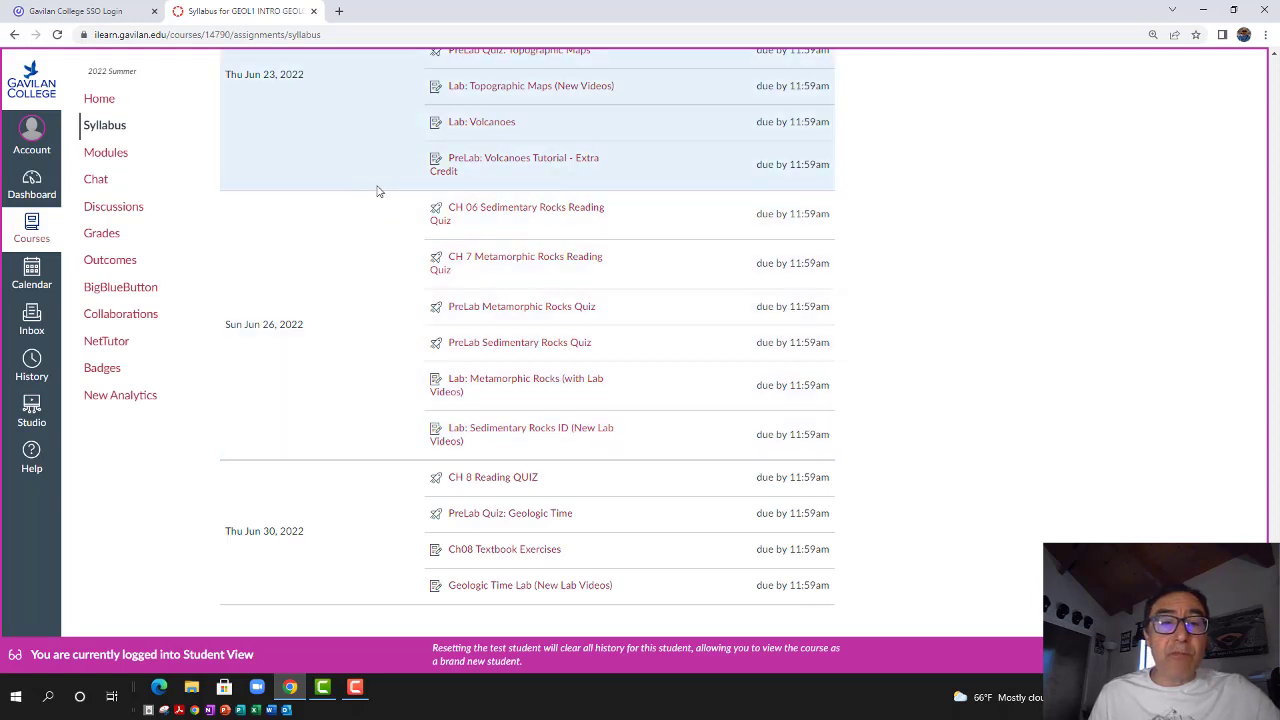
mouse_move(582, 318)
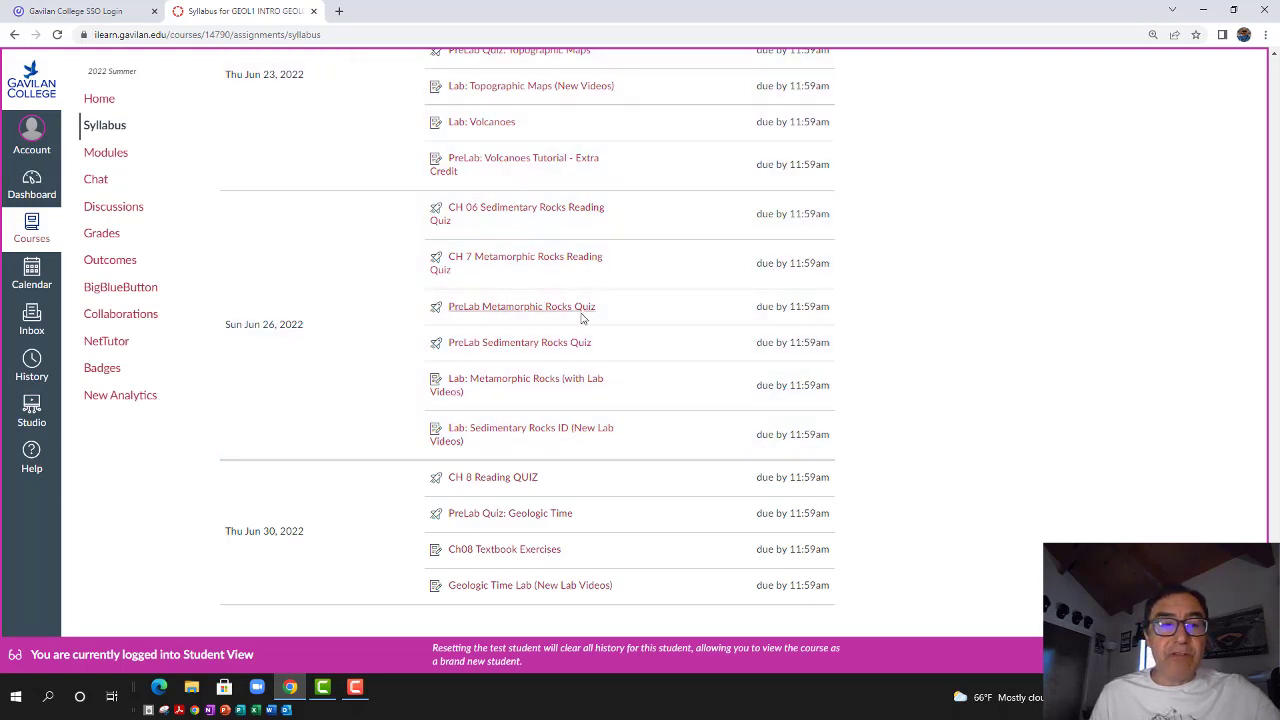
mouse_move(485, 285)
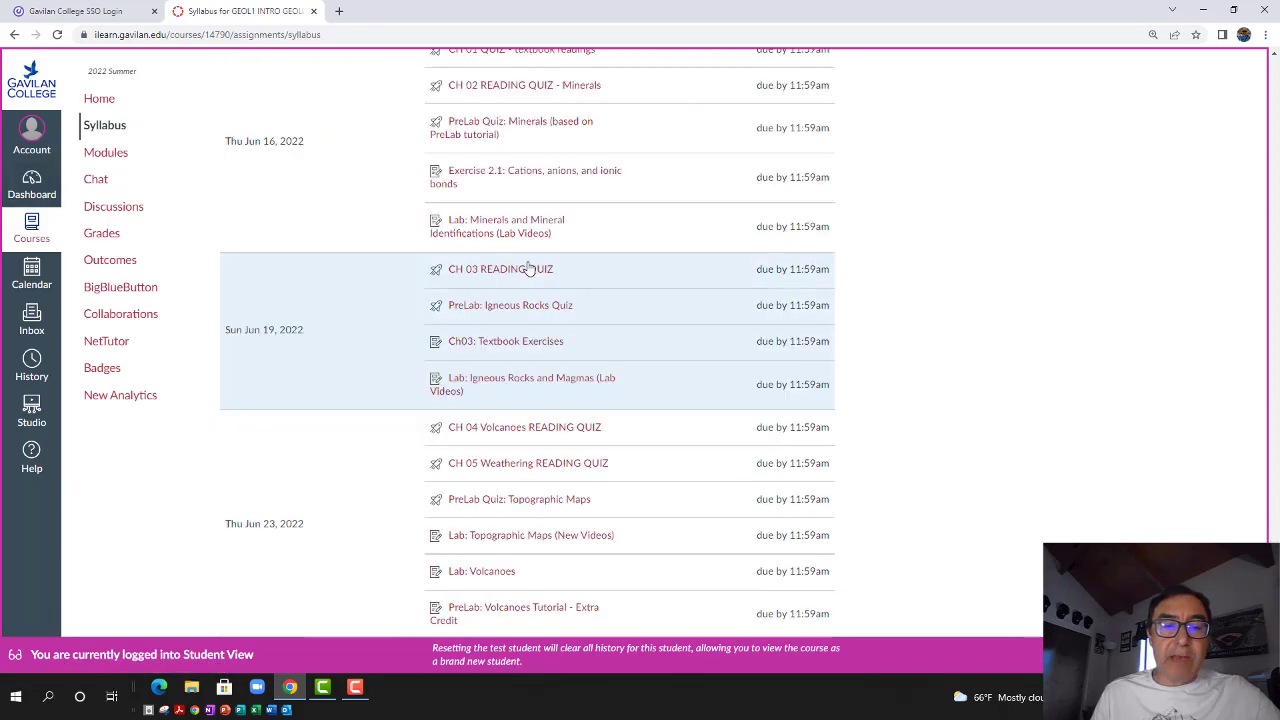
scroll(down, 3)
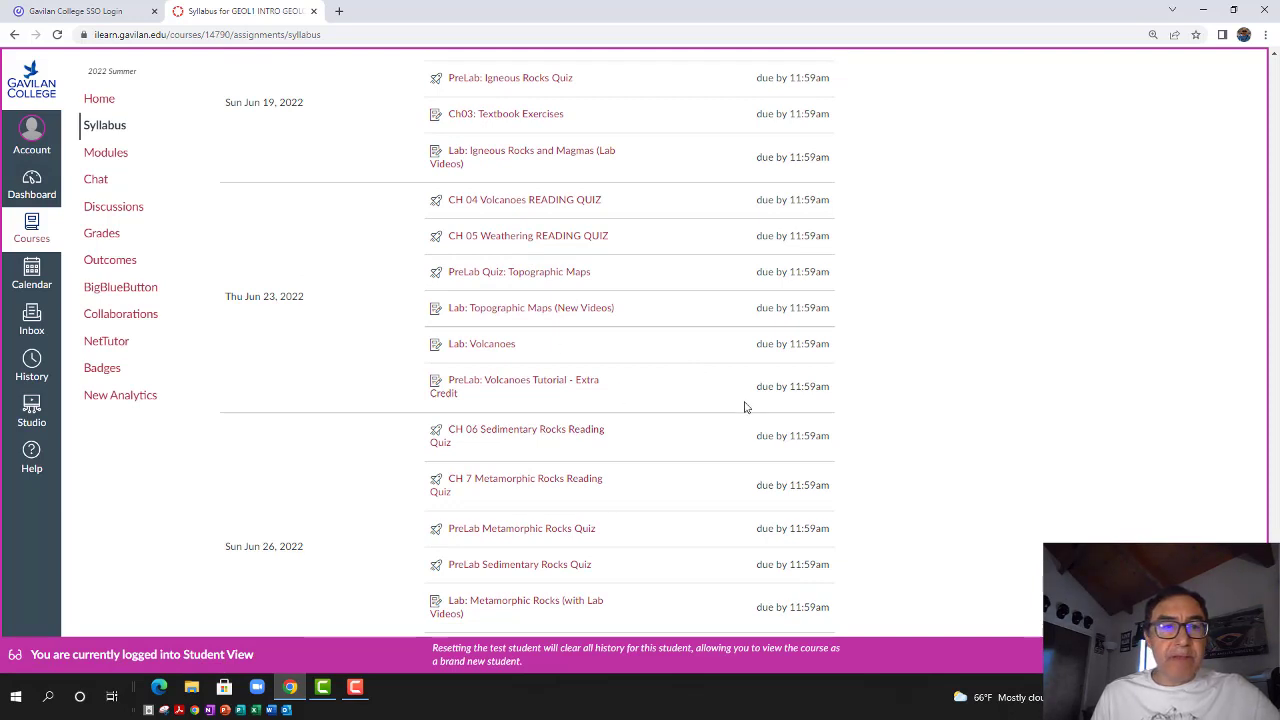